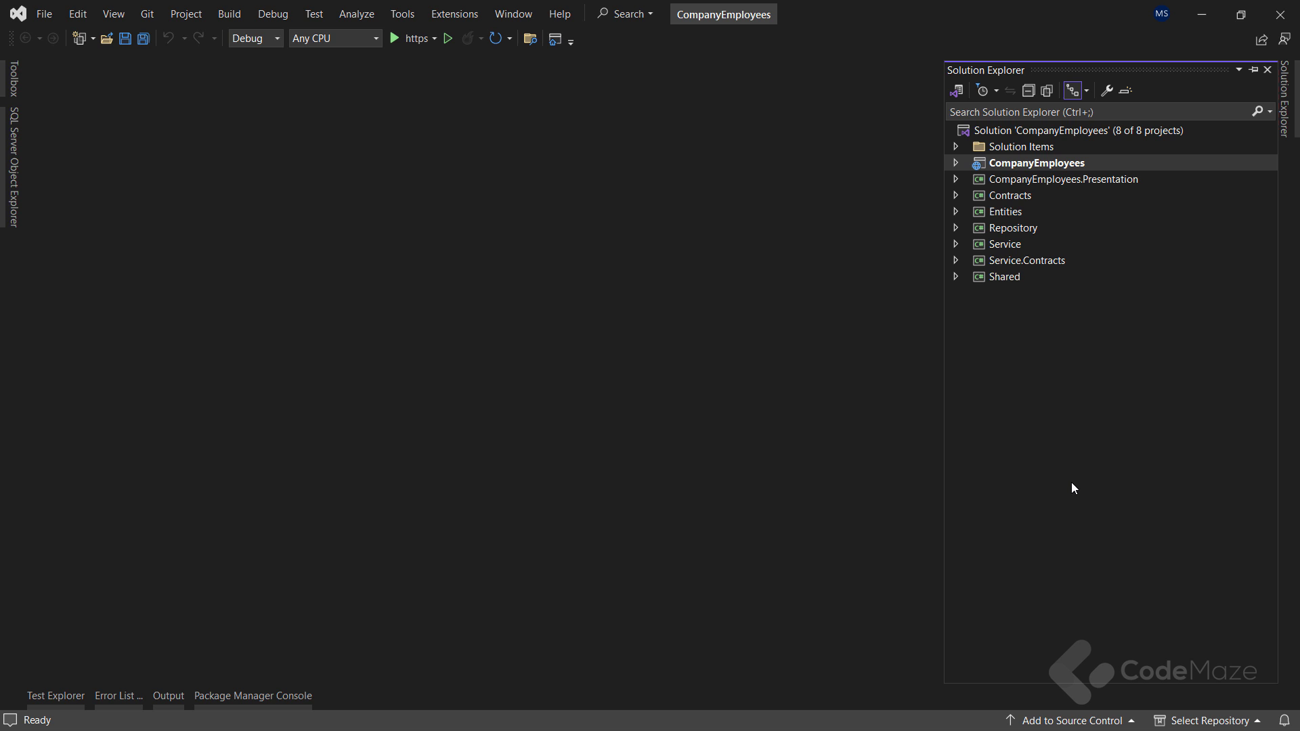
mouse_move(965, 241)
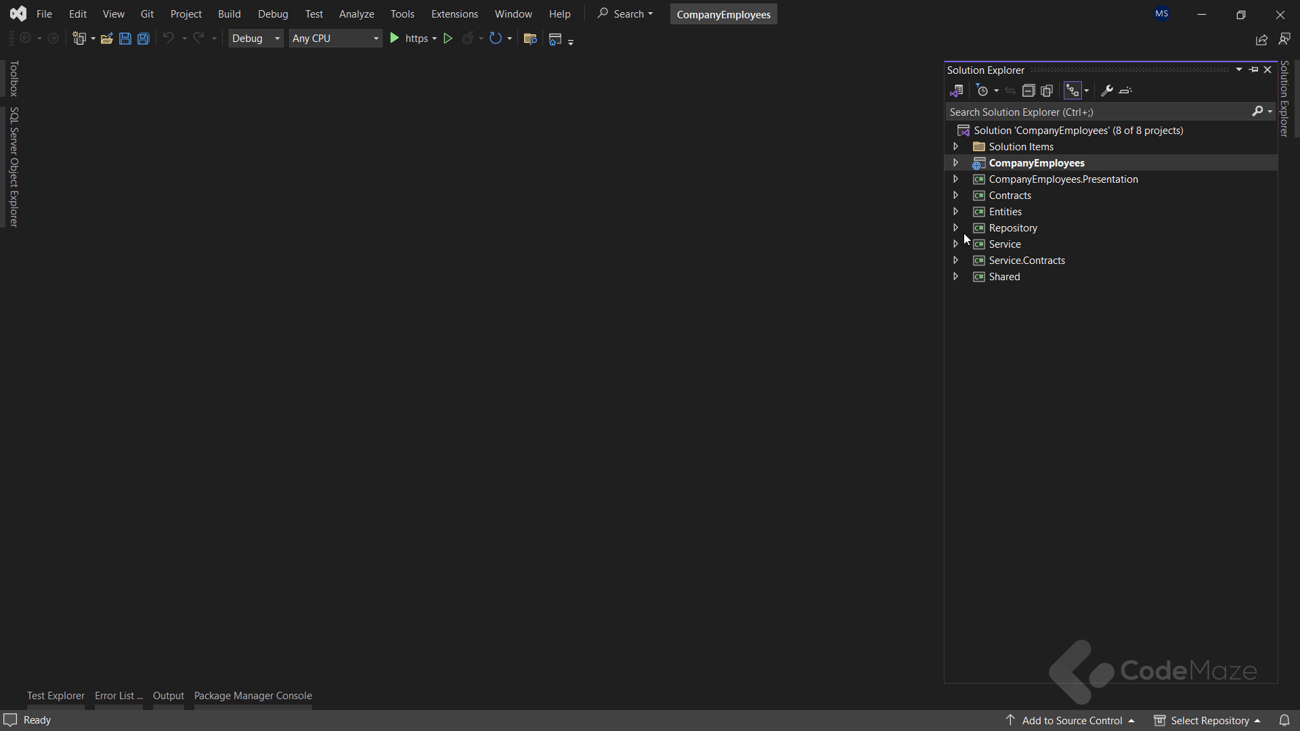
Step: Expand Entities and Repository, open RepositoryContext.cs, then expand CompanyEmployees.Presentation
left_click(956, 211)
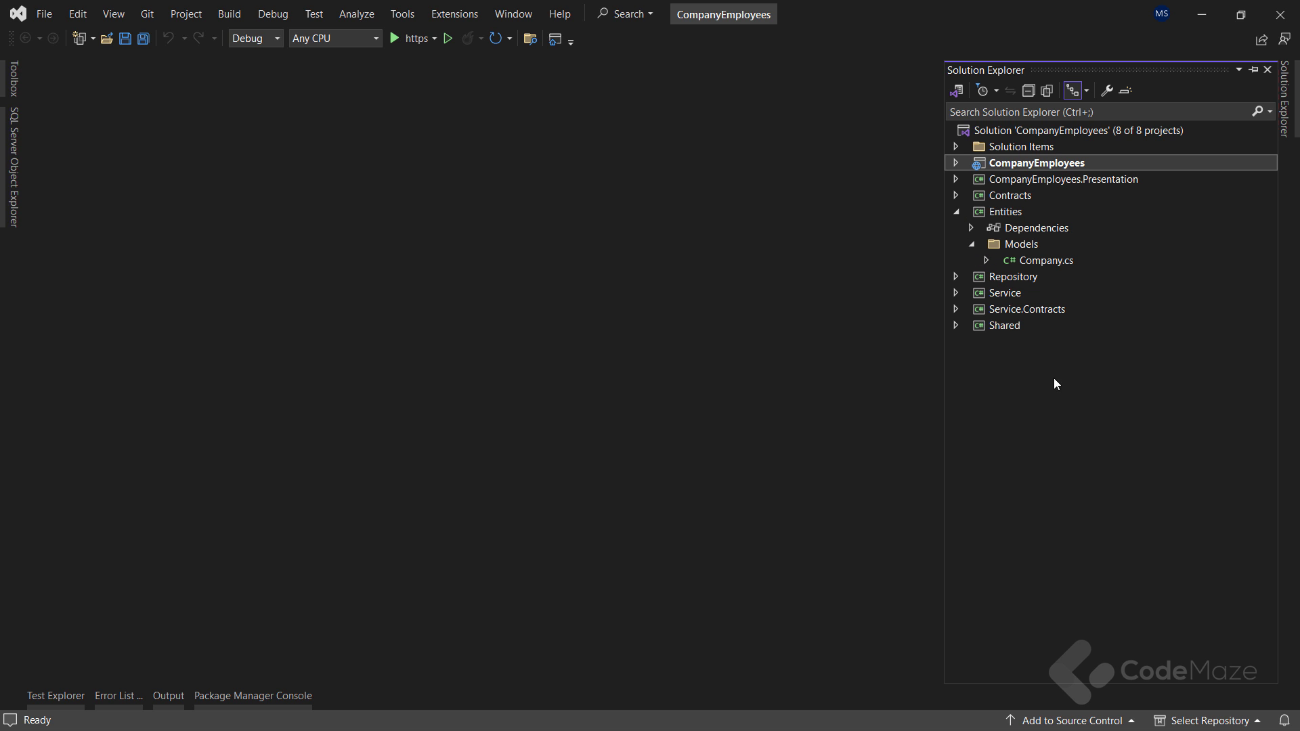
mouse_move(959, 284)
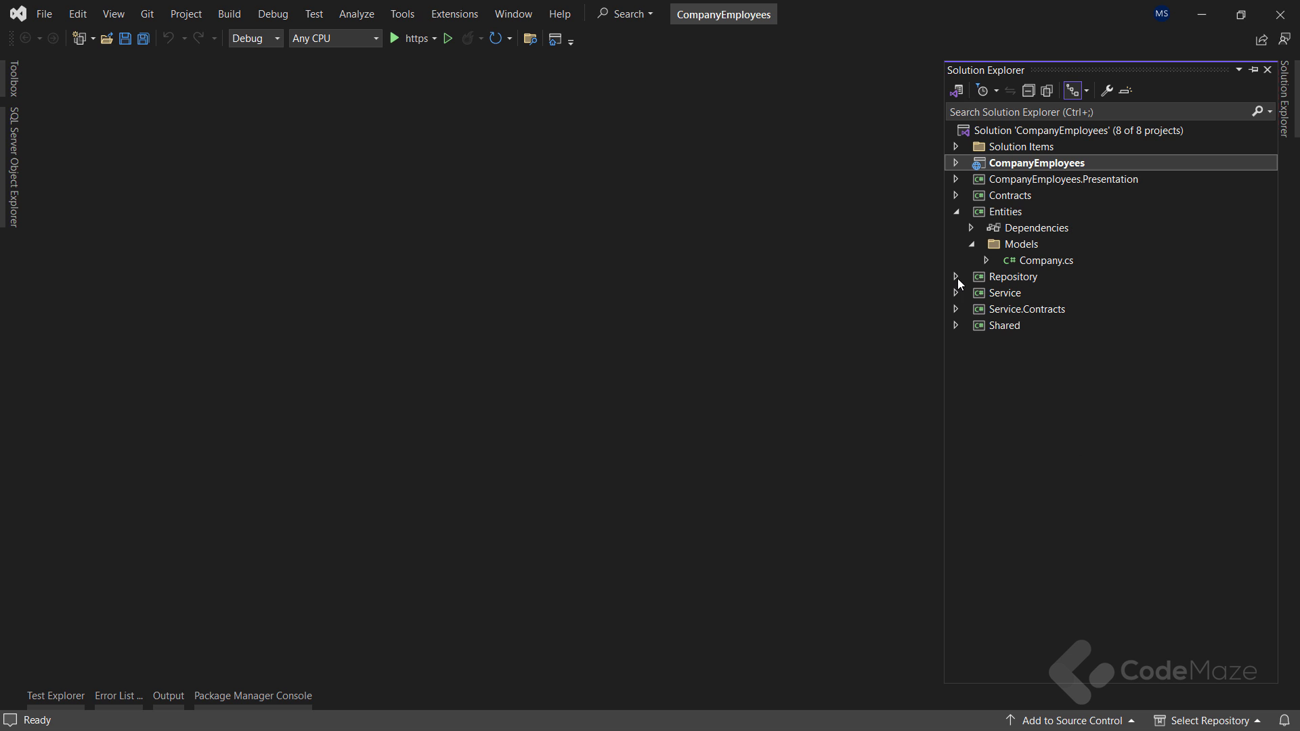
left_click(956, 276)
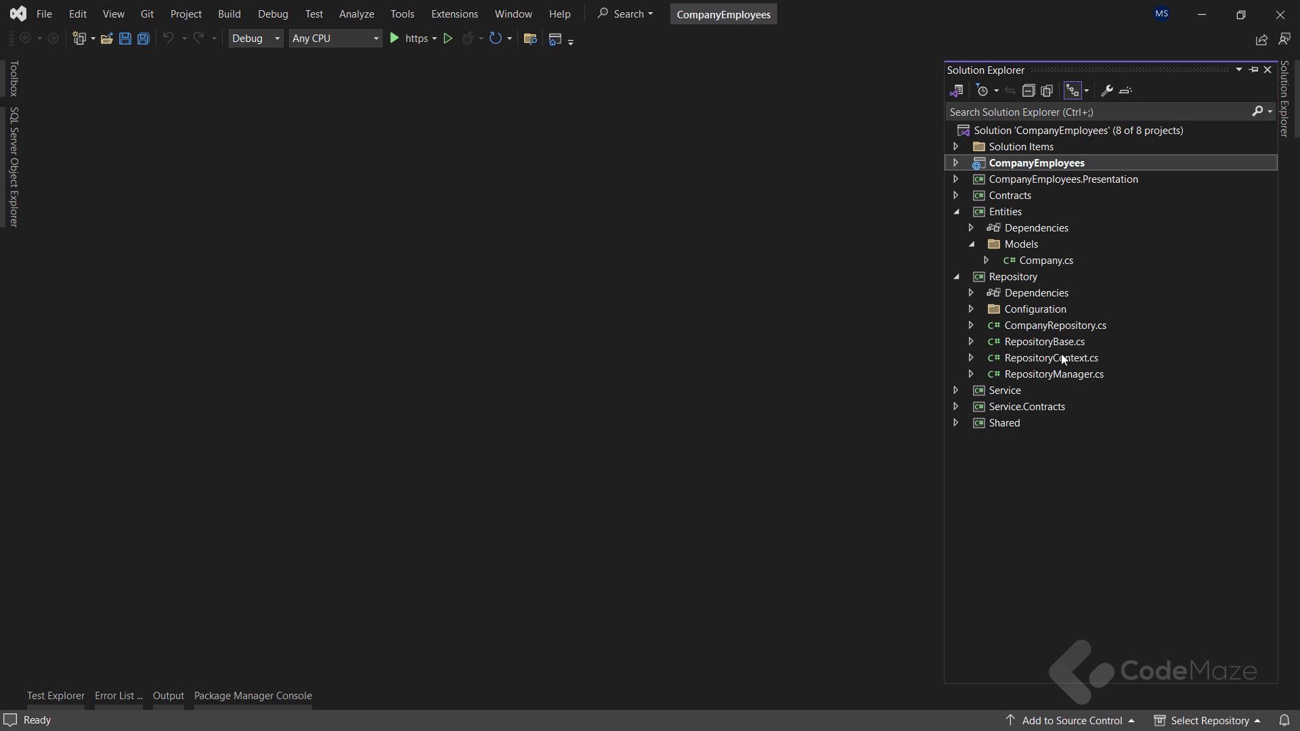
double_click(1050, 358)
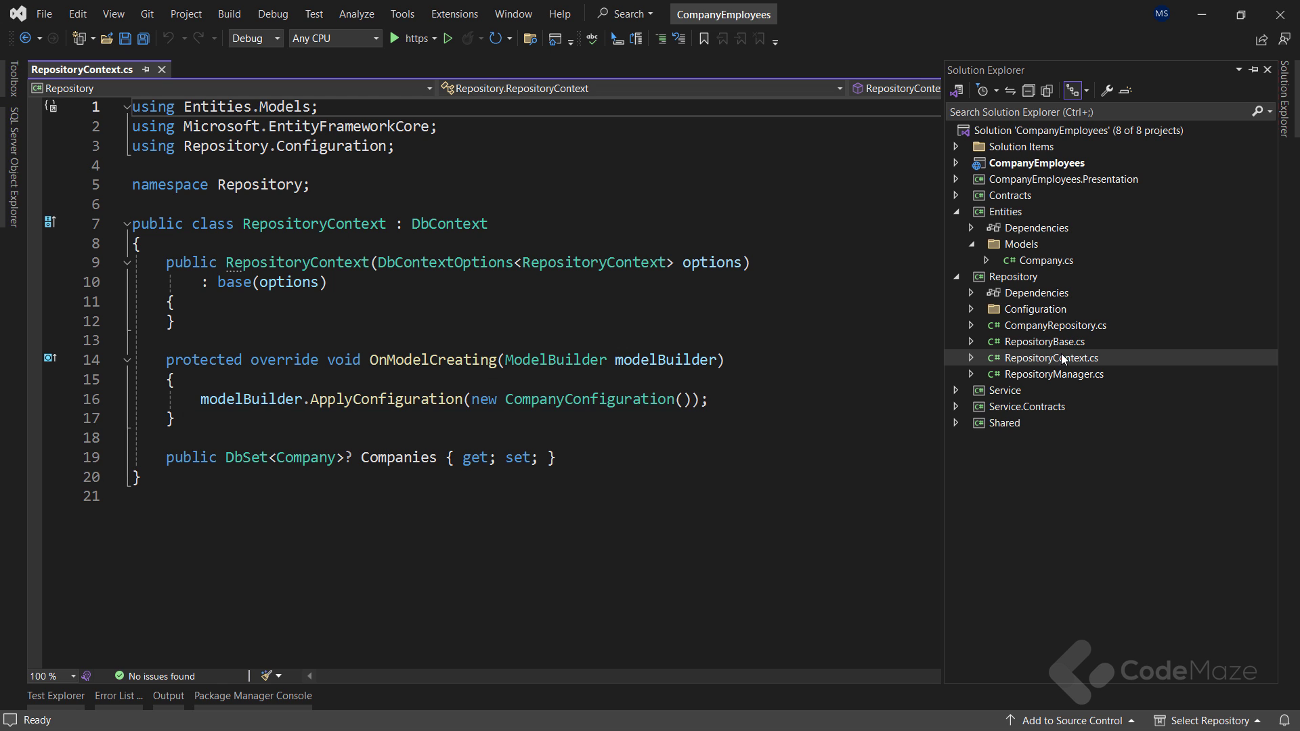
mouse_move(1004, 400)
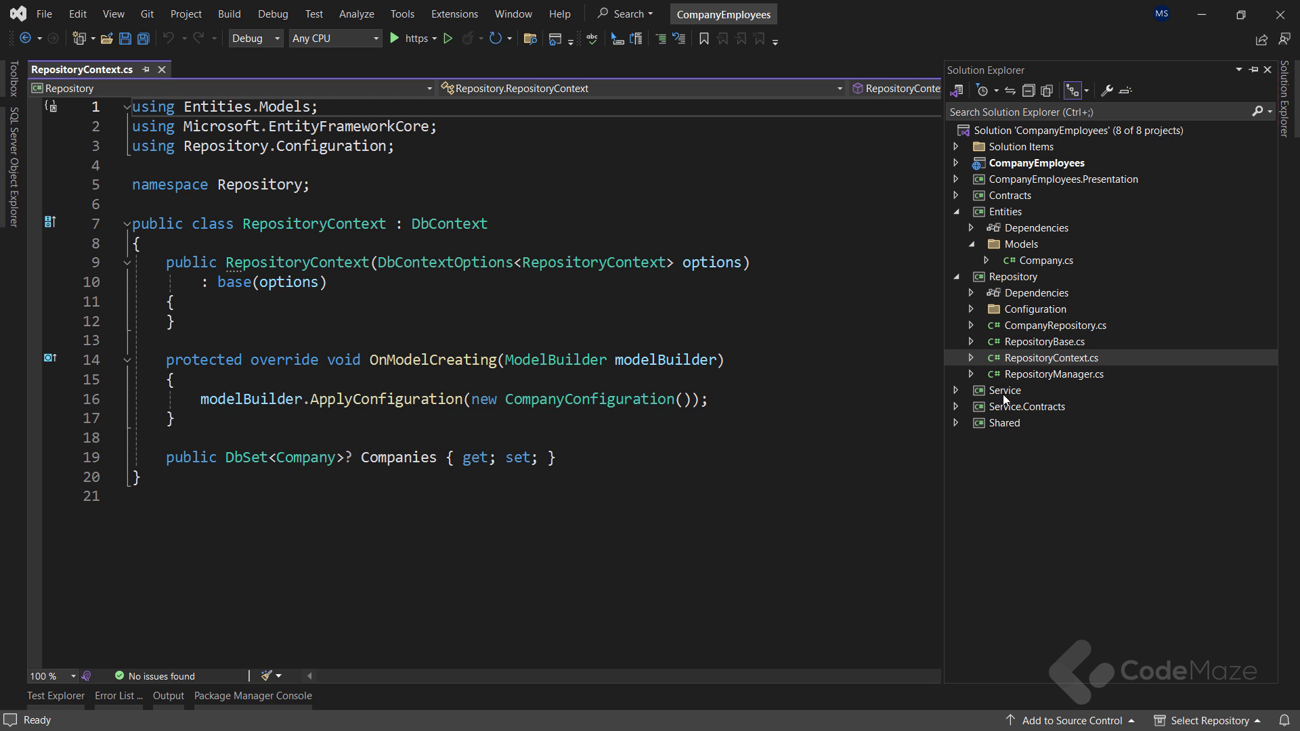
left_click(1004, 391)
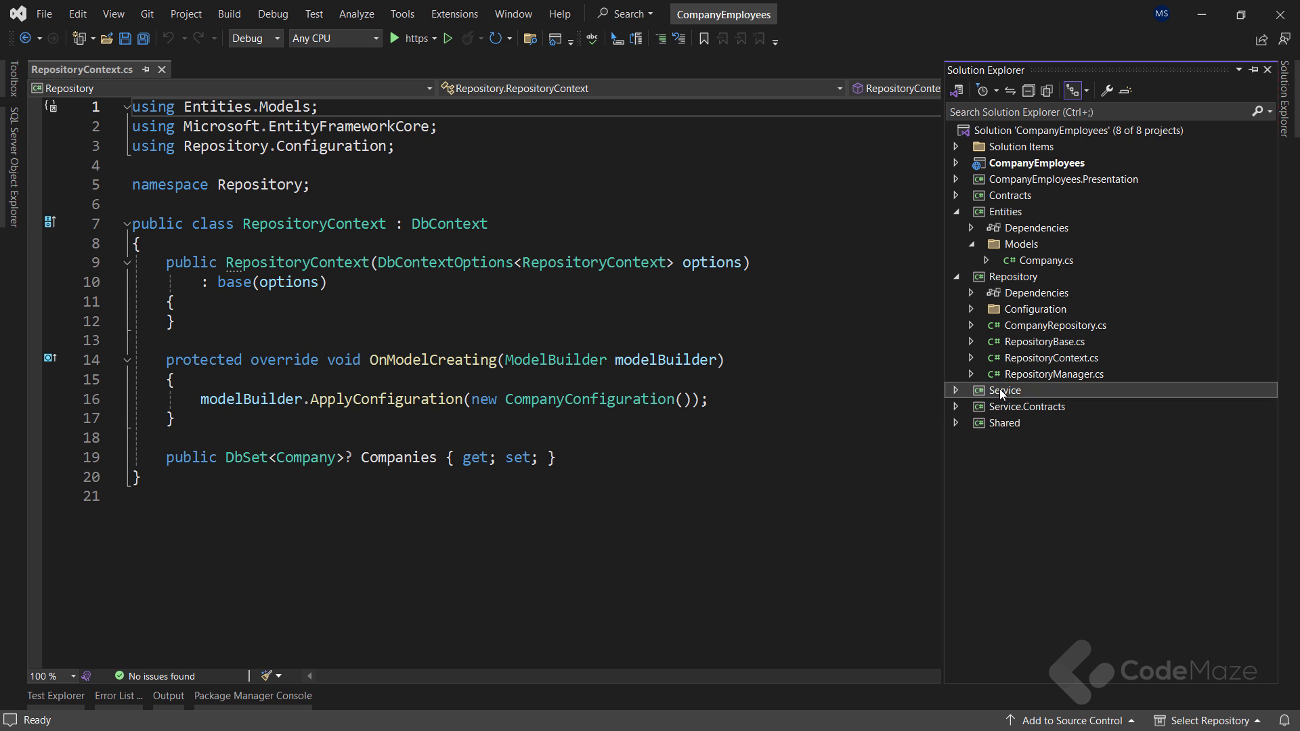
left_click(1062, 178)
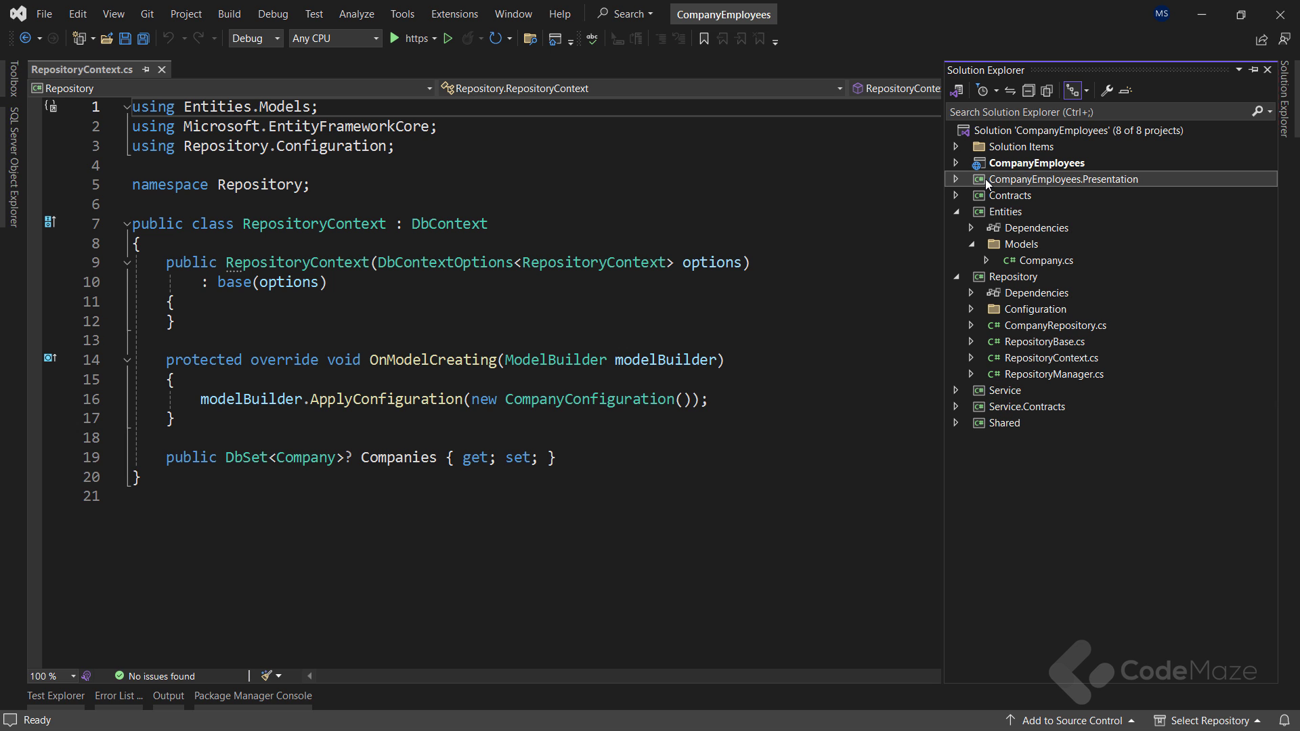
left_click(956, 179)
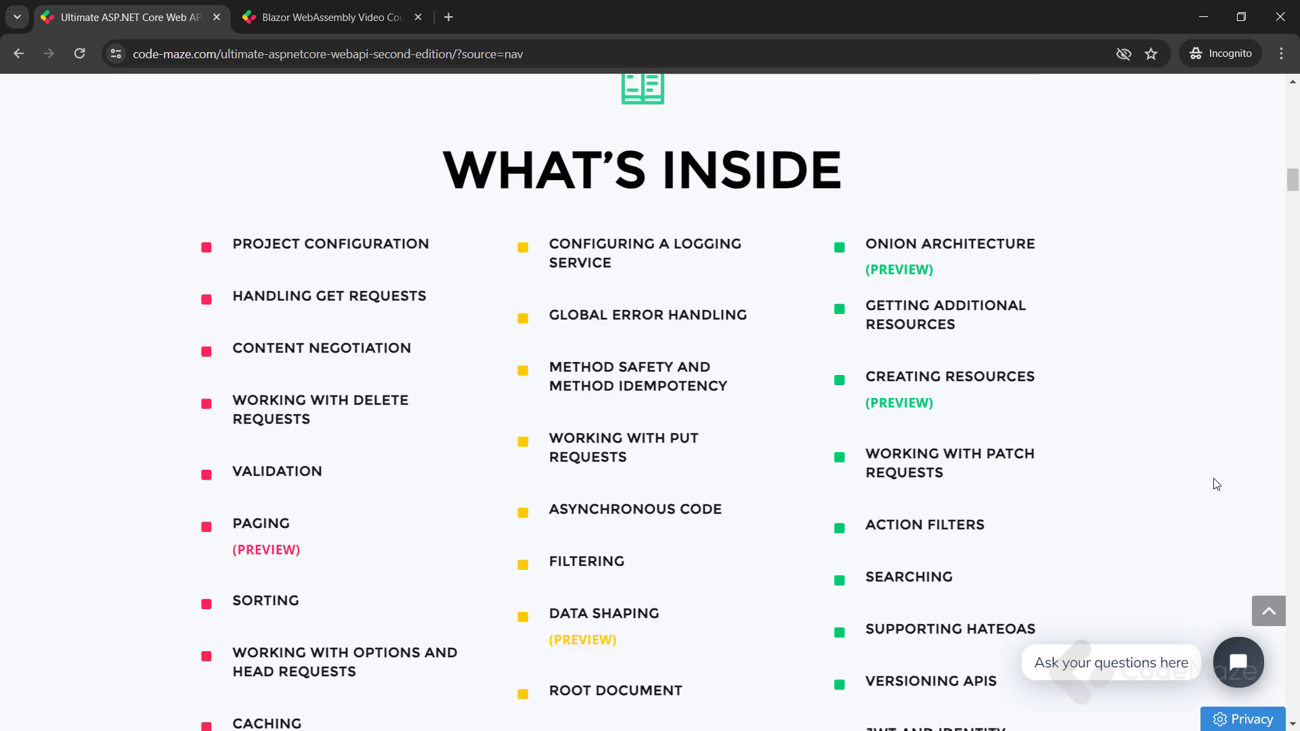
Step: Scroll the Web API book's chapter list, then browse the Blazor WebAssembly course page
scroll("down", 3)
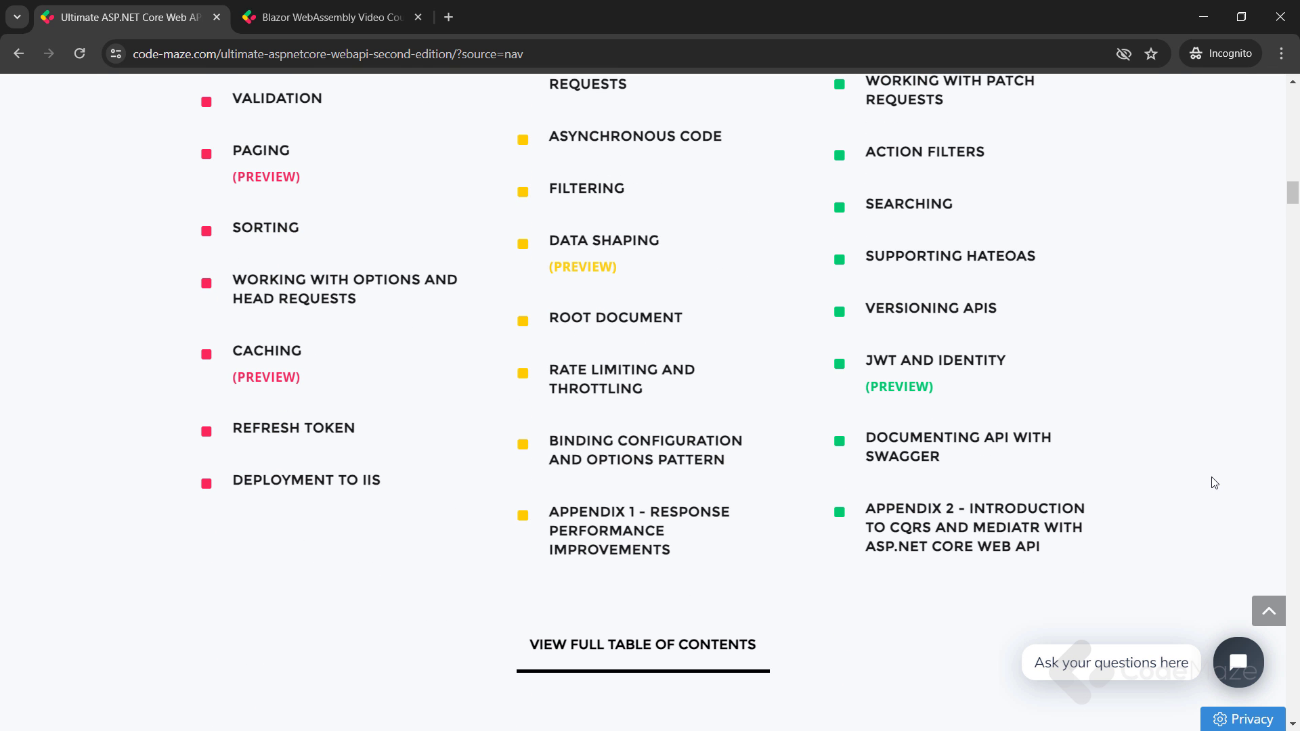
left_click(324, 16)
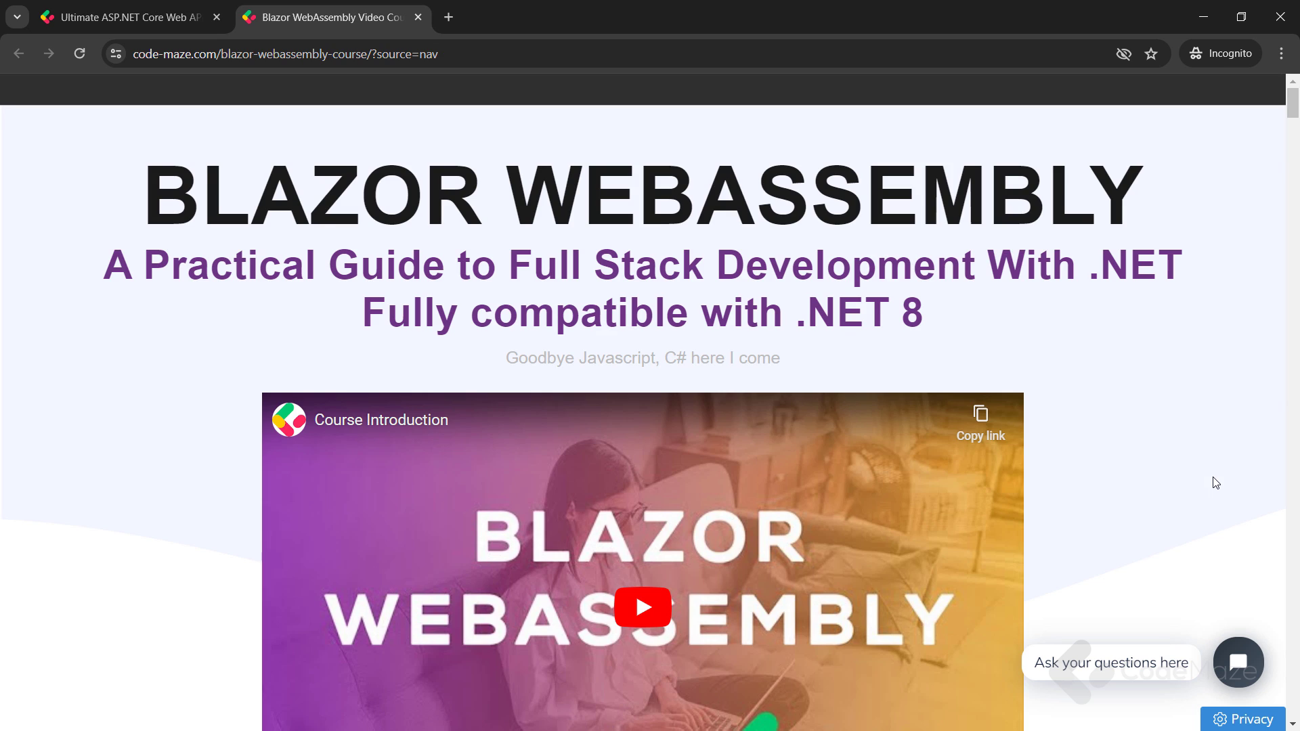
scroll("down", 3)
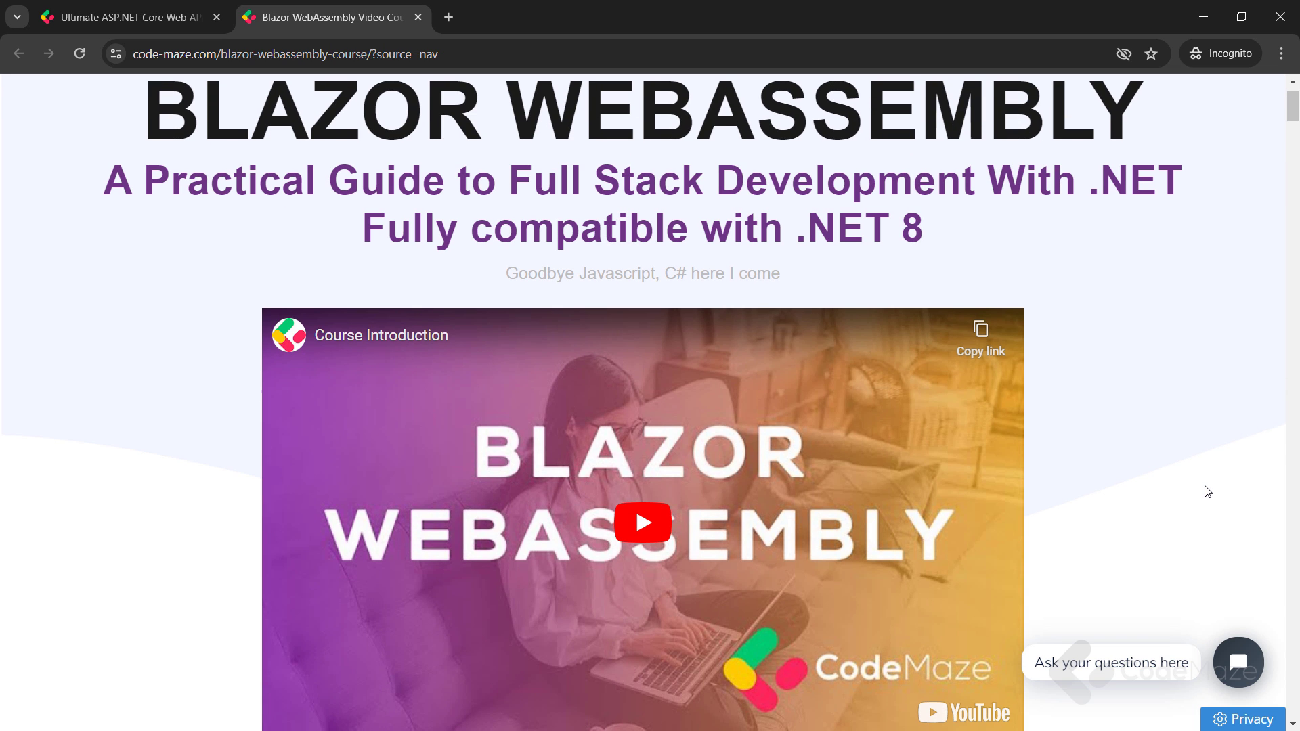
scroll("down", 3)
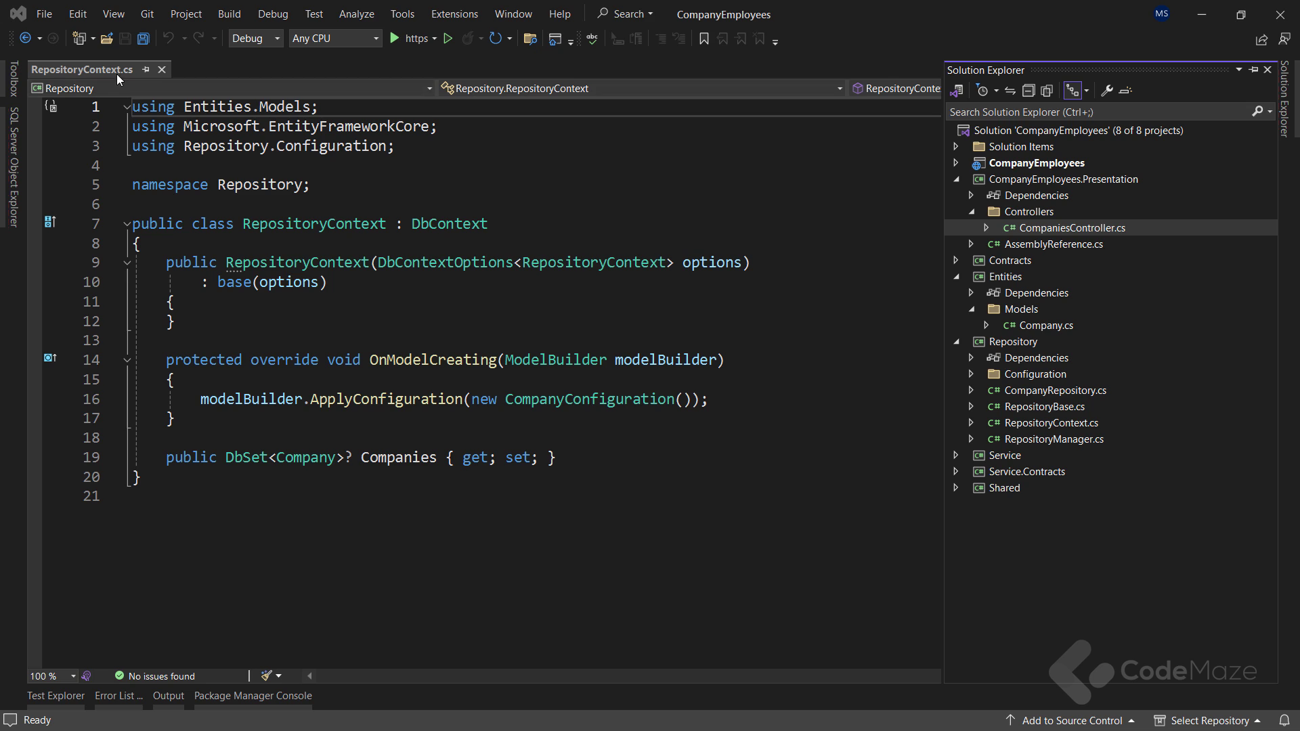
Step: Run Add-Migration CompanyMigration in Package Manager Console, then enter Update-Database
left_click(252, 695)
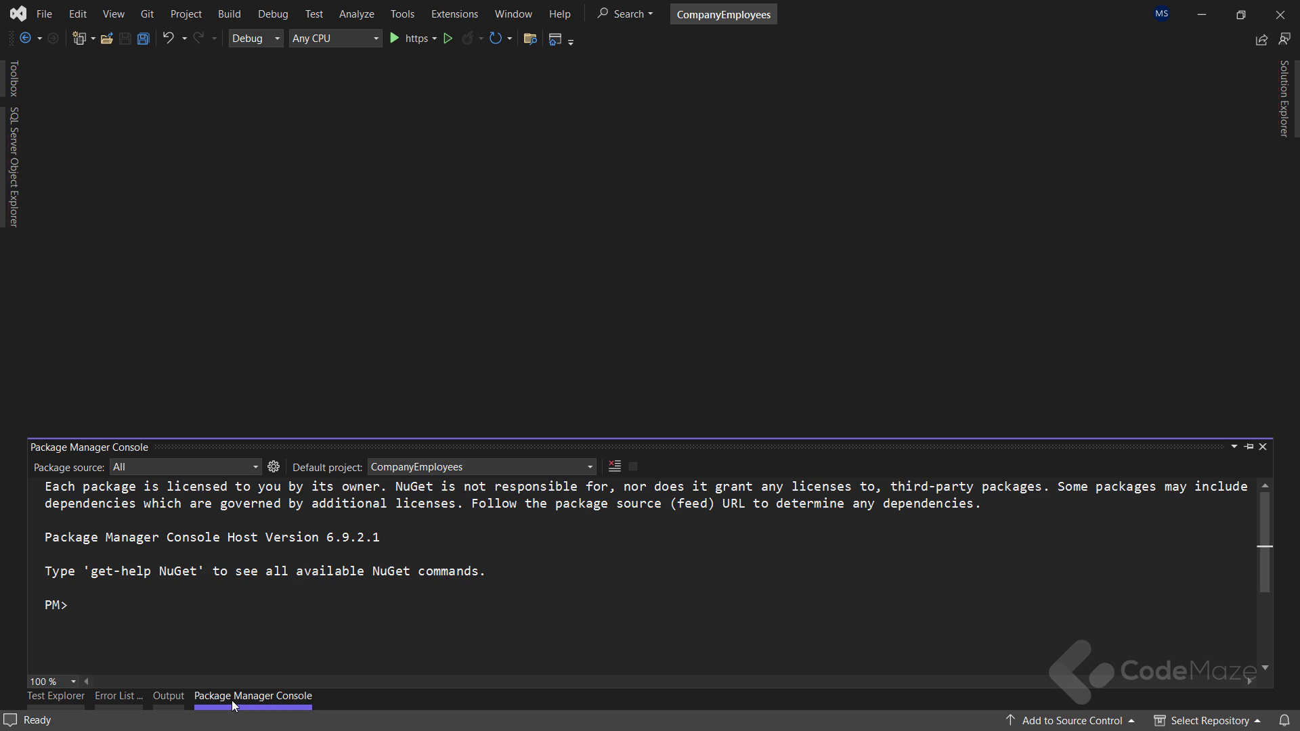
type("Add")
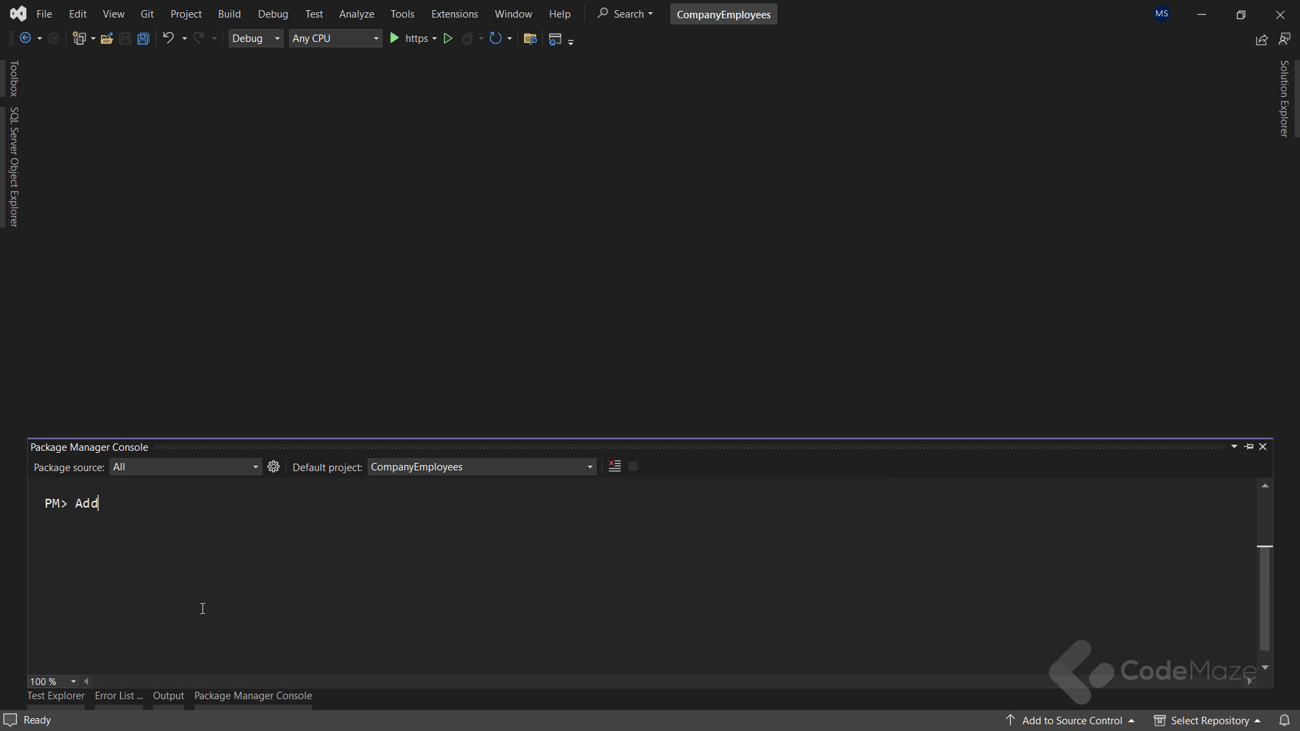
type("-Migration")
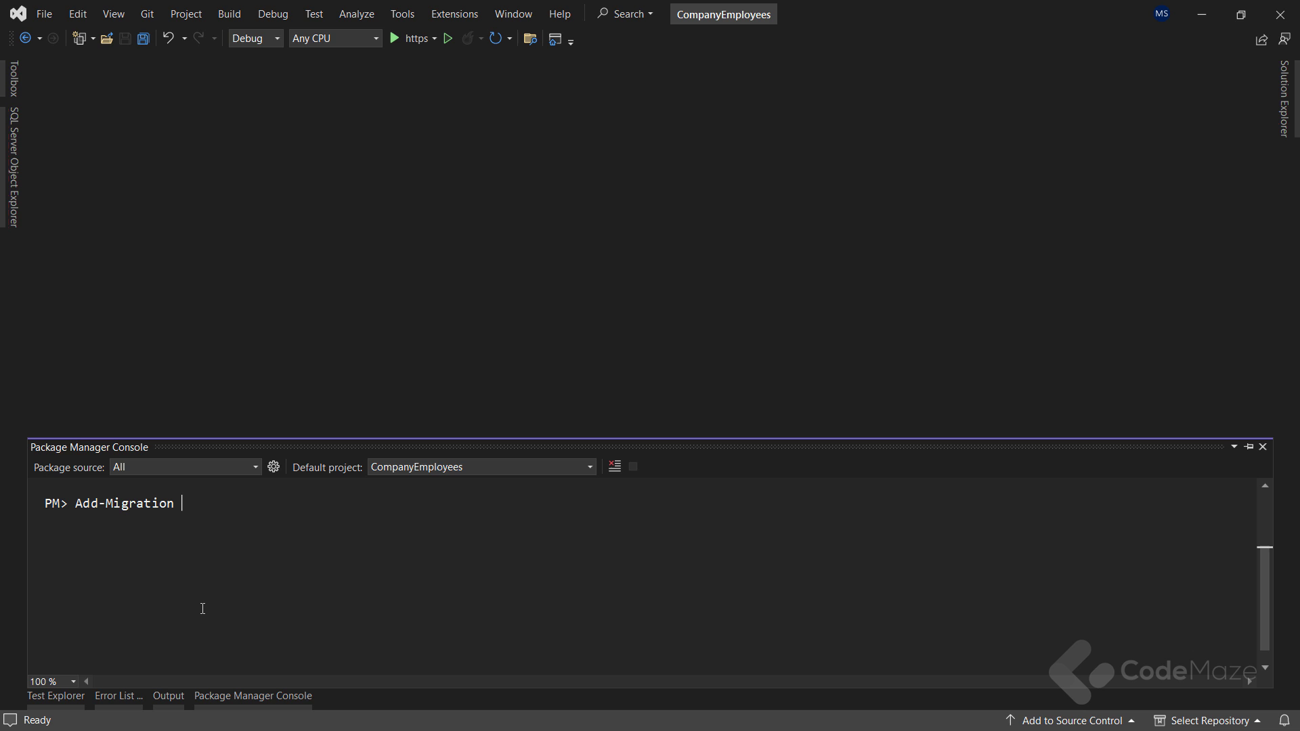
type("CompanyMigration")
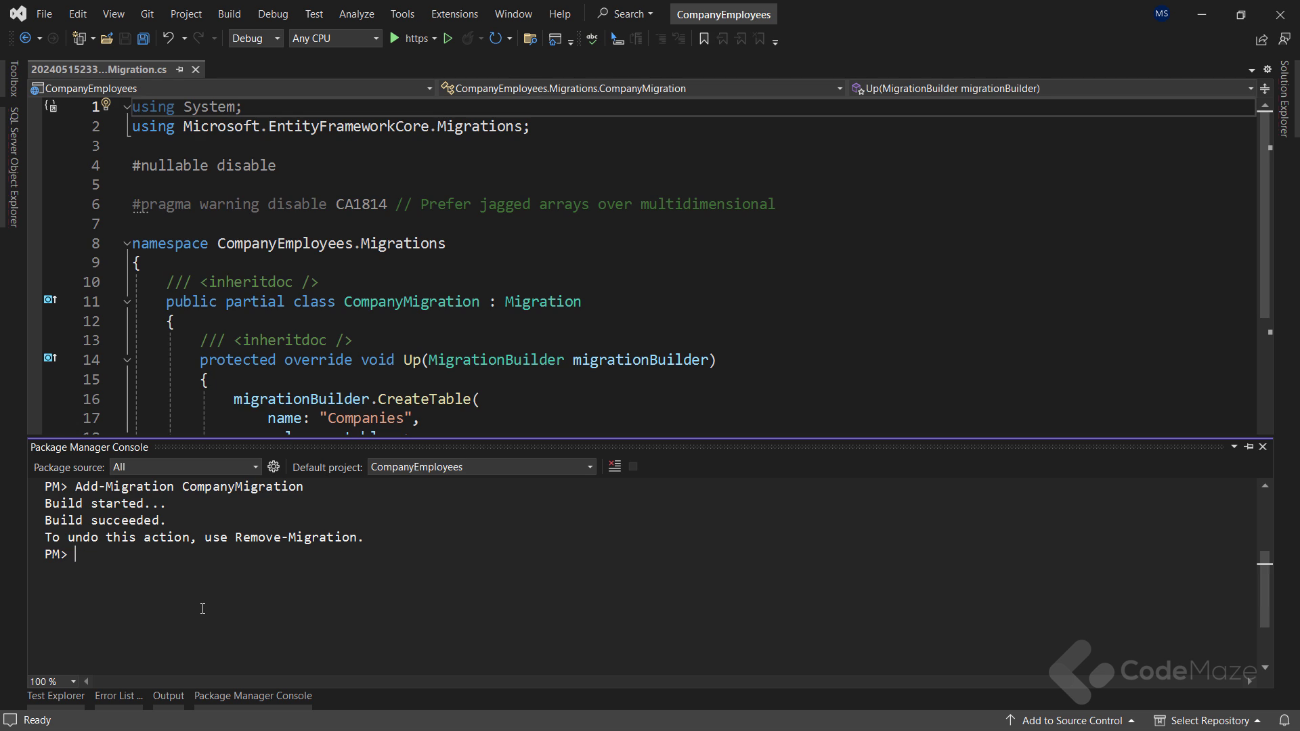
type("Update-Database")
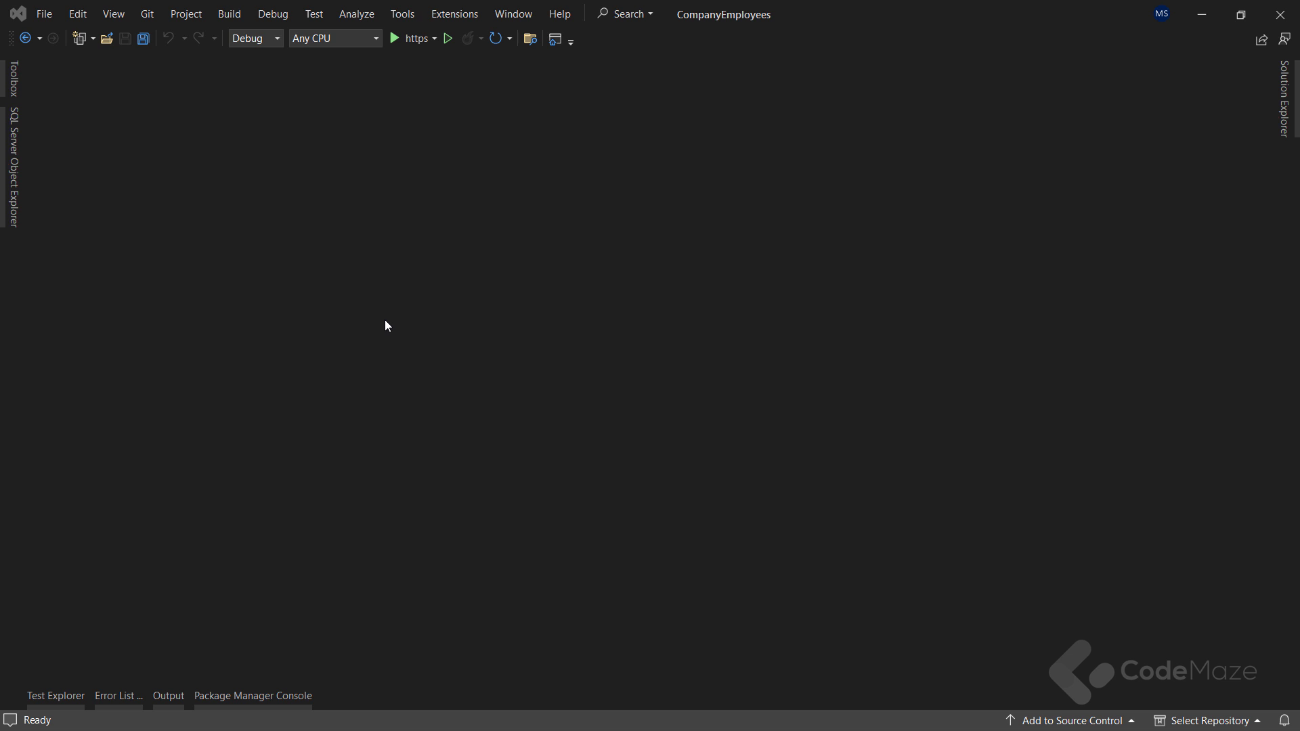
mouse_move(1237, 174)
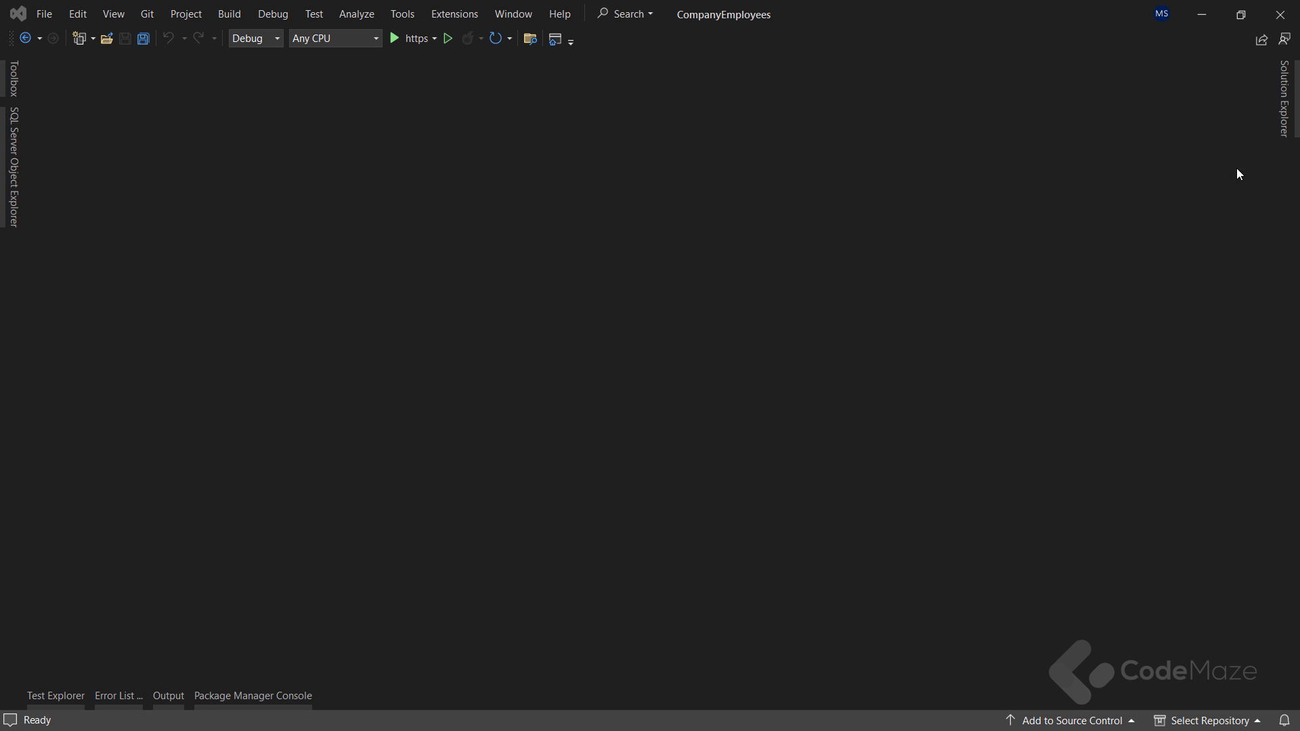
Step: Add a new class to the Entities project's Models folder
left_click(1287, 100)
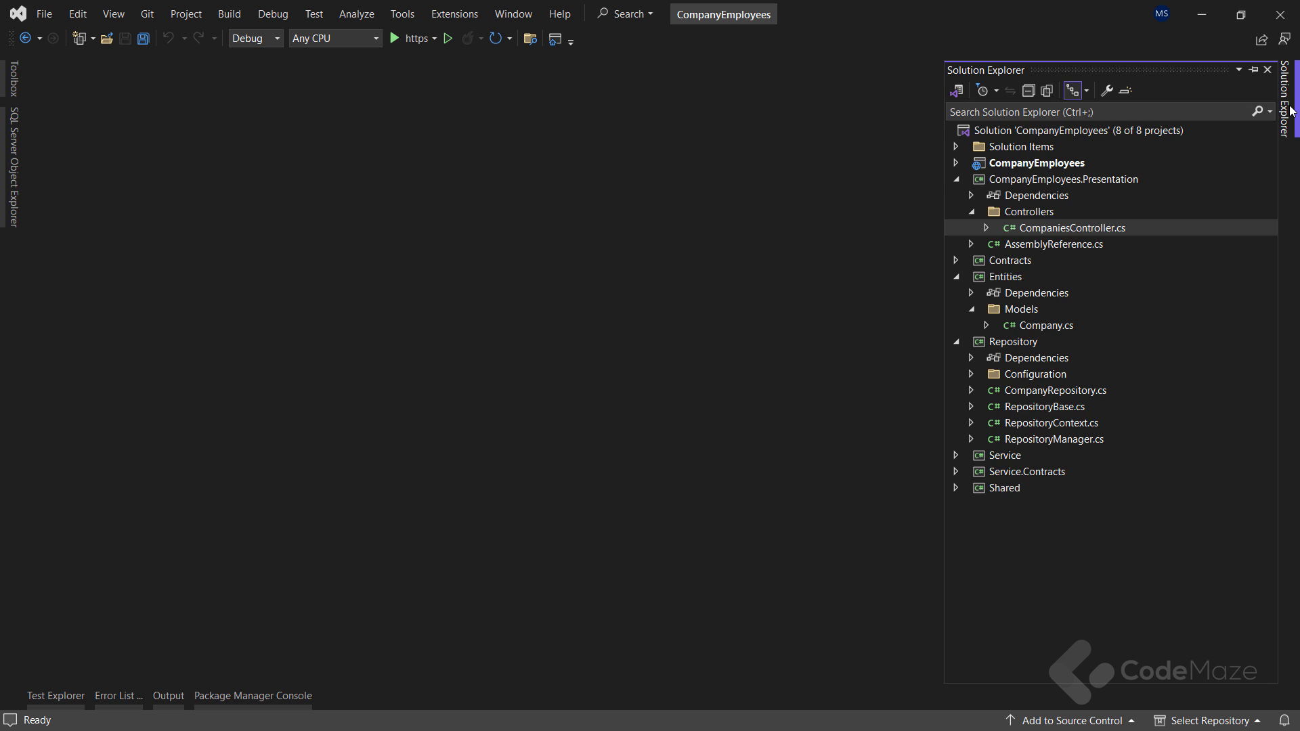
left_click(1020, 308)
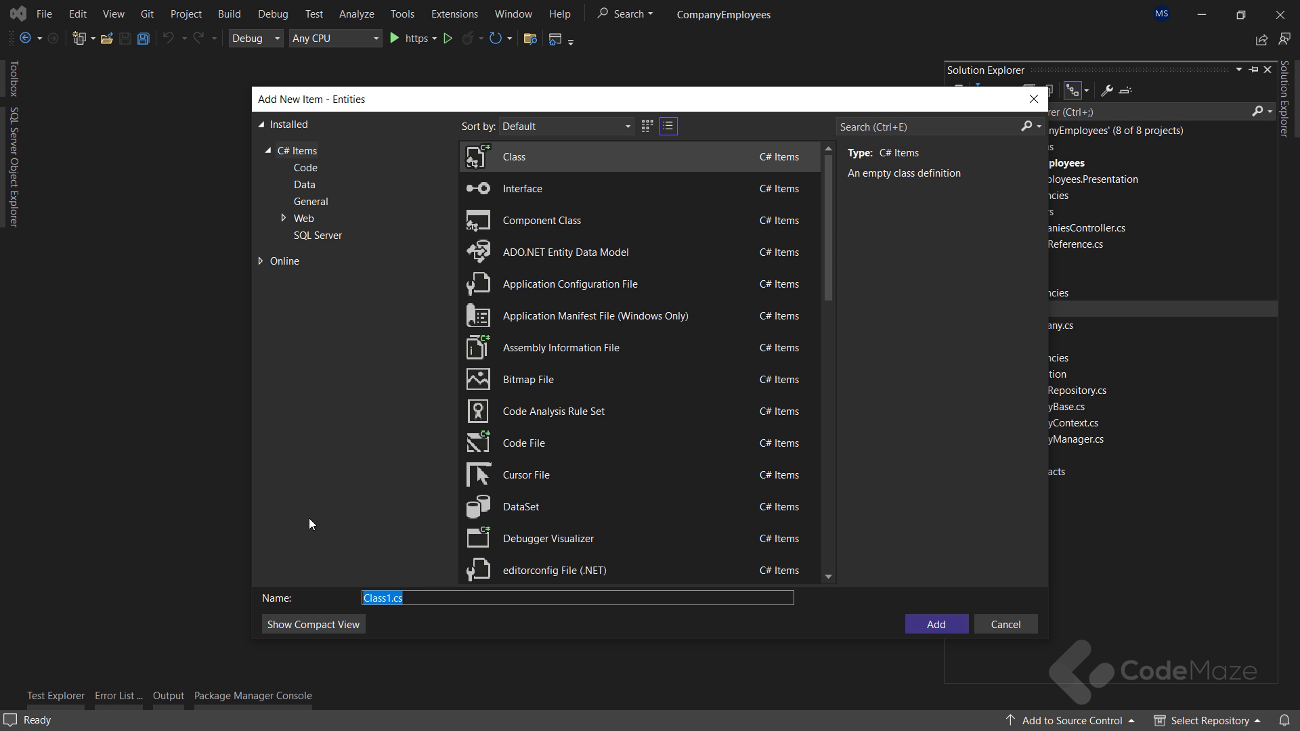
Step: Create the Client class with Guid Id and nullable string Name, and save it
type("Client")
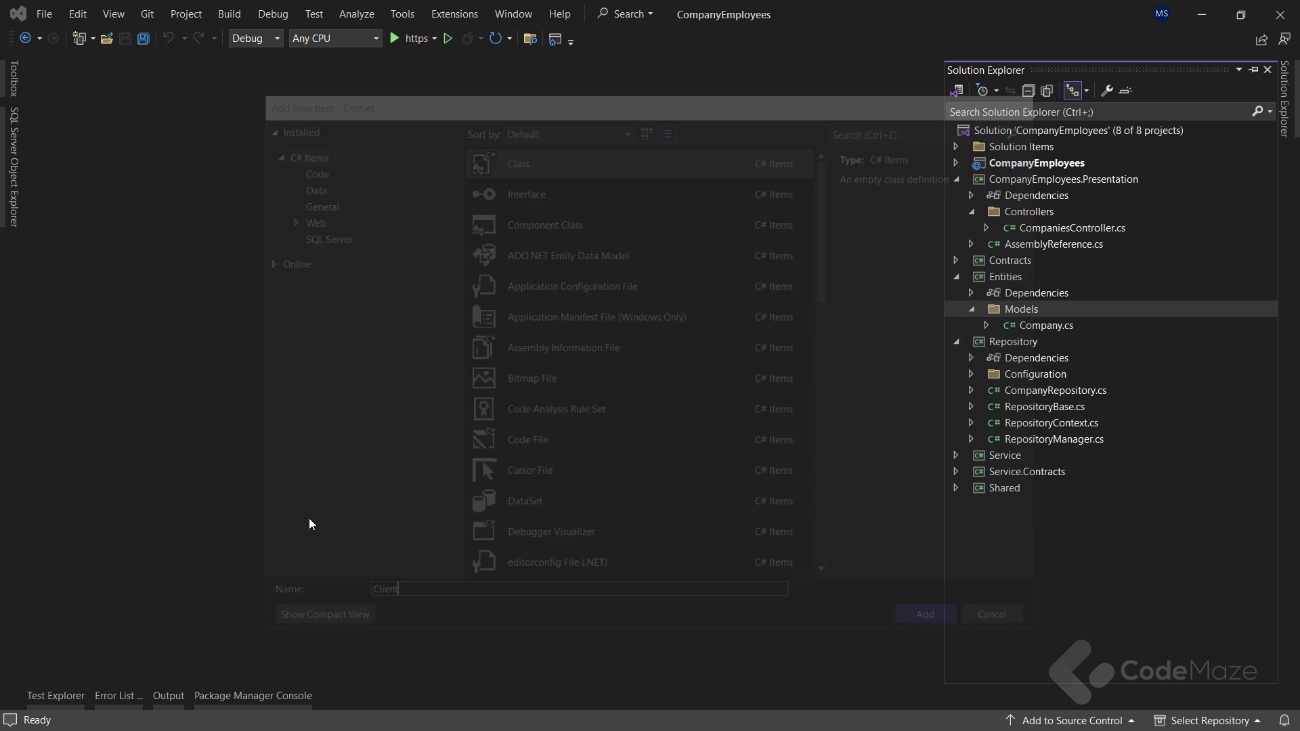
left_click(923, 614)
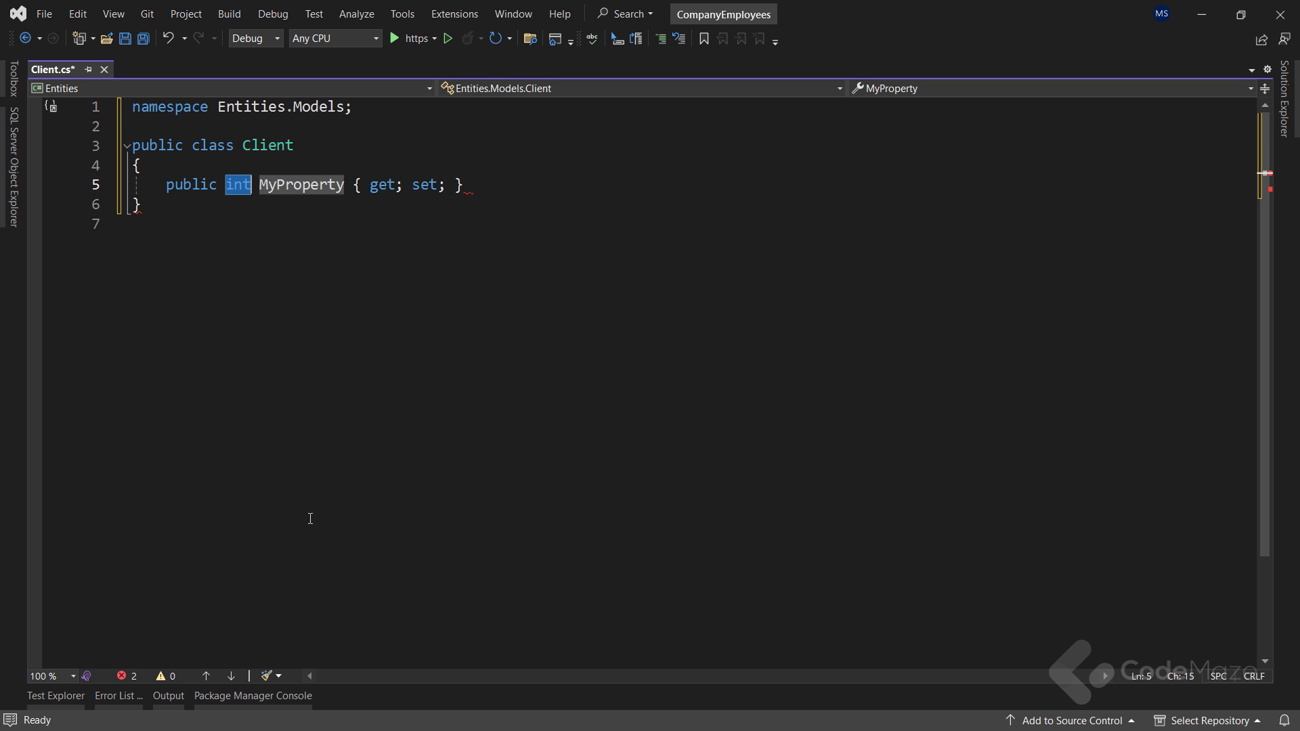
type("Guid Id")
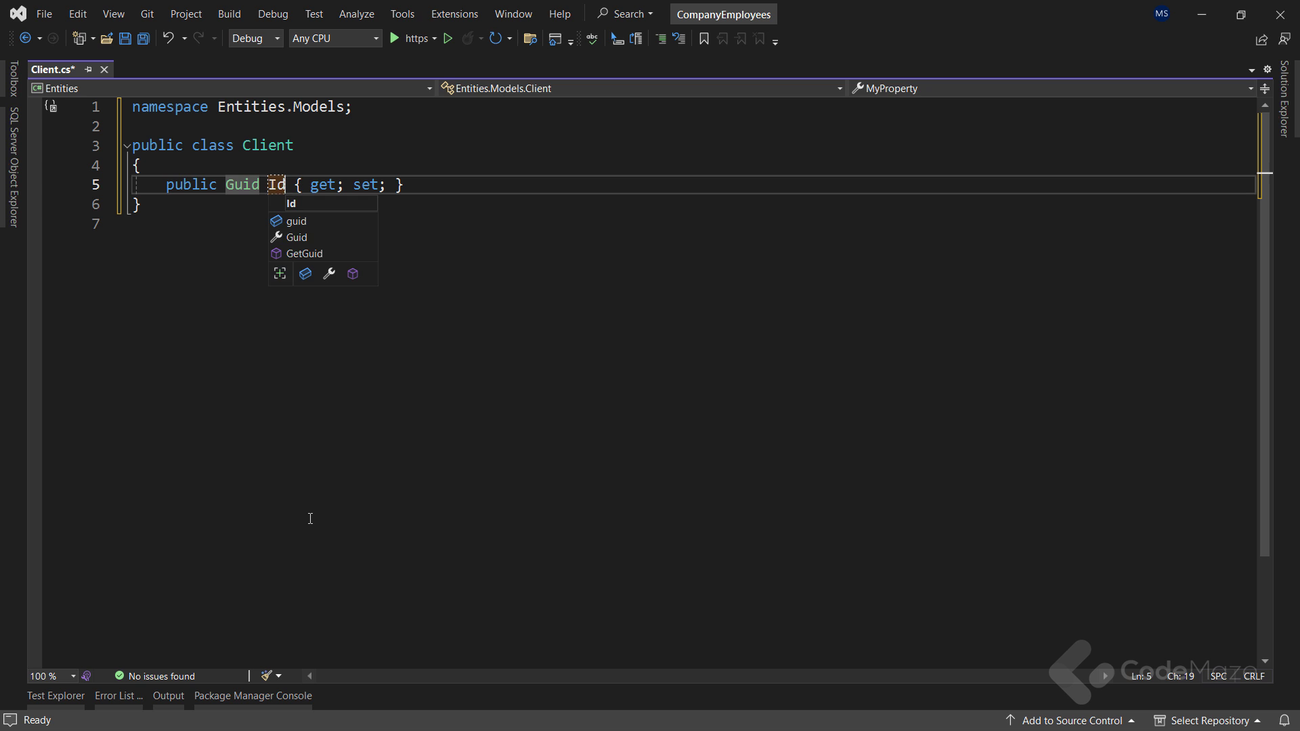
type("prop")
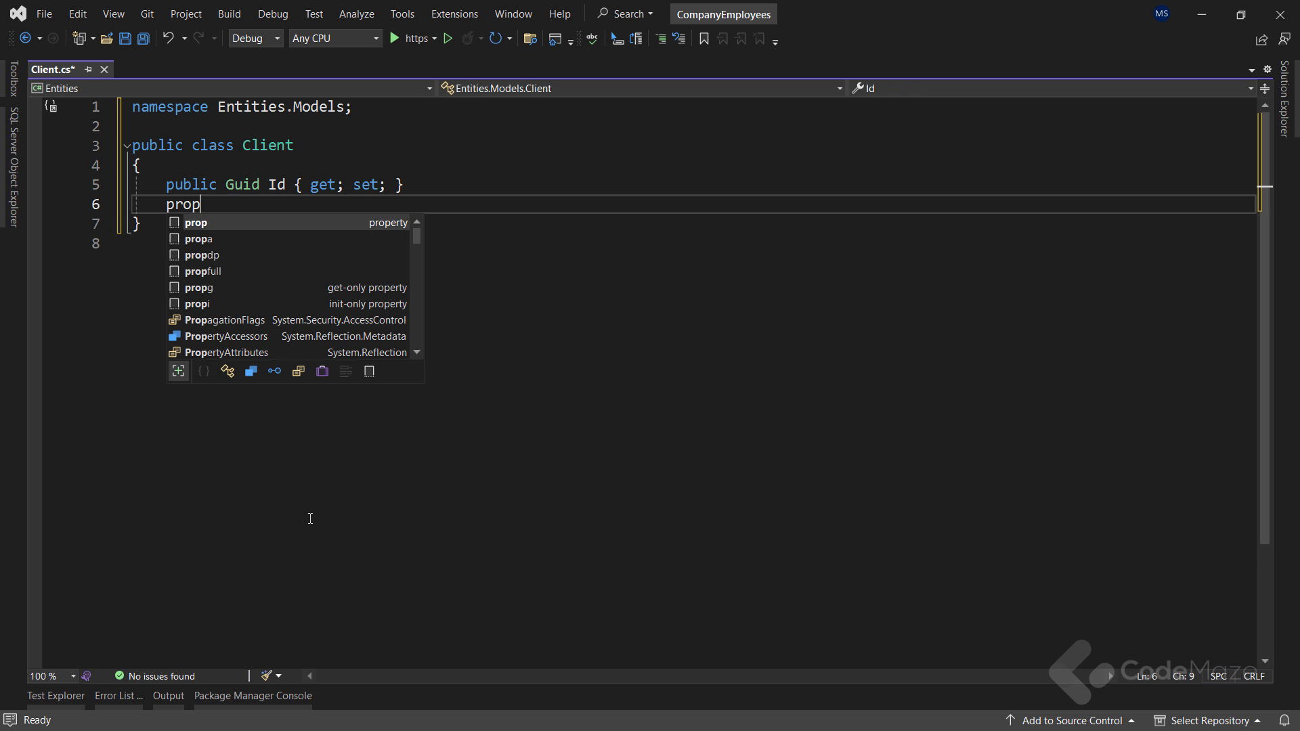
key("Tab")
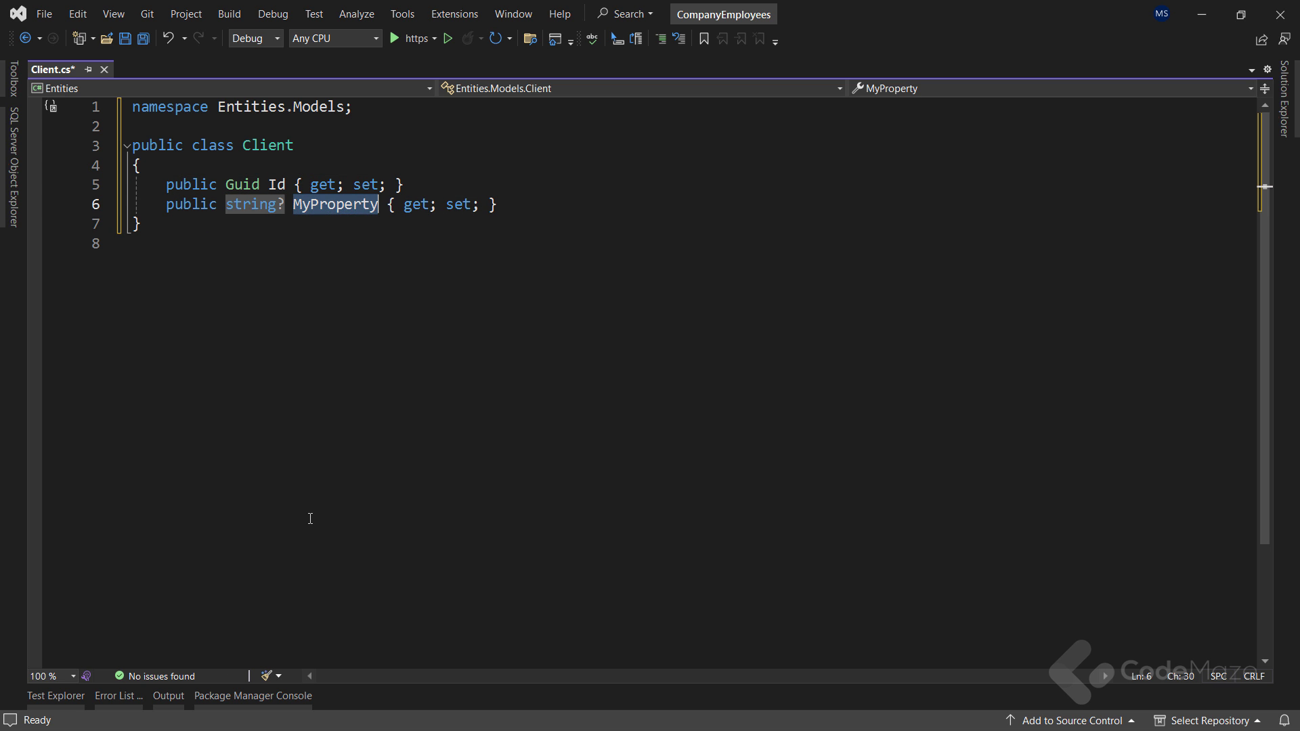
type("Name")
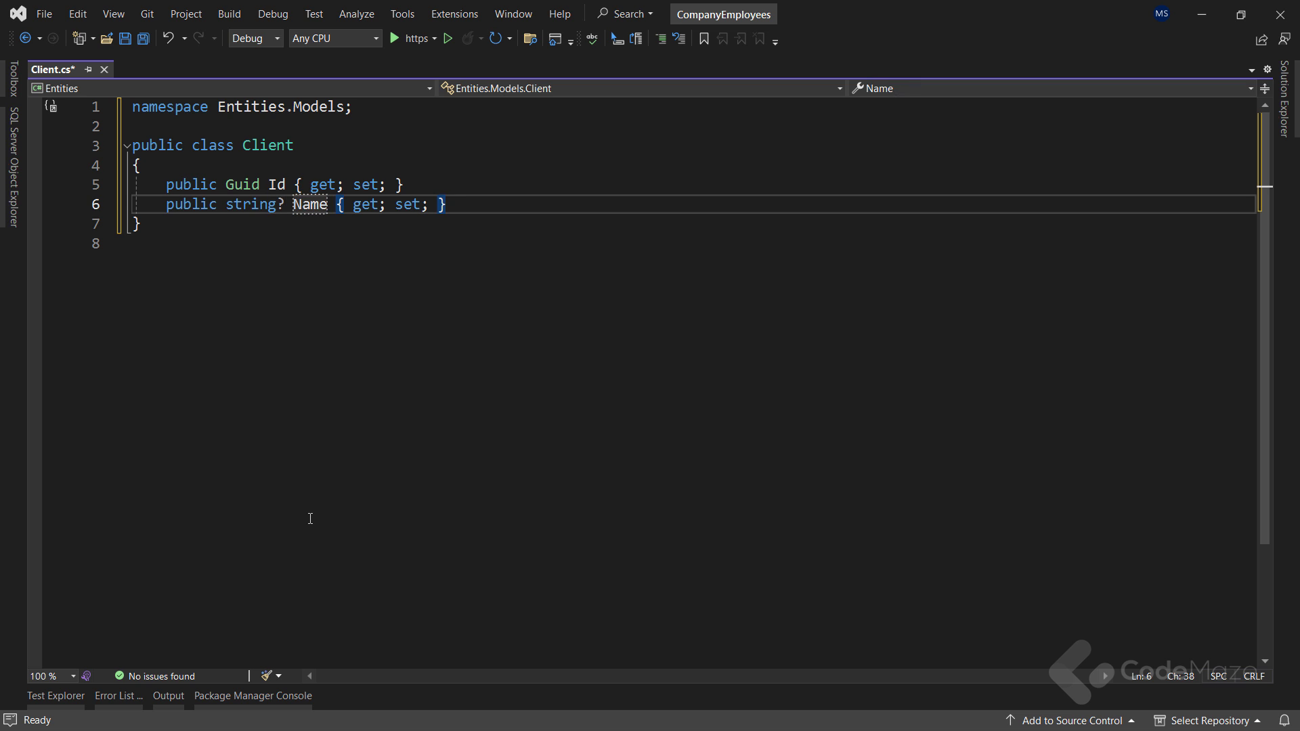
key("ctrl+s")
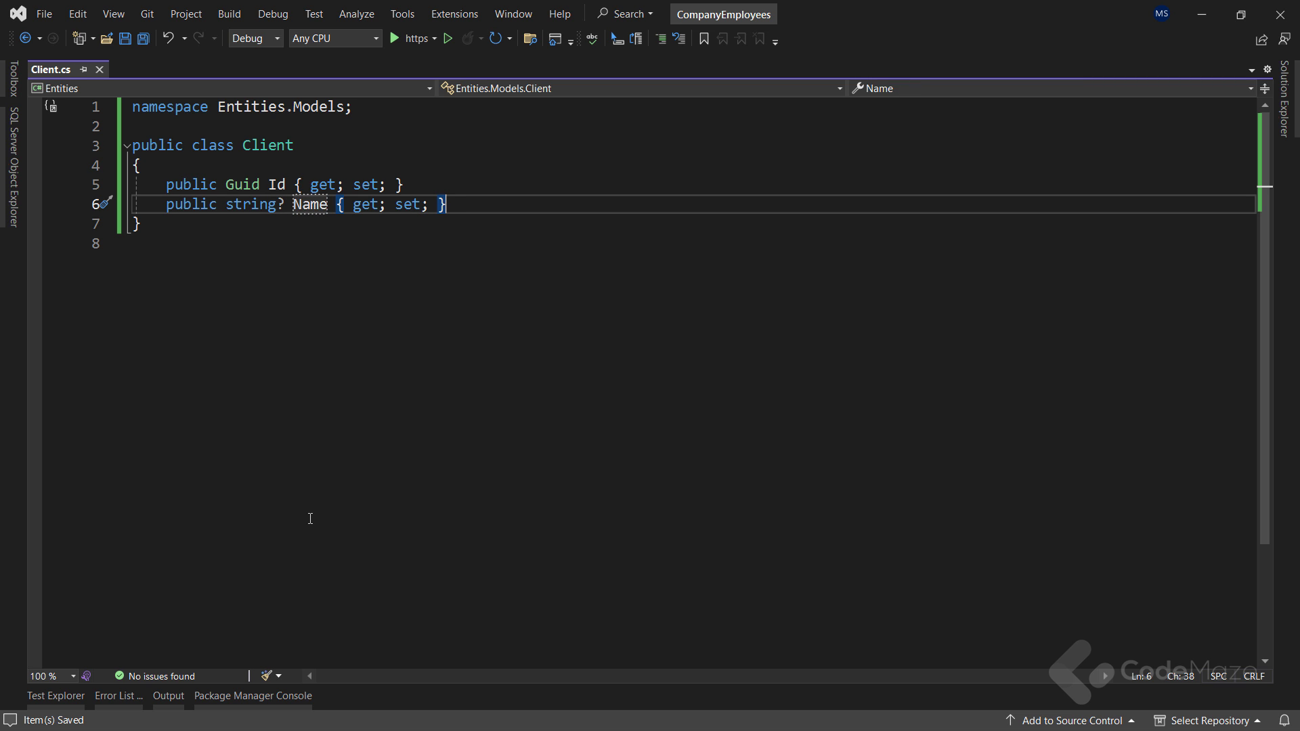
left_click(1280, 39)
type("ClientConfigurati")
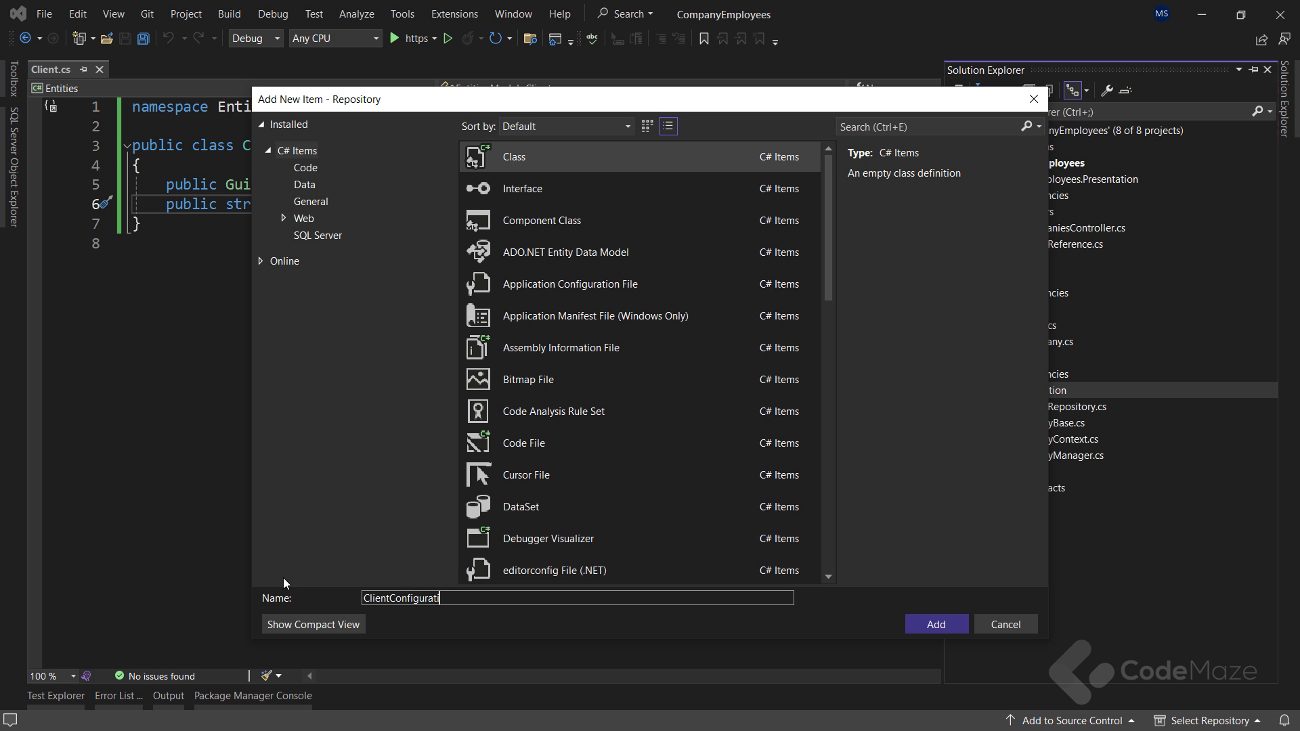
Step: Add and save ClientConfiguration in Repository, then add another Repository class
left_click(935, 624)
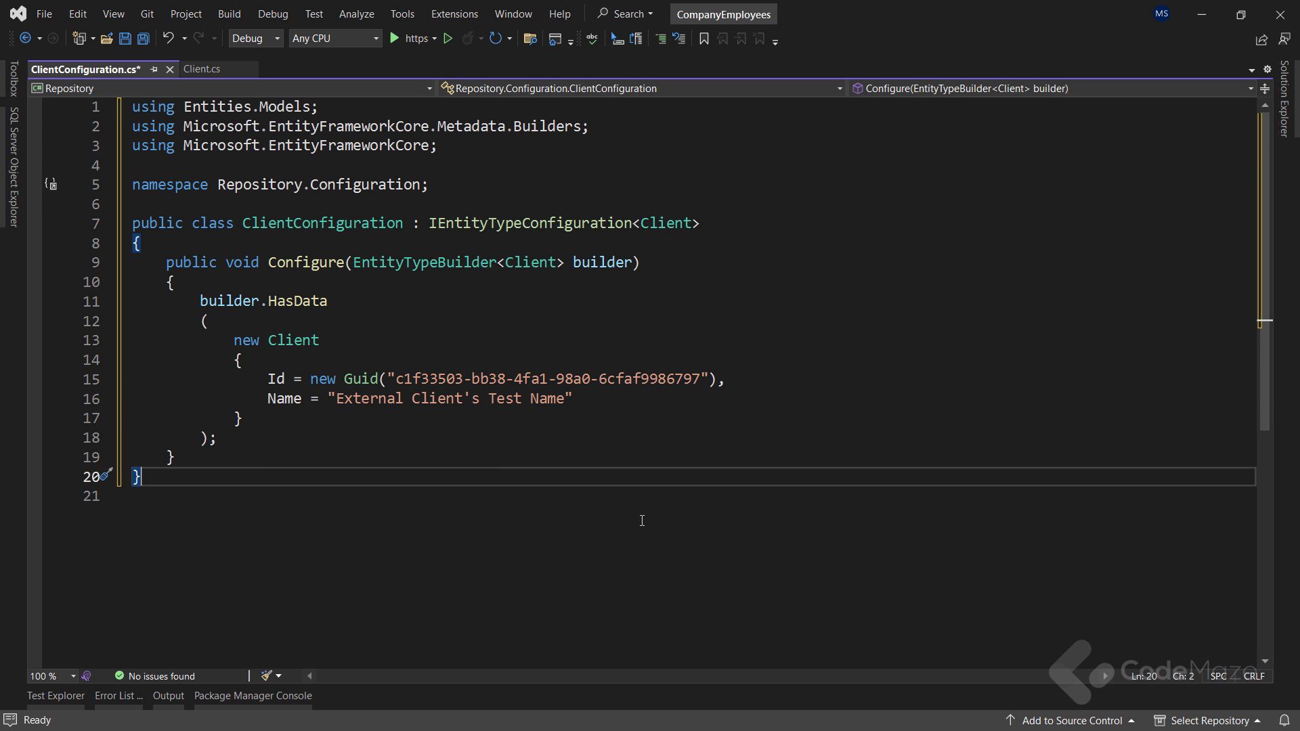
key("ctrl+s")
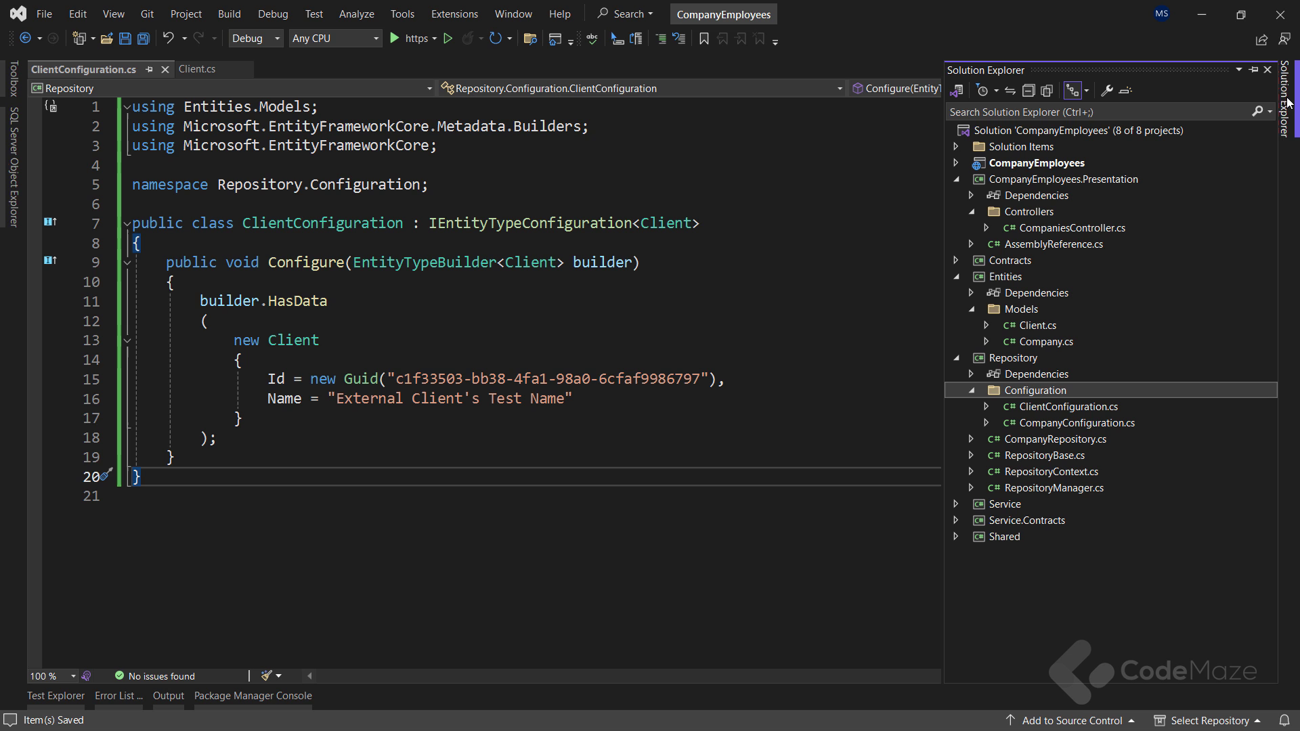
left_click(1011, 358)
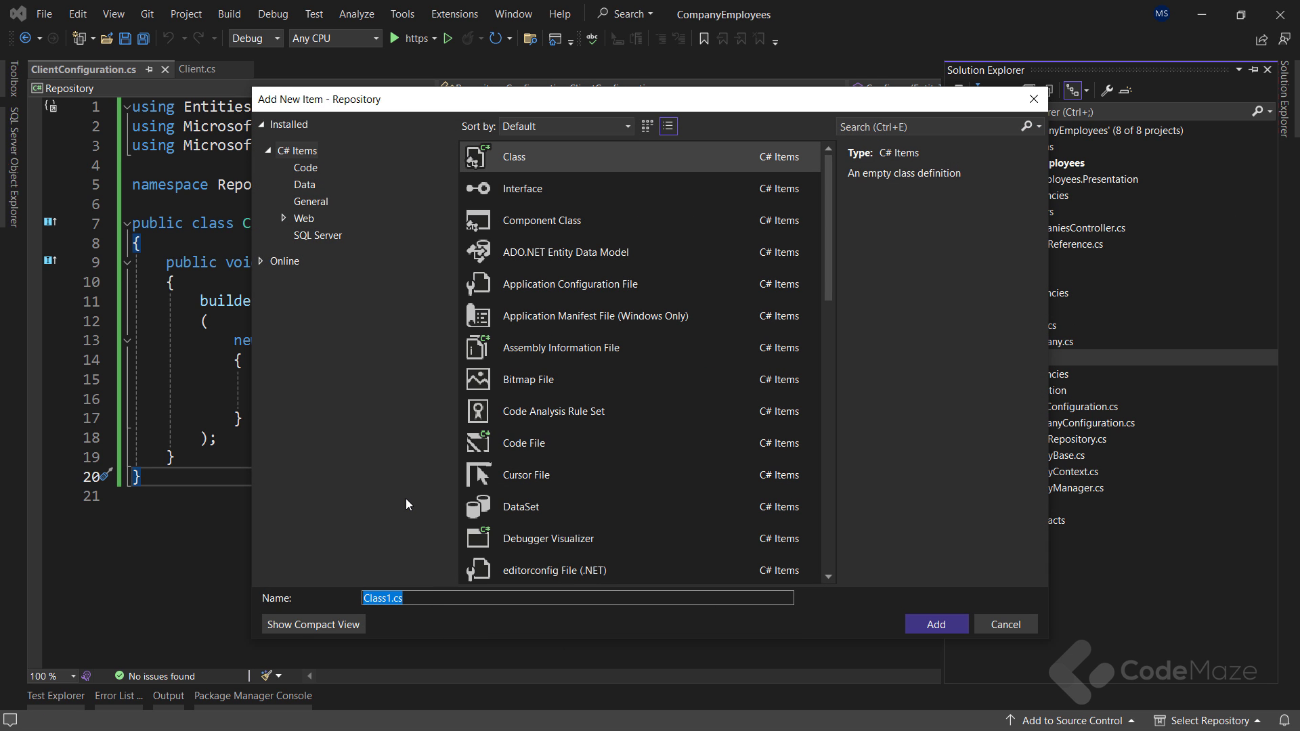
Step: Create ExternalClientContext : DbContext with a DbContextOptions<ExternalClientContext> constructor calling base(options)
type("ExternalClientC")
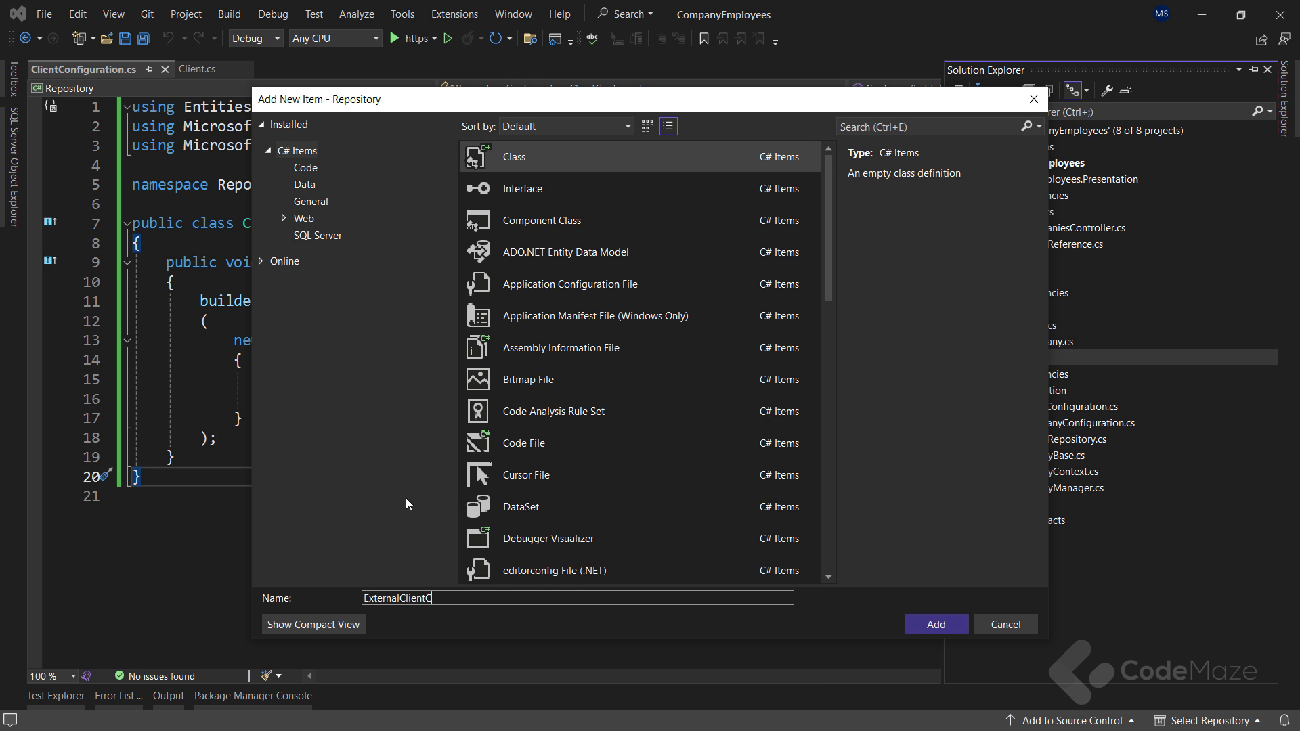
left_click(935, 624)
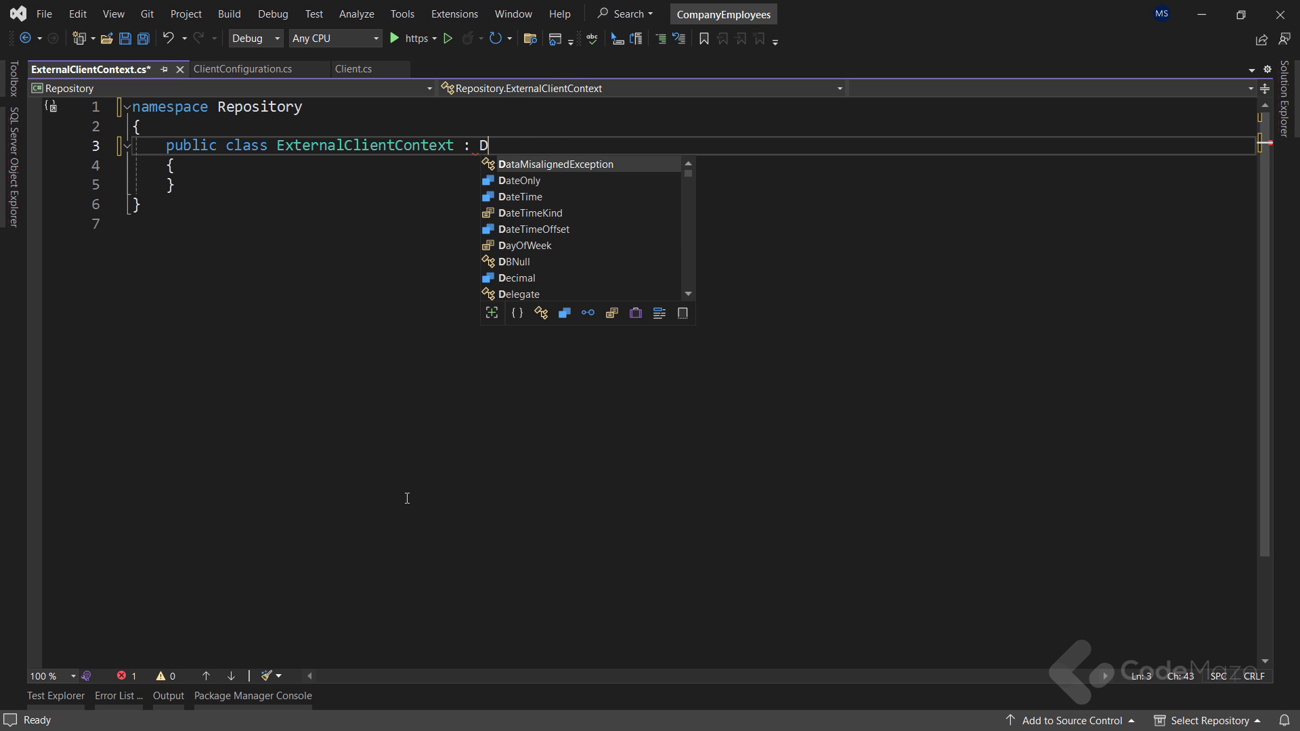
type("bContext")
type("public ExternalClientContext(")
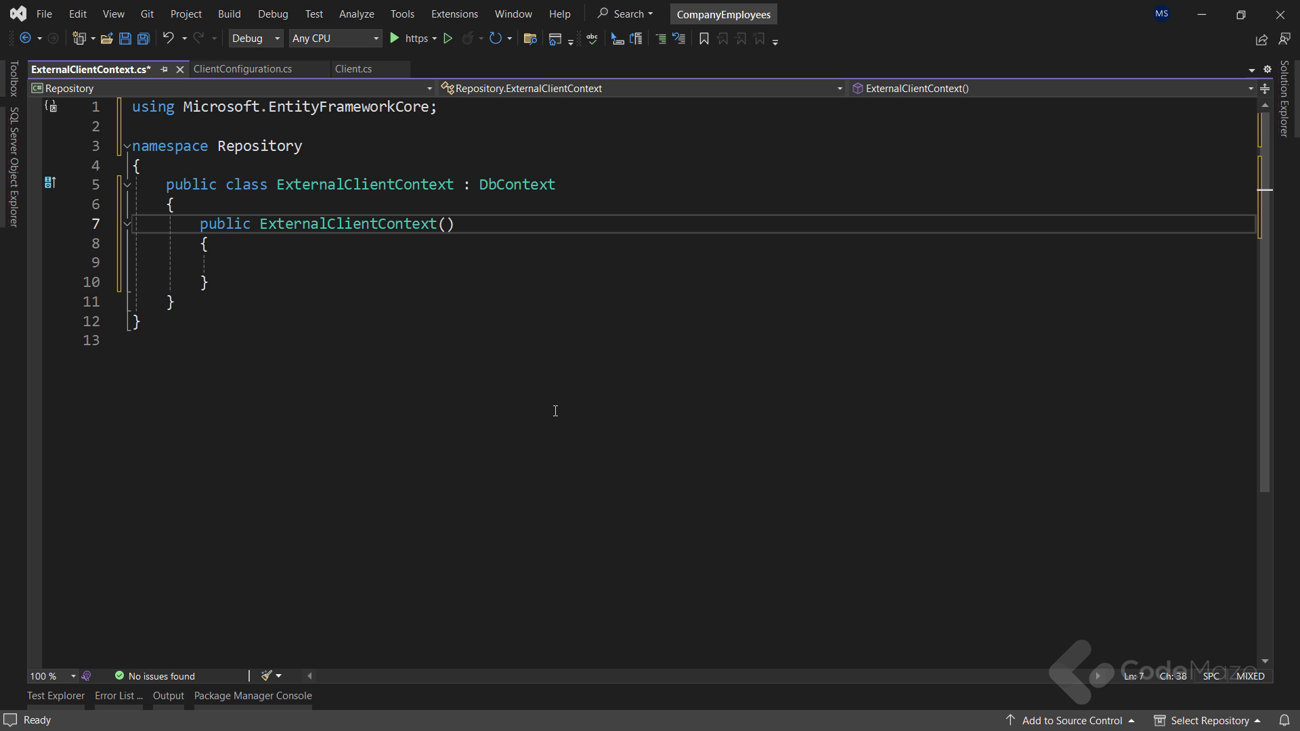
type("DbContextOptions")
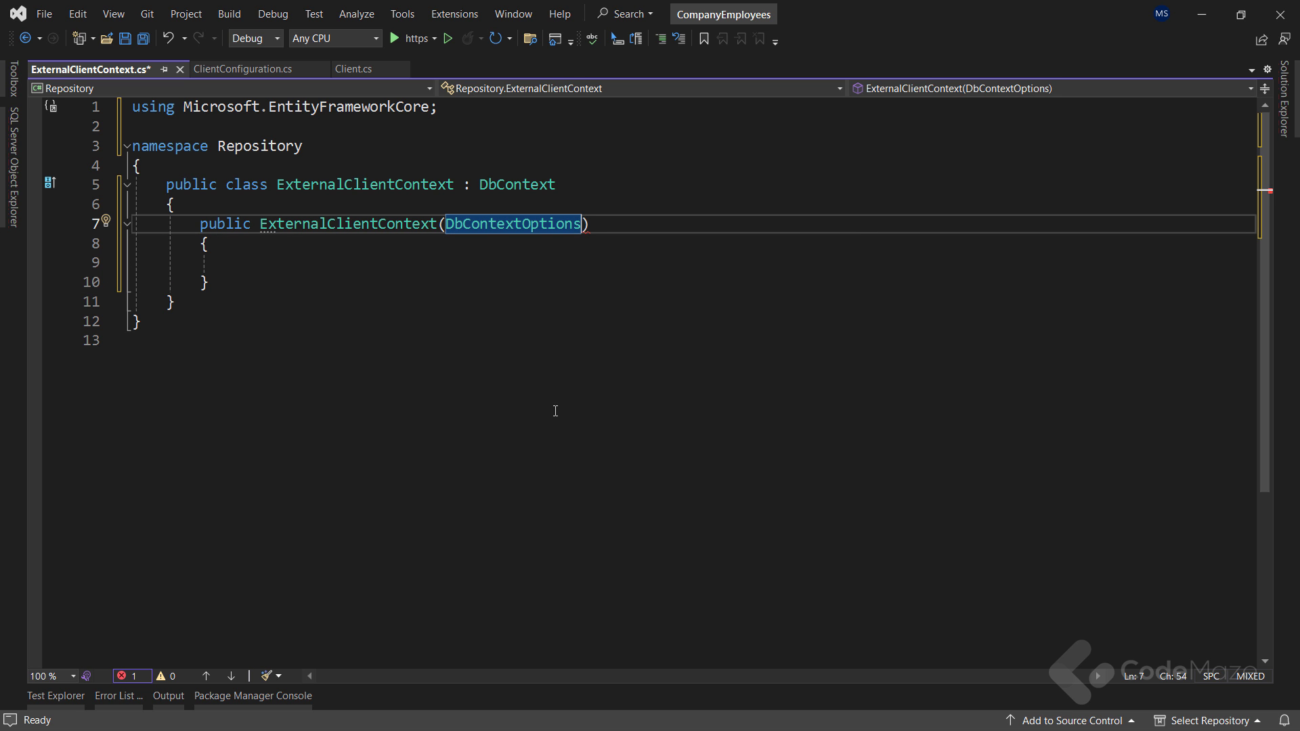
type("<ExternalClientContext> options")
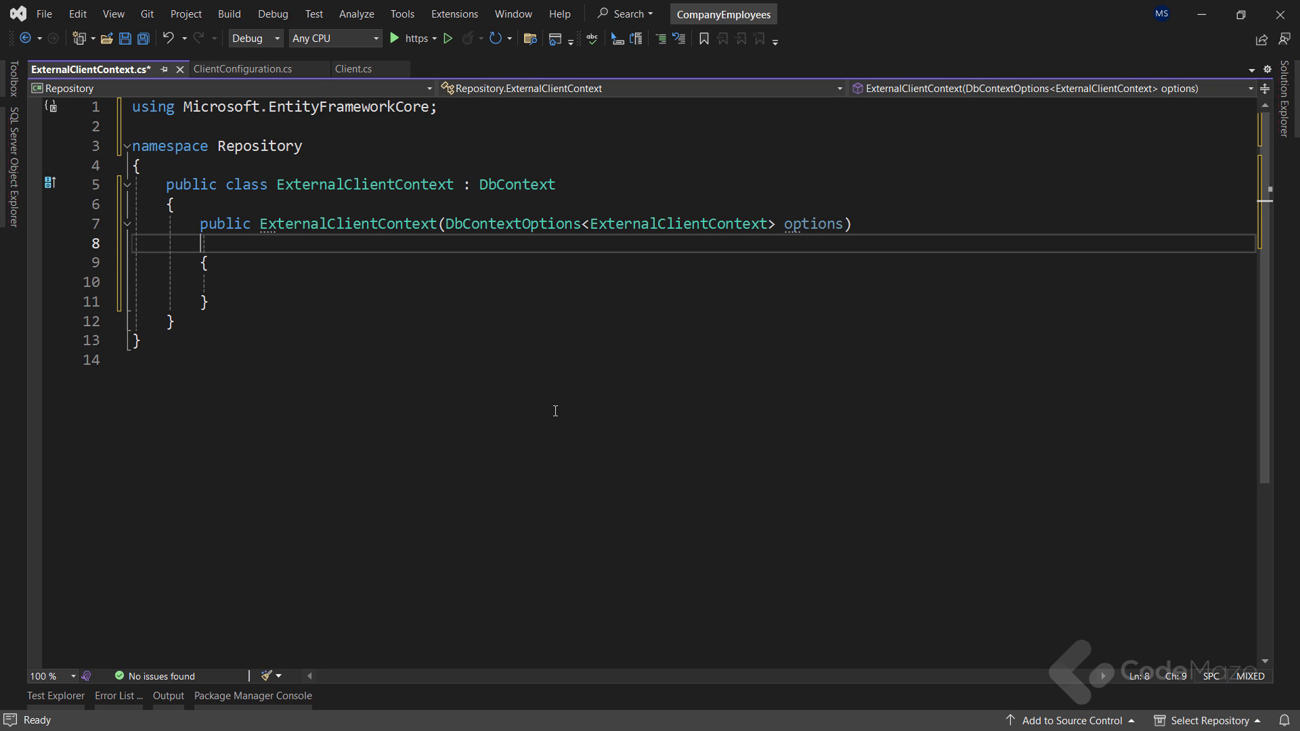
type(":base(options) { }")
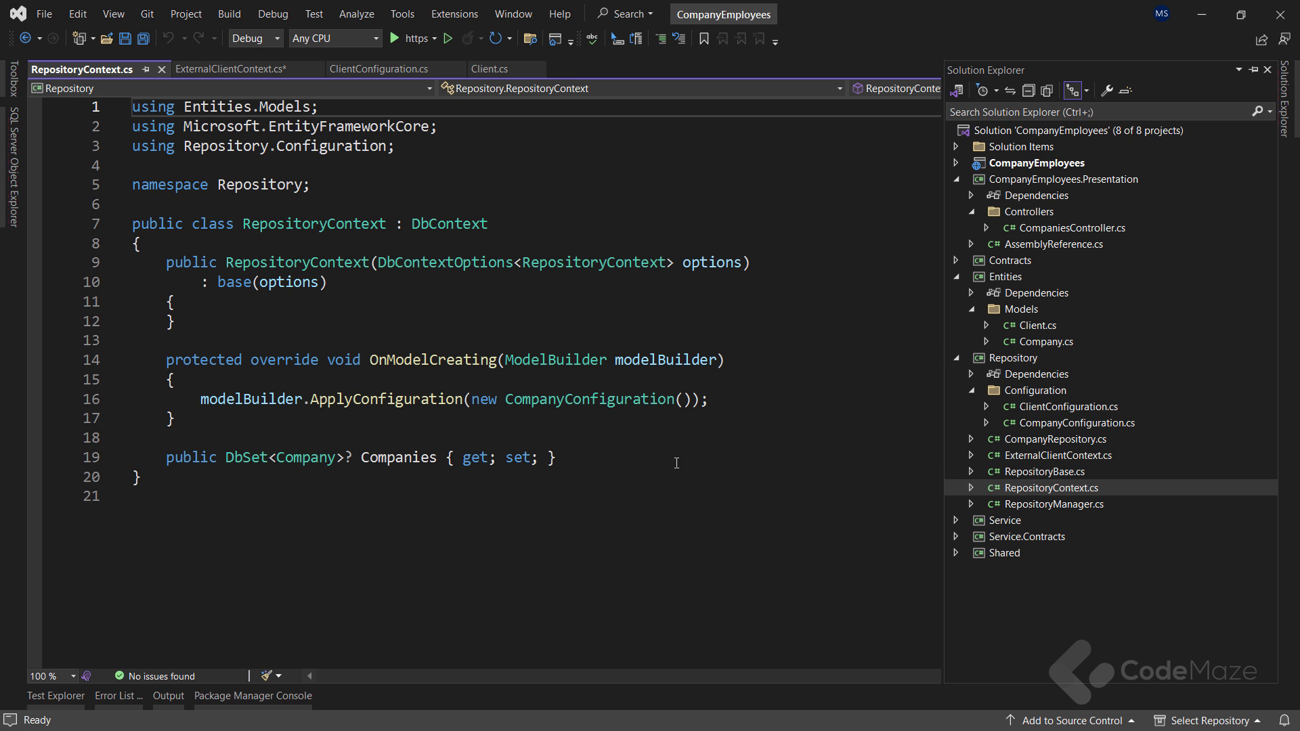
Step: Override OnModelCreating to apply new ClientConfiguration() in ExternalClientContext
double_click(593, 262)
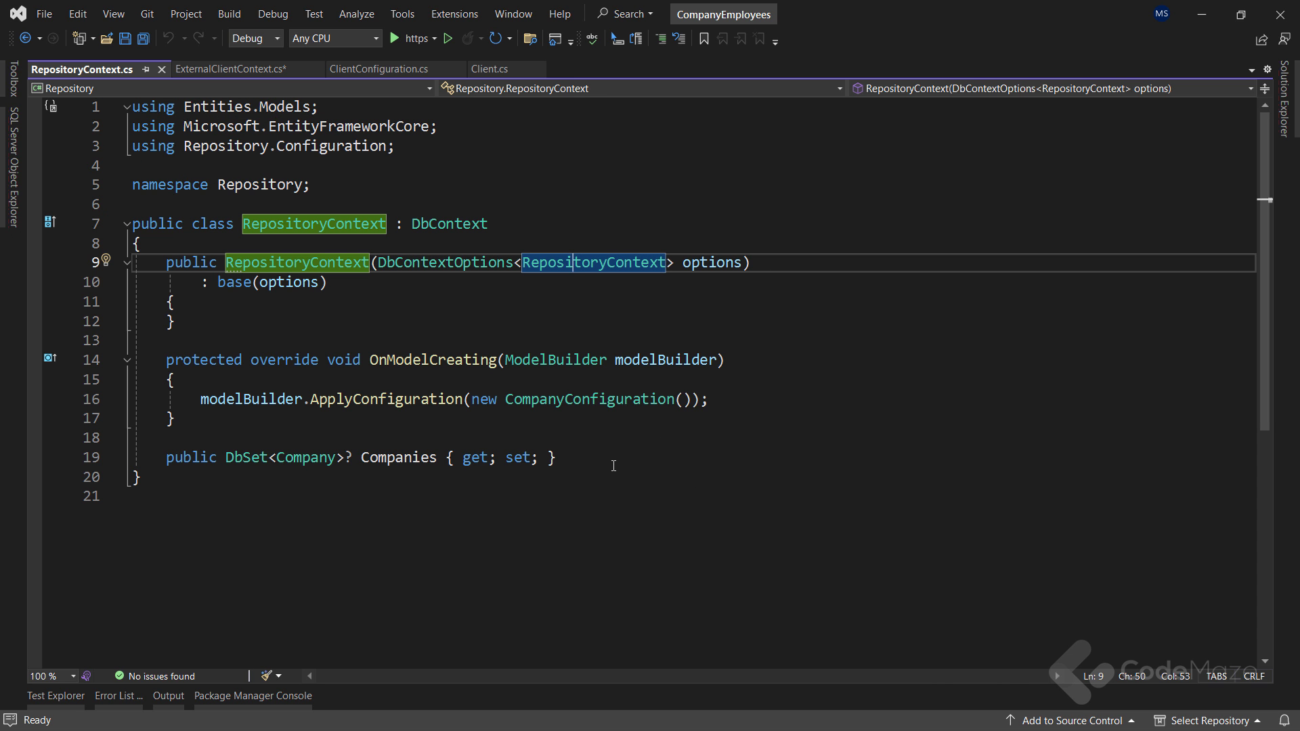
left_click(227, 70)
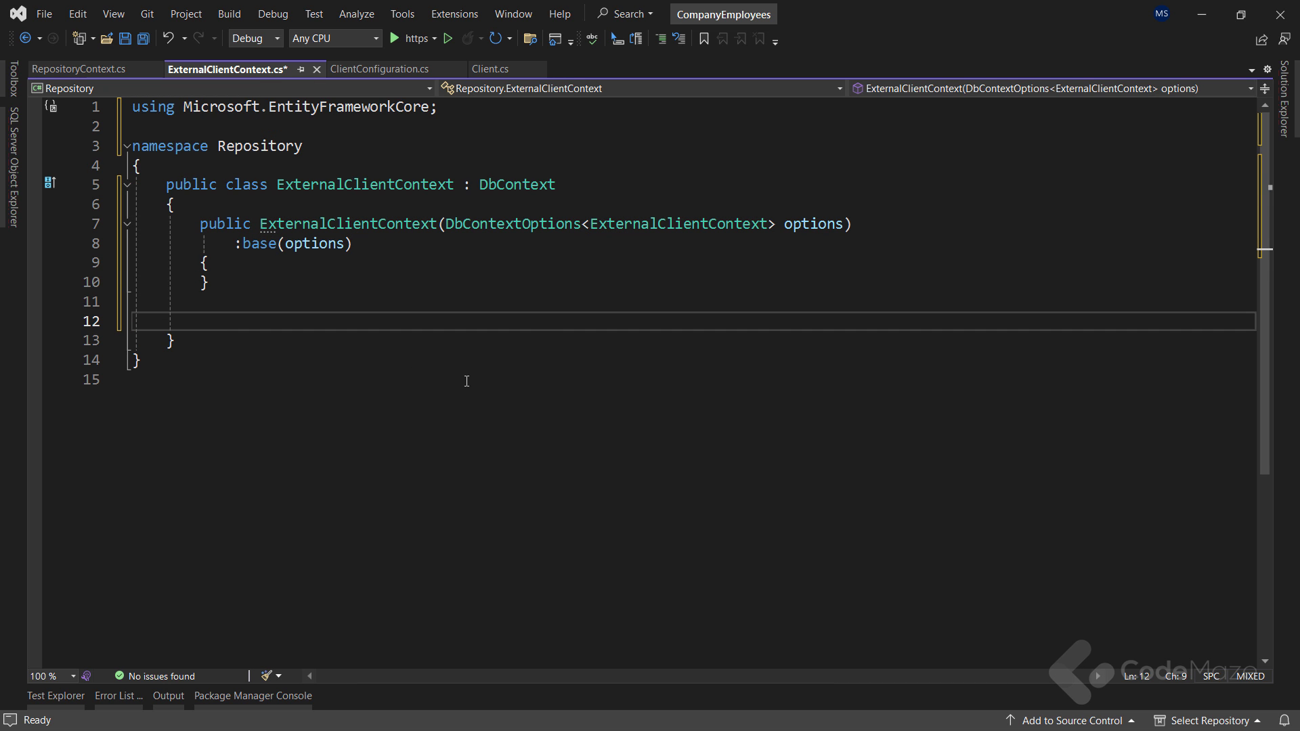
type("override onmode")
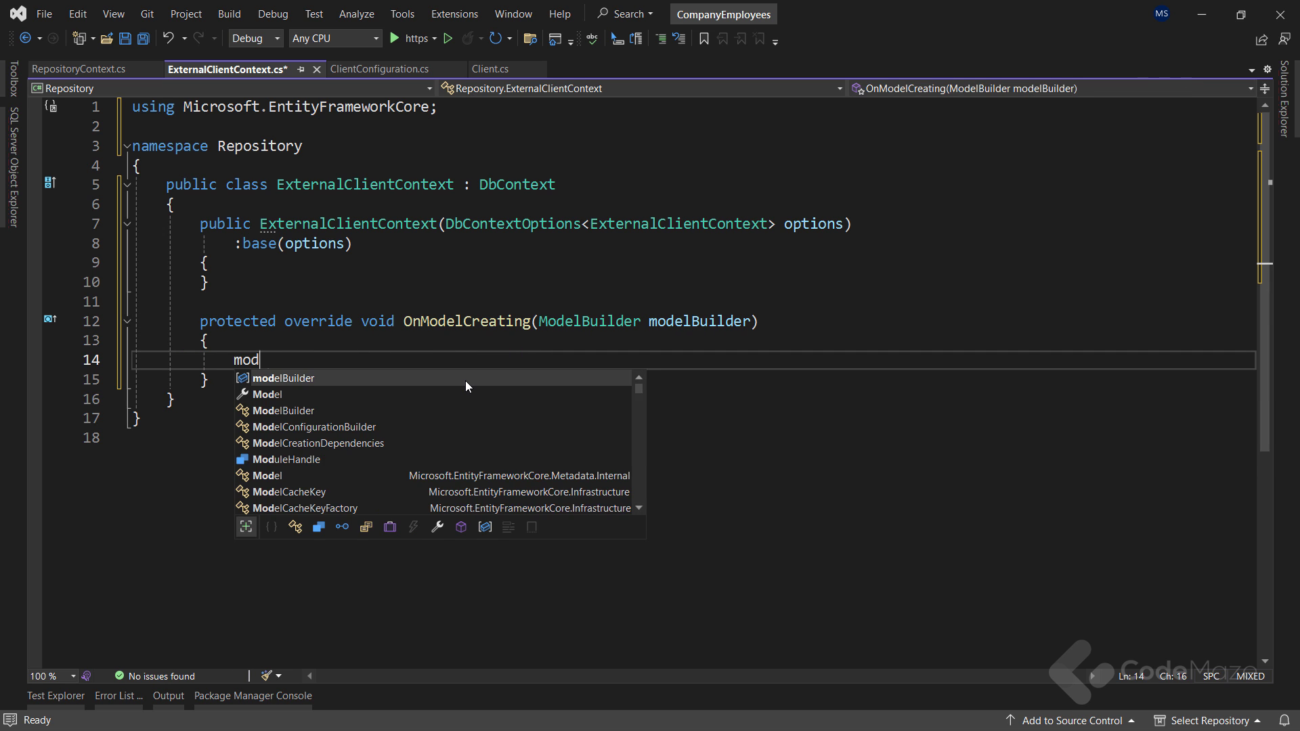
type("elBuilder.applyConfiguration(")
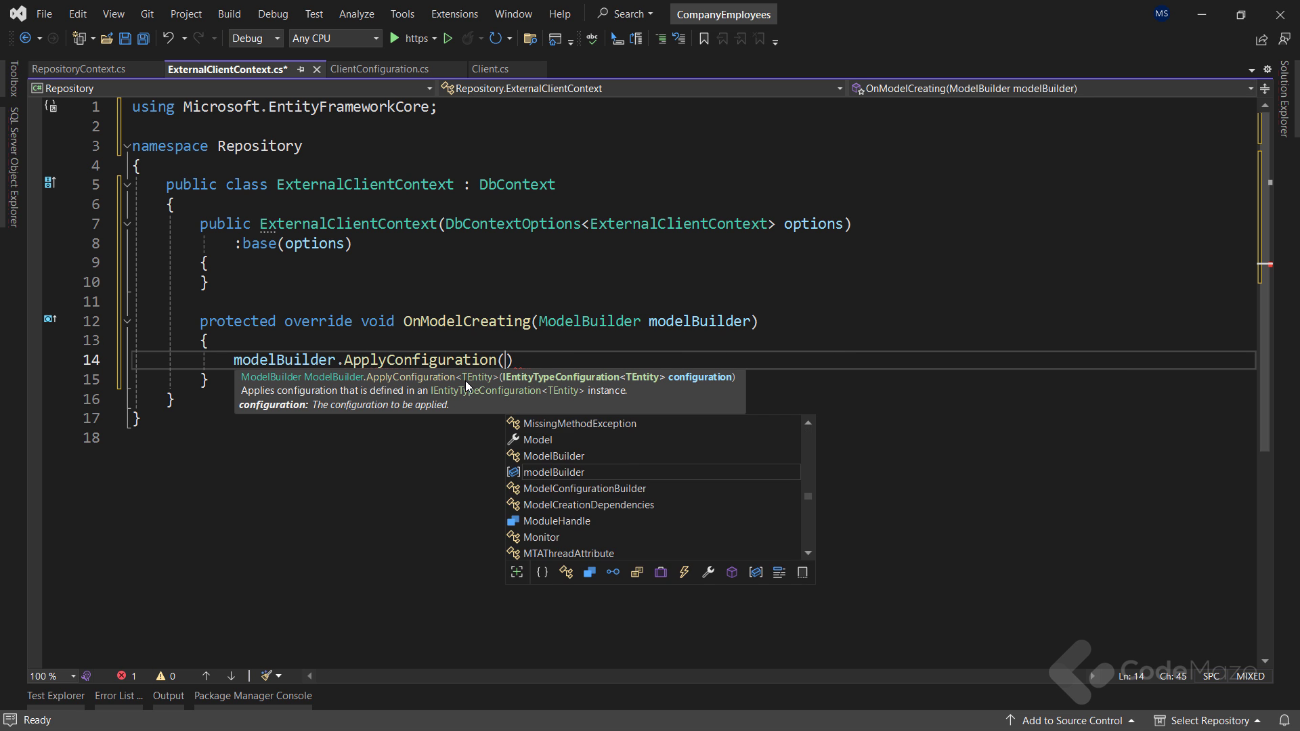
type("new ClientConfi")
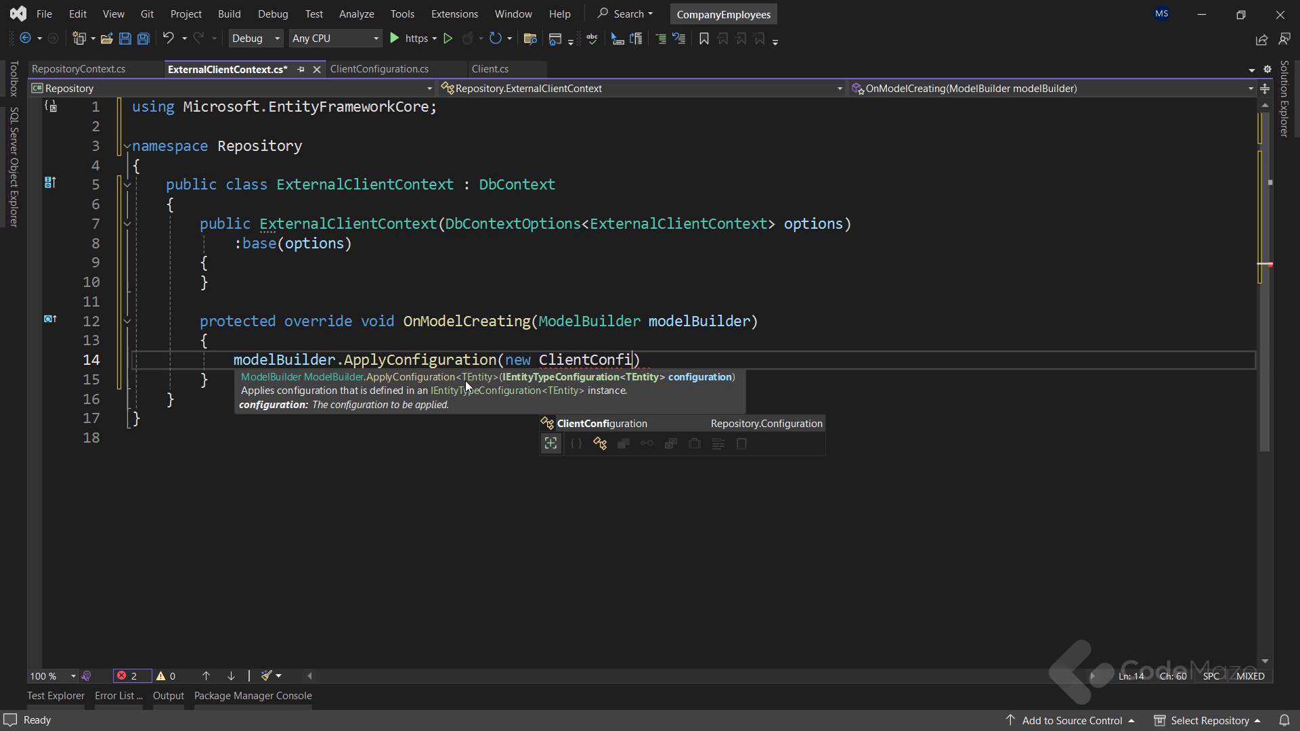
key("Tab")
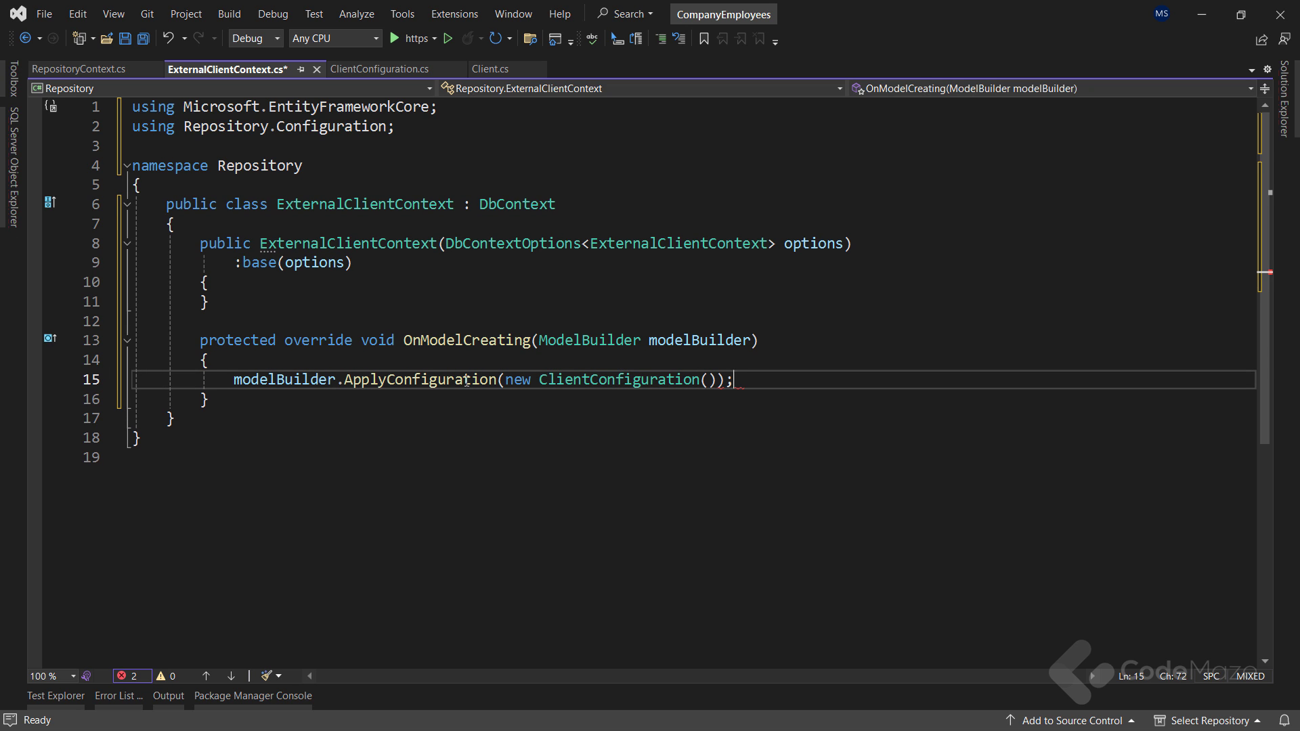
Step: Add a public DbSet<Client> Clients property to ExternalClientContext
key("Enter")
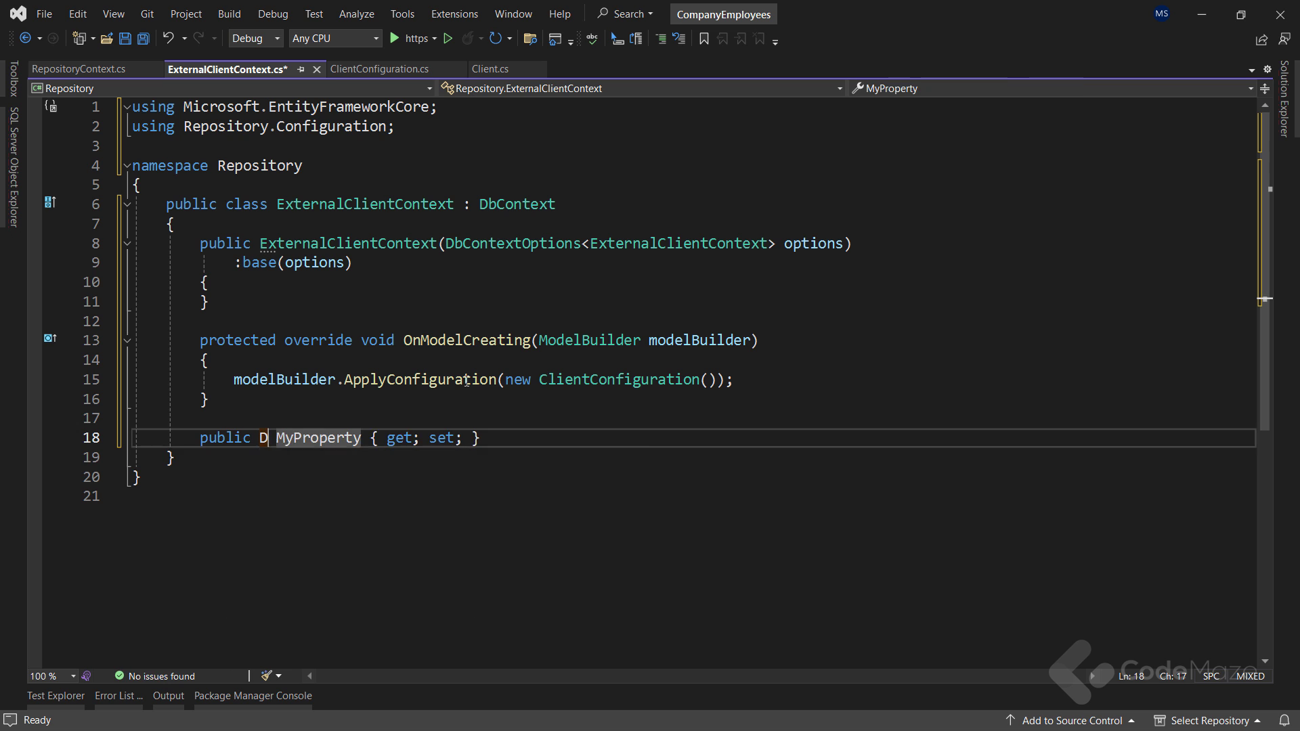
type("bSet<>")
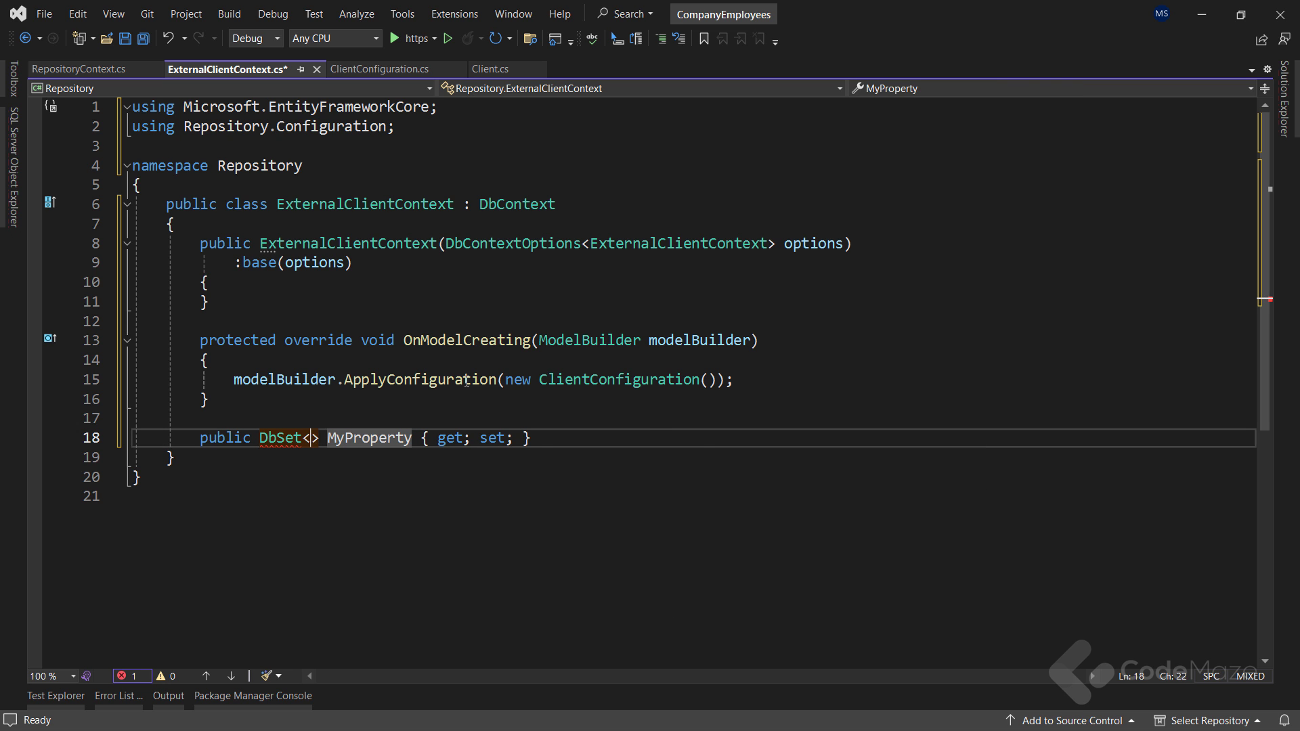
type("Client")
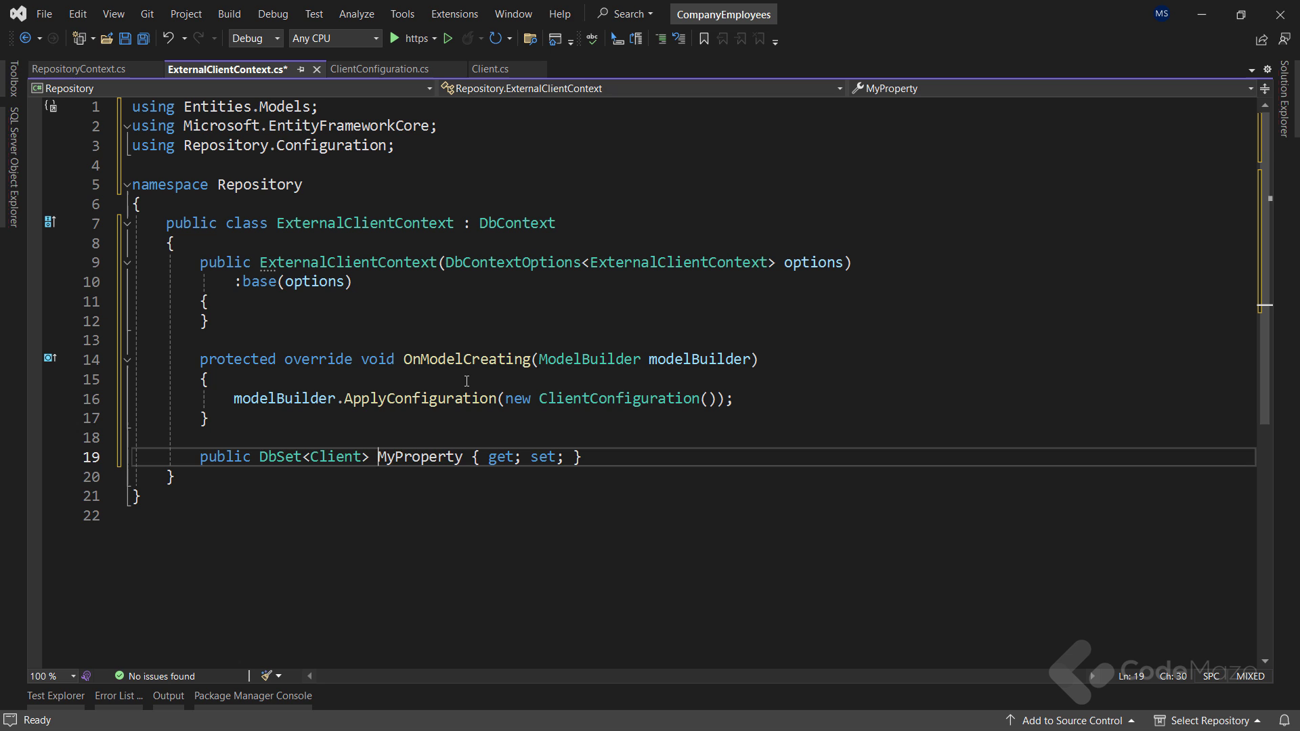
type("C")
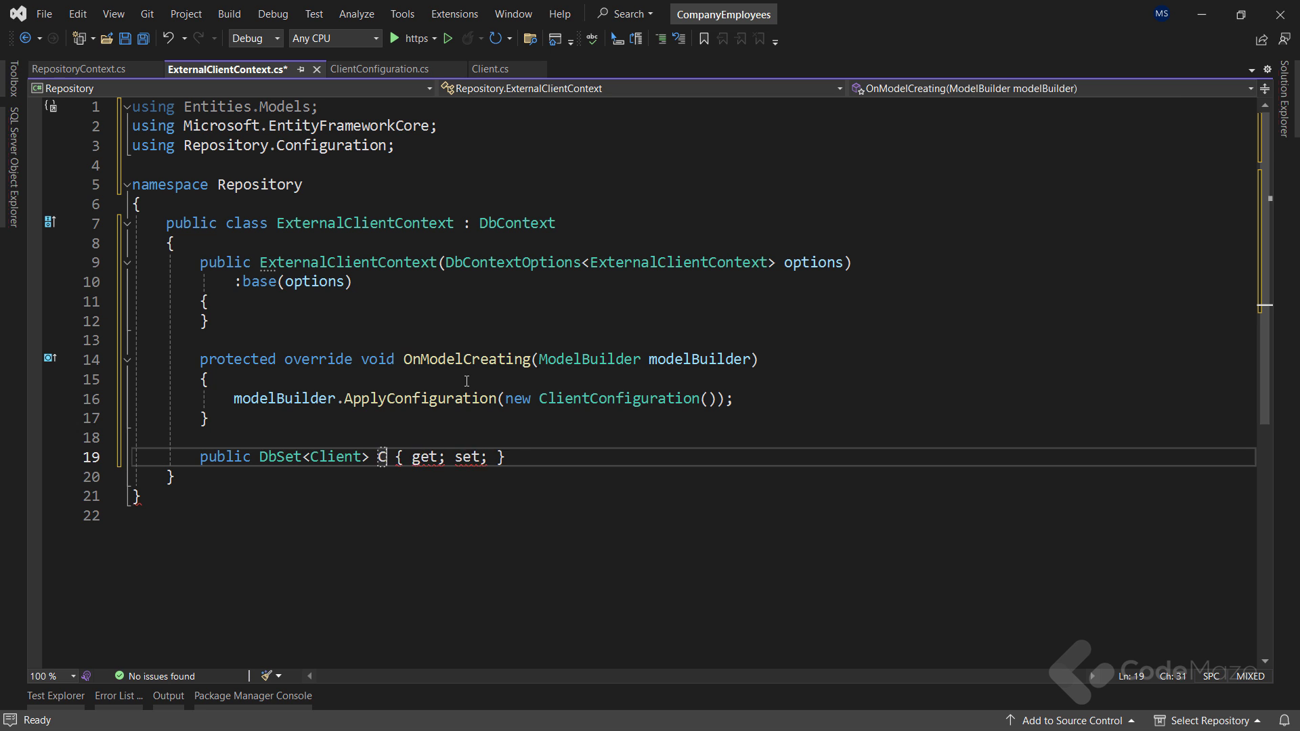
type("lients")
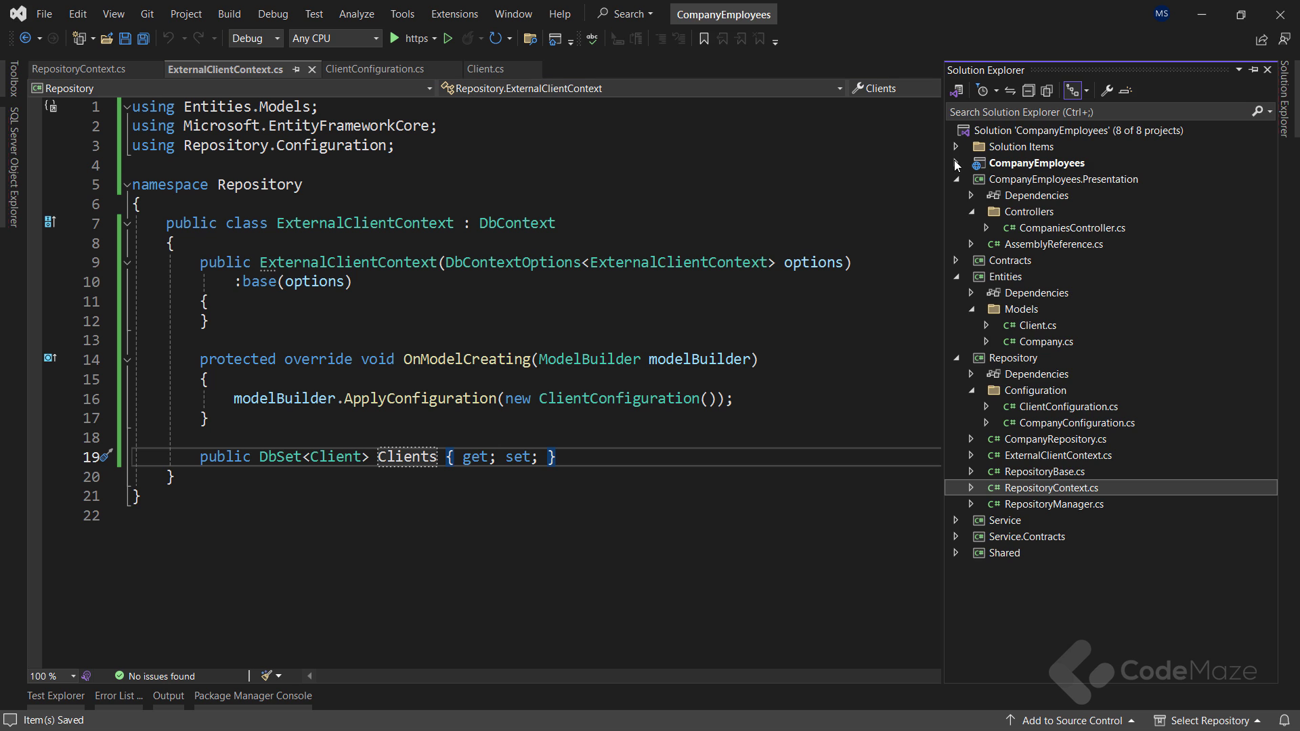
Step: Add a "clientConnection" string for Database2 to appsettings.json and save
left_click(955, 163)
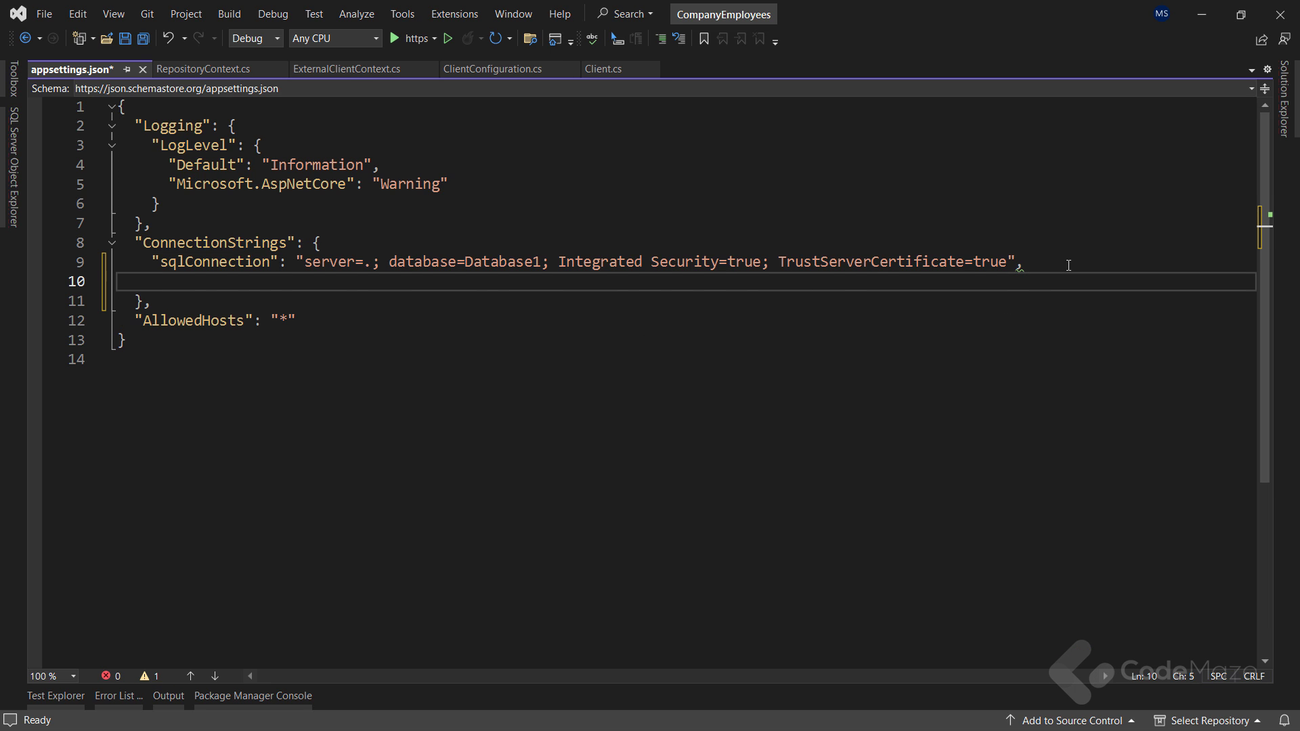
type("\"clientConnection\": \"server=.; database=Database2; Integrated Security=true; TrustServerCertificate=true\"")
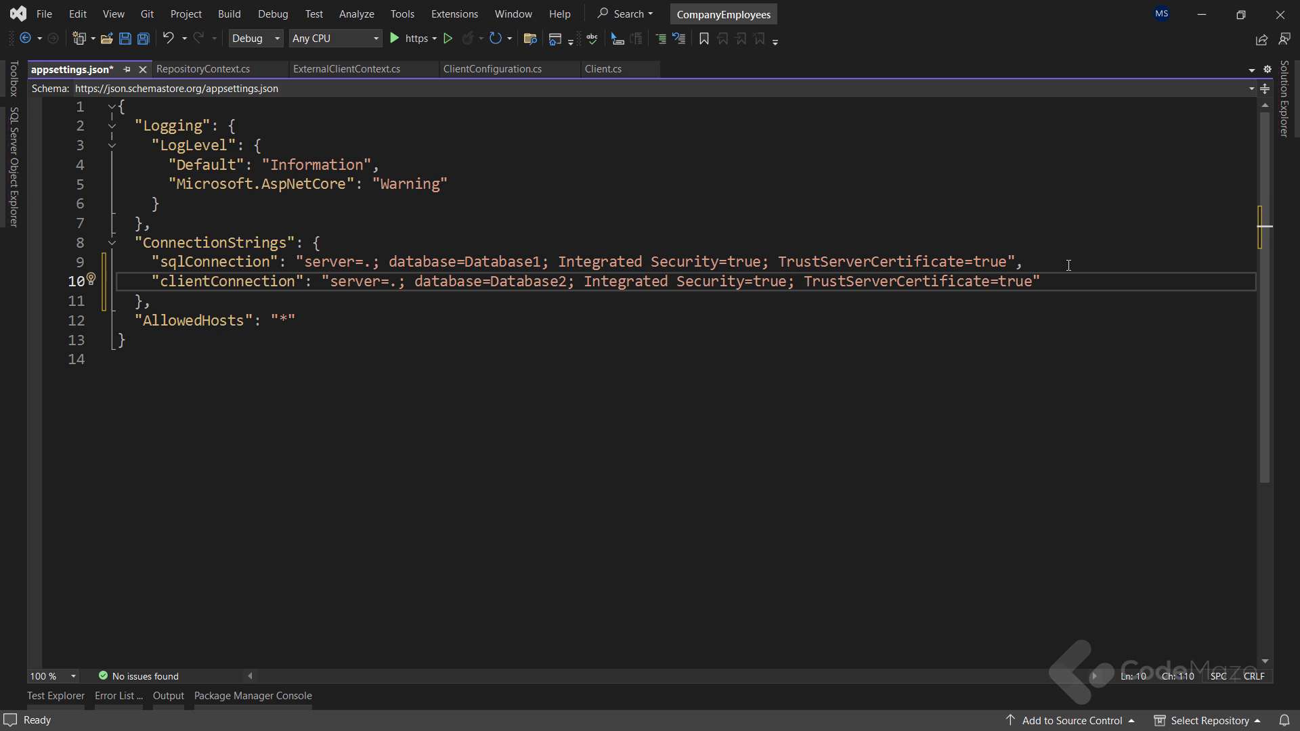
key("ctrl+s")
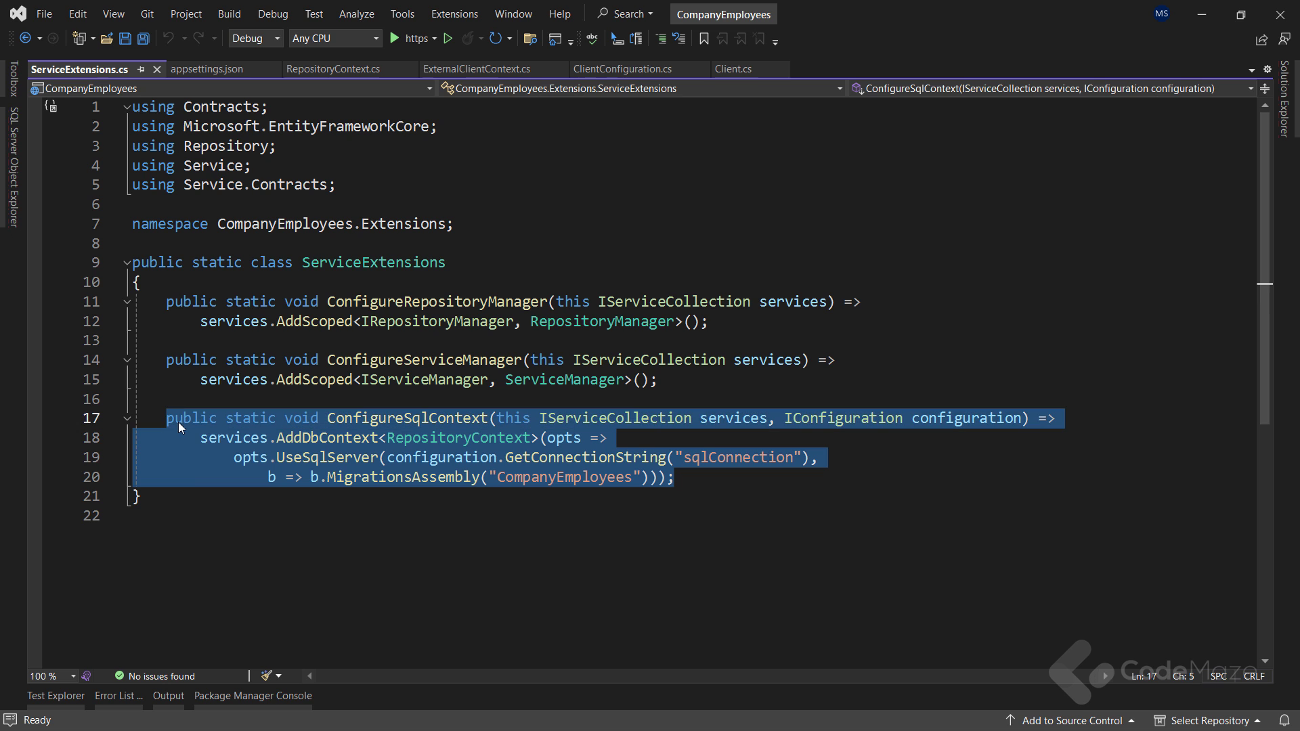
Step: Add ConfigureExternalClientContext registering ExternalClientContext with GetConnectionString("clientConnection")
left_click(810, 544)
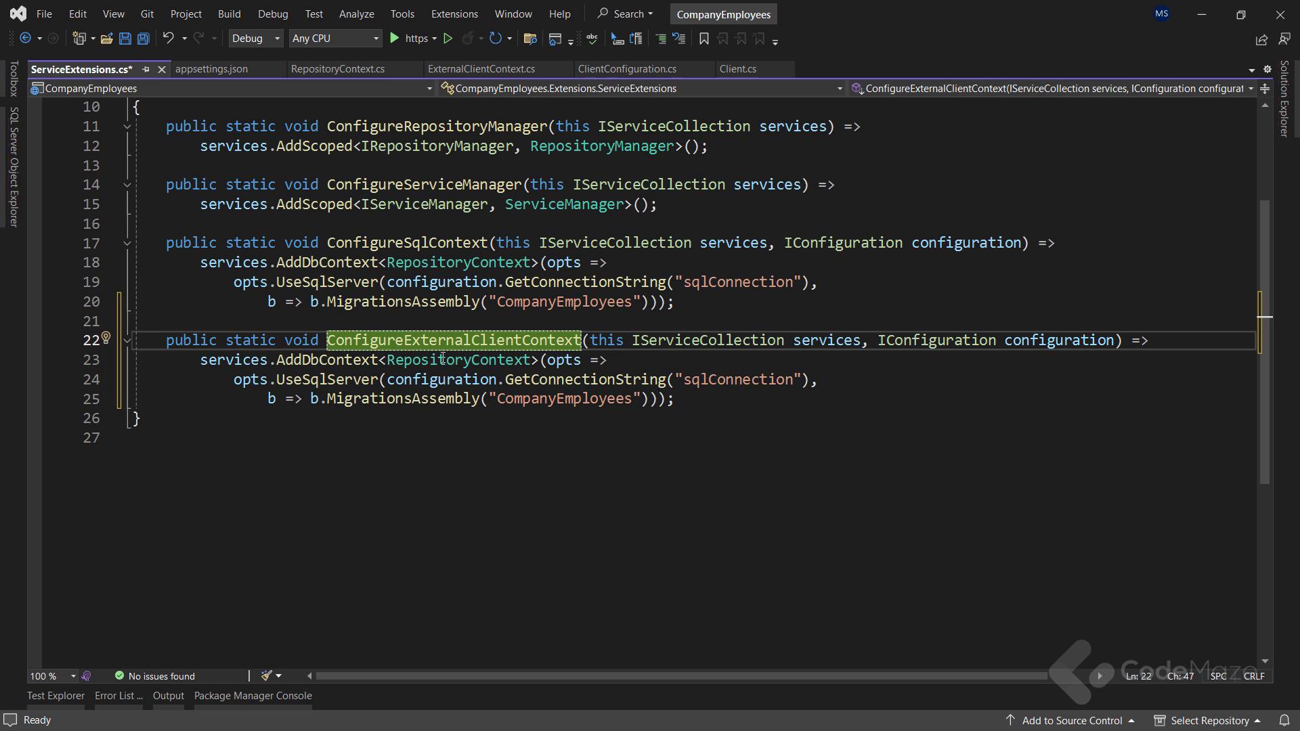
type("ExternalClien")
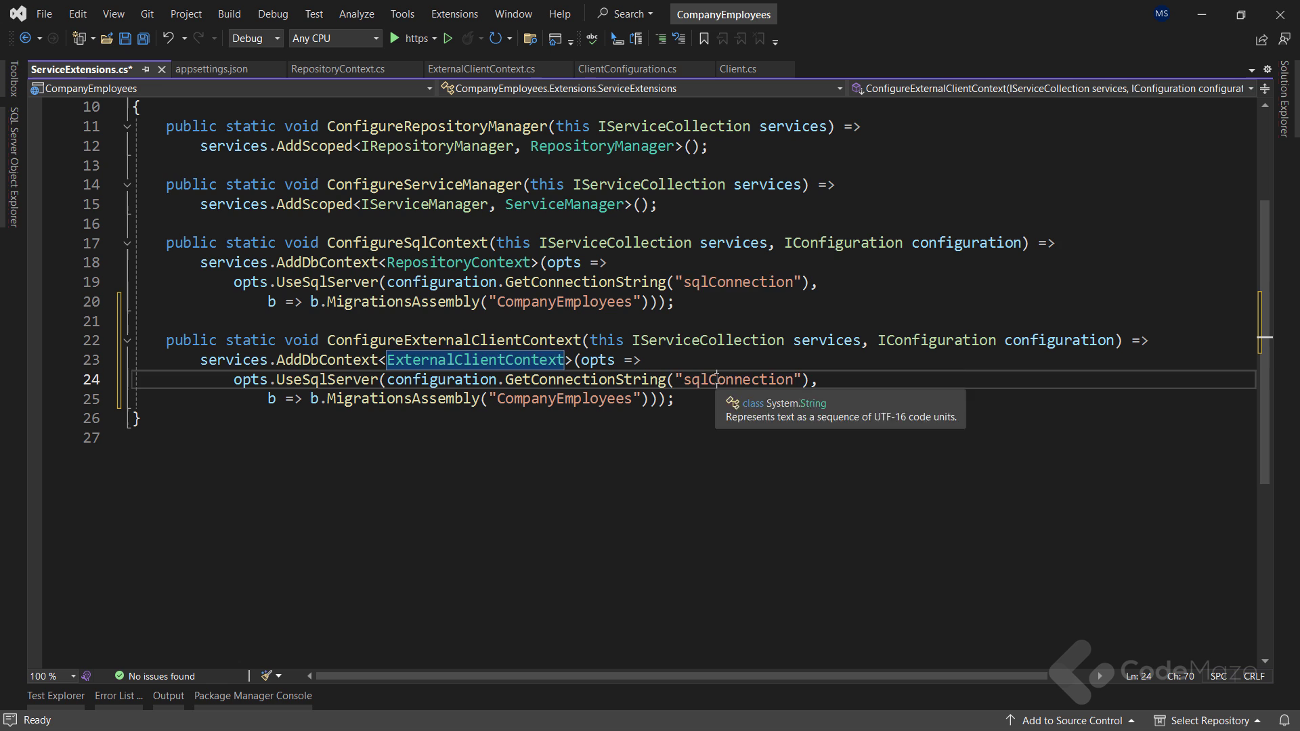
type("clientCo")
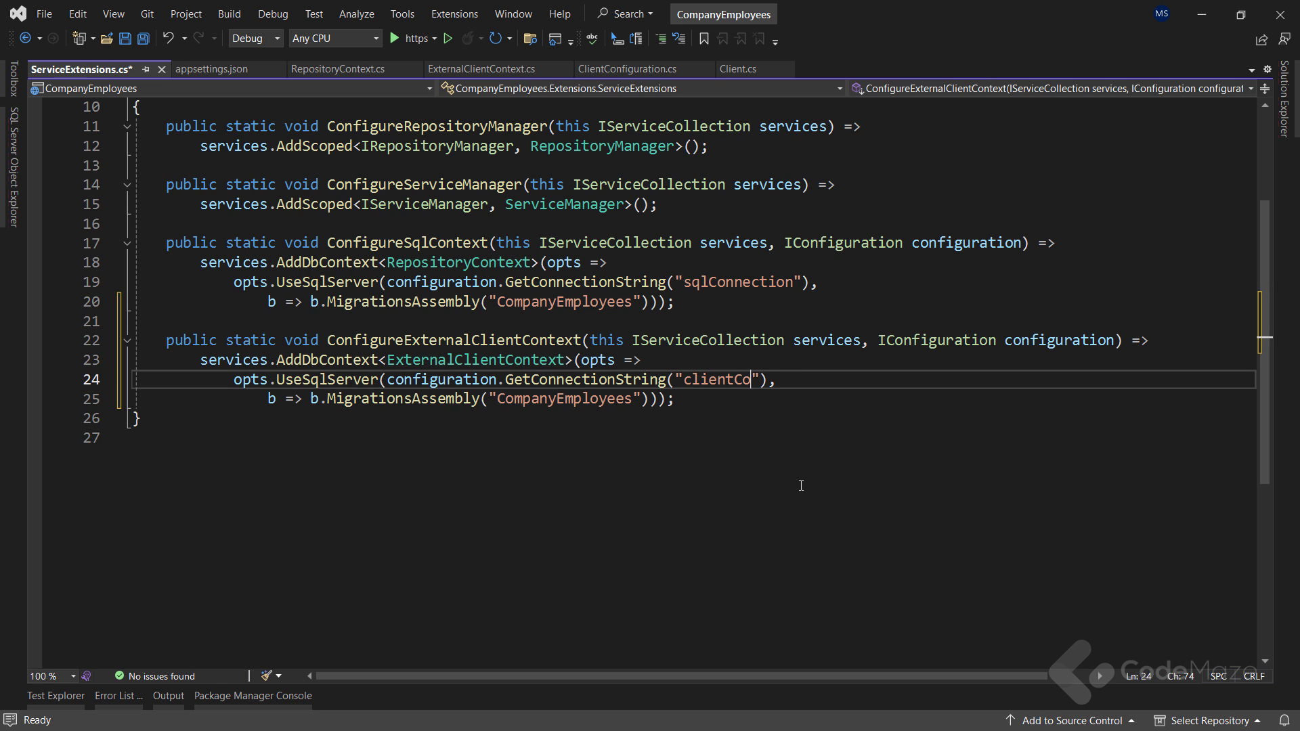
type("nnection")
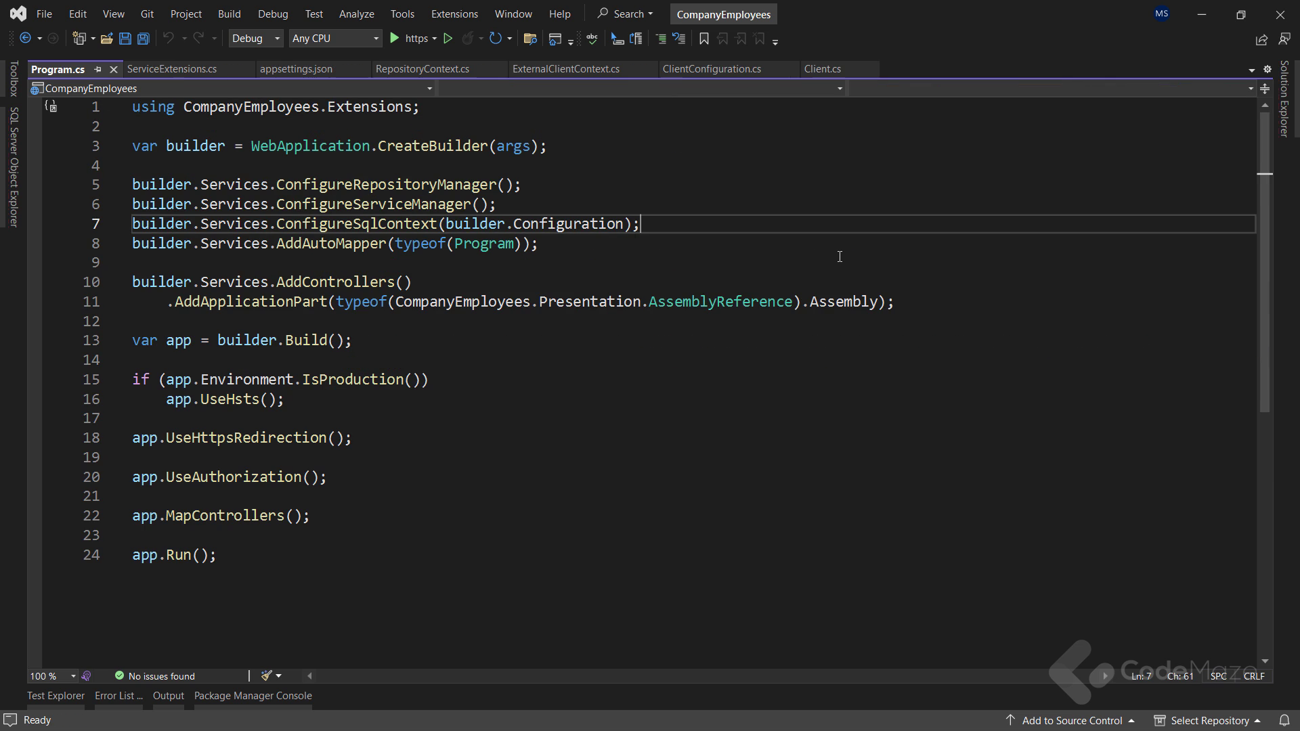
Step: Add builder.Services.ConfigureExternalClientContext(builder.Configuration) to Program.cs and save
type("builder.s")
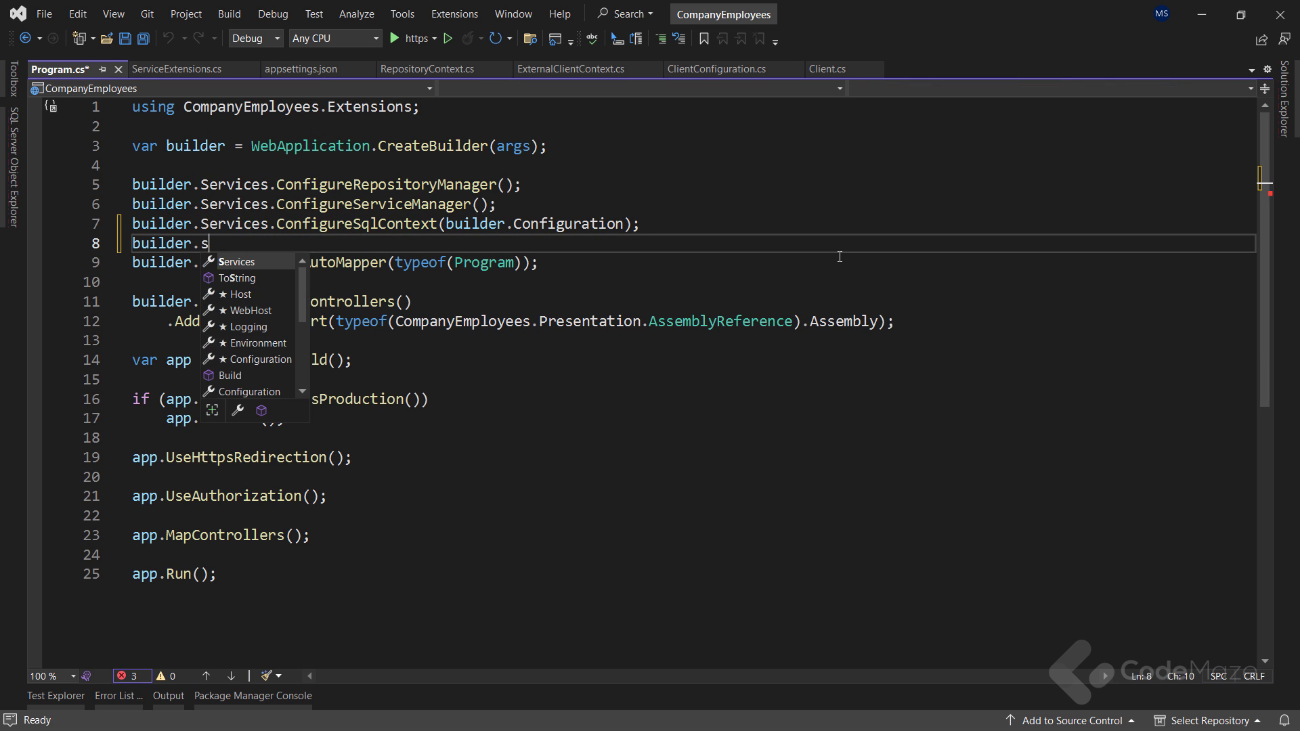
type("ervices.ConfigureExternalClientContext(builder.Configuration);")
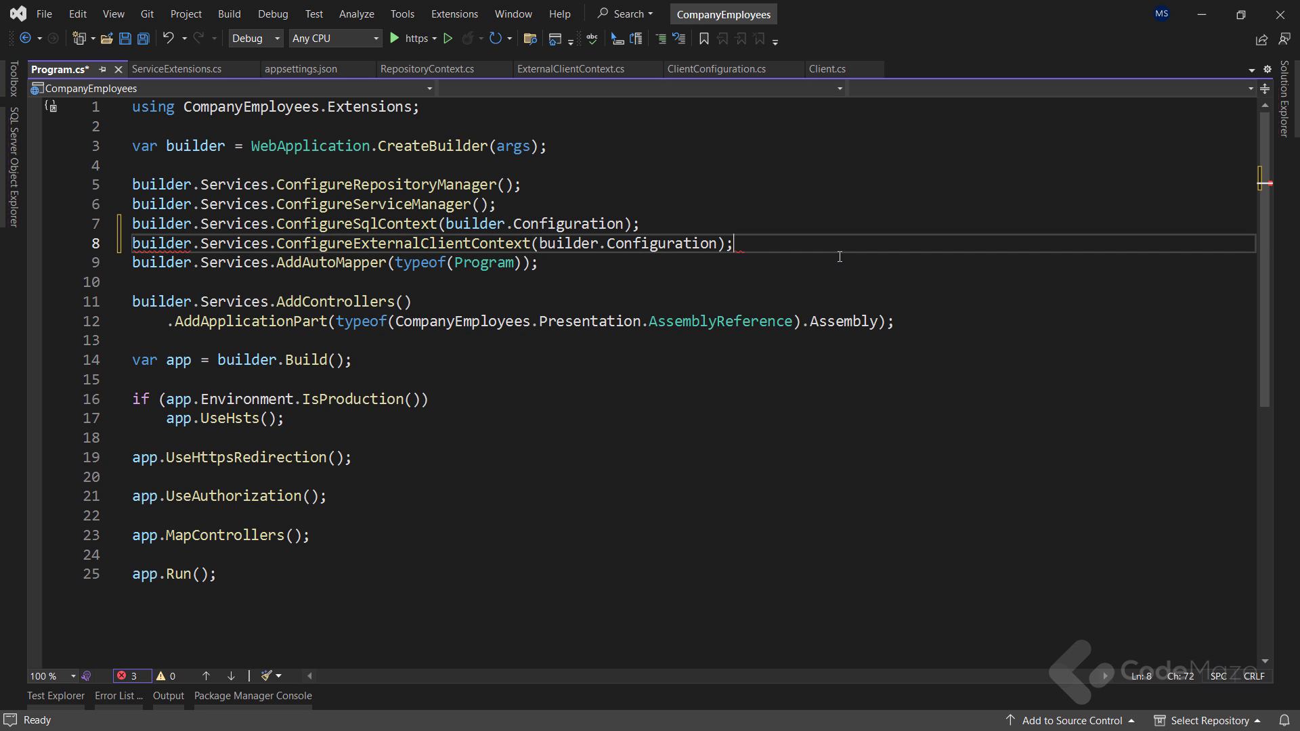
key("ctrl+s")
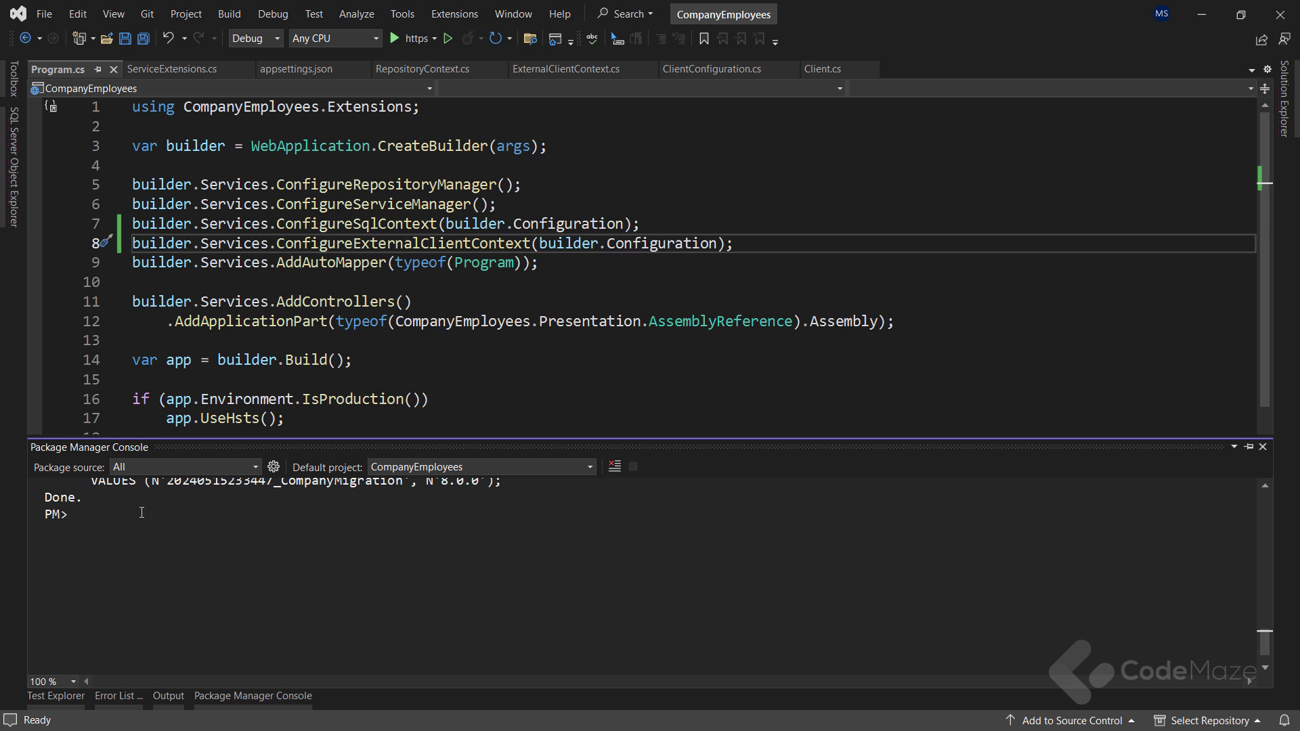
Step: Run Add-Migration ExternalClientData -context ExternalClientContext -o Migrations/ClientMigrations
type("Add-Migration")
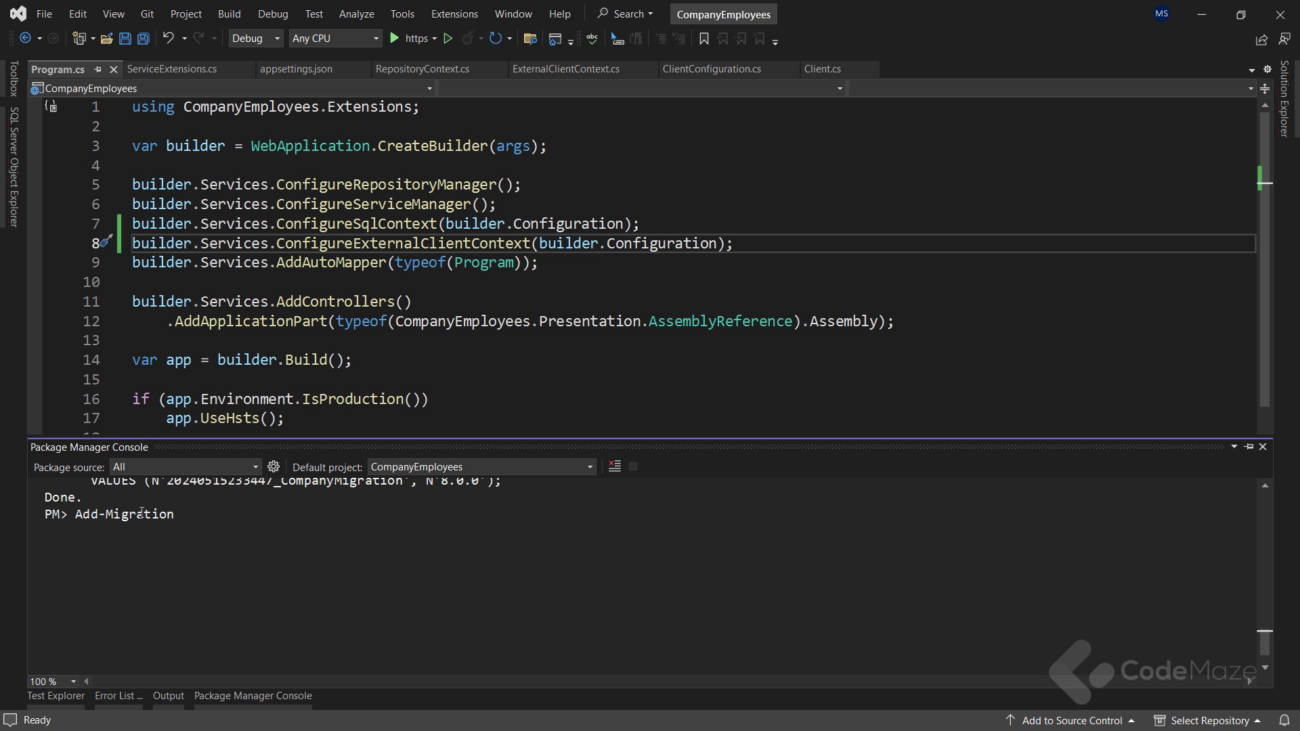
type("ExternalClientData")
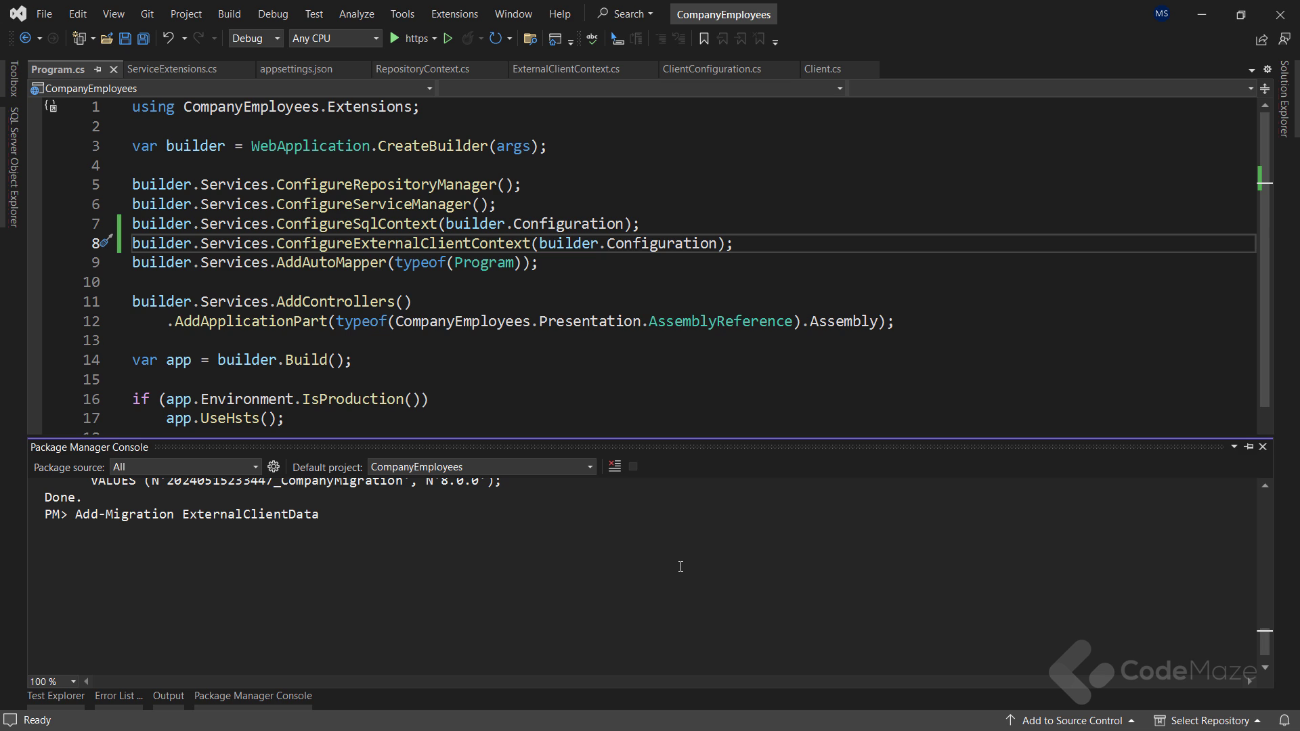
type("-context")
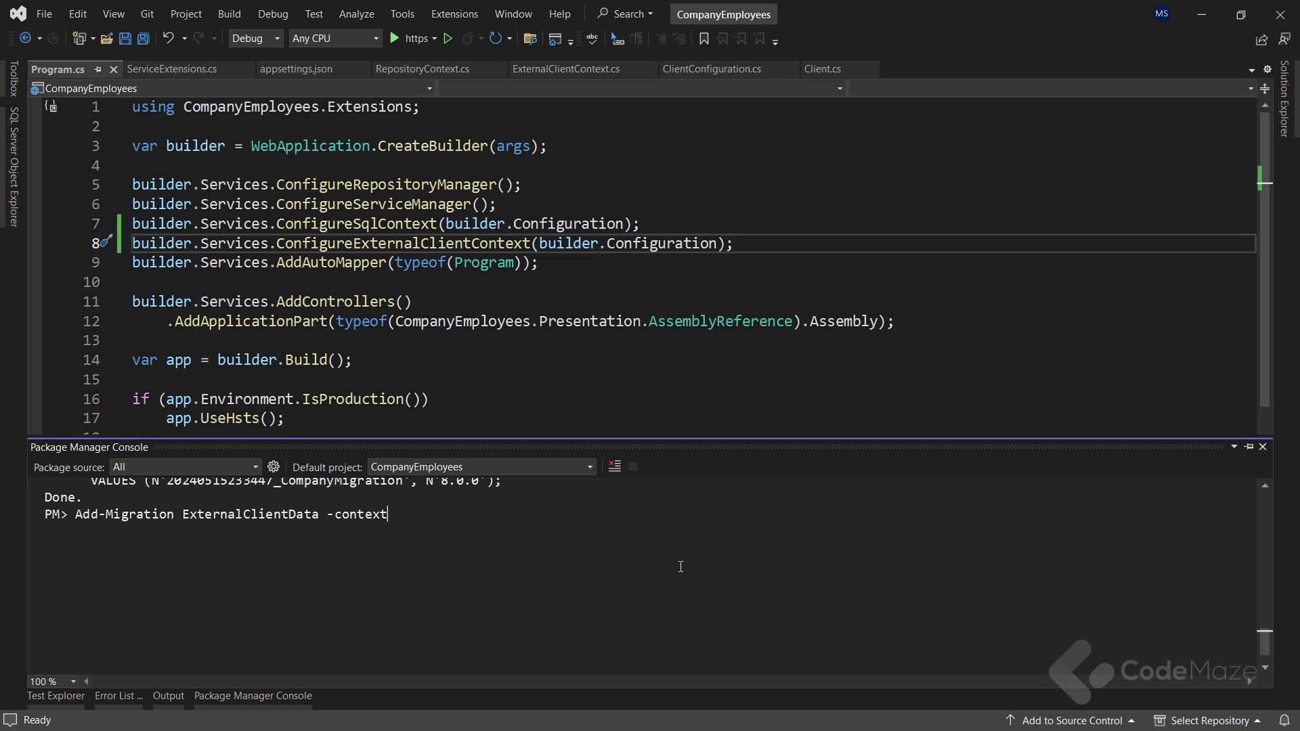
type("ExternalC")
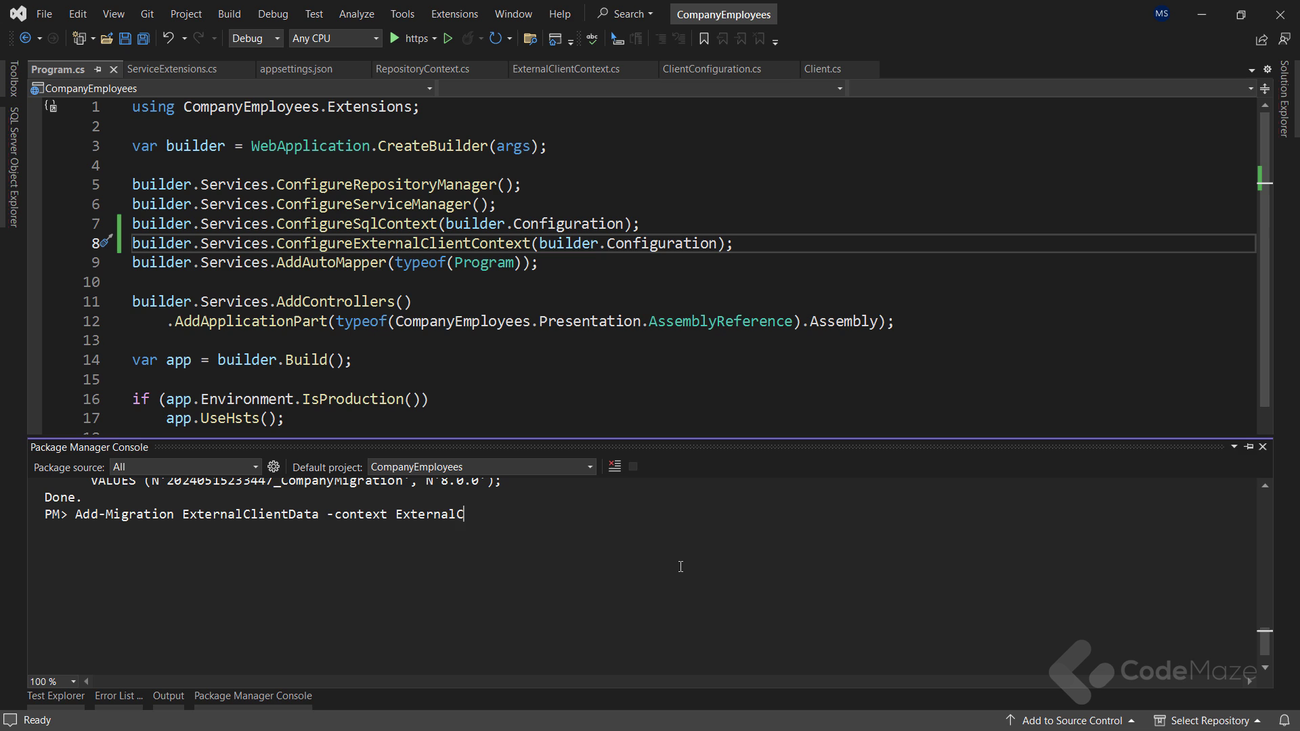
type("lientContext")
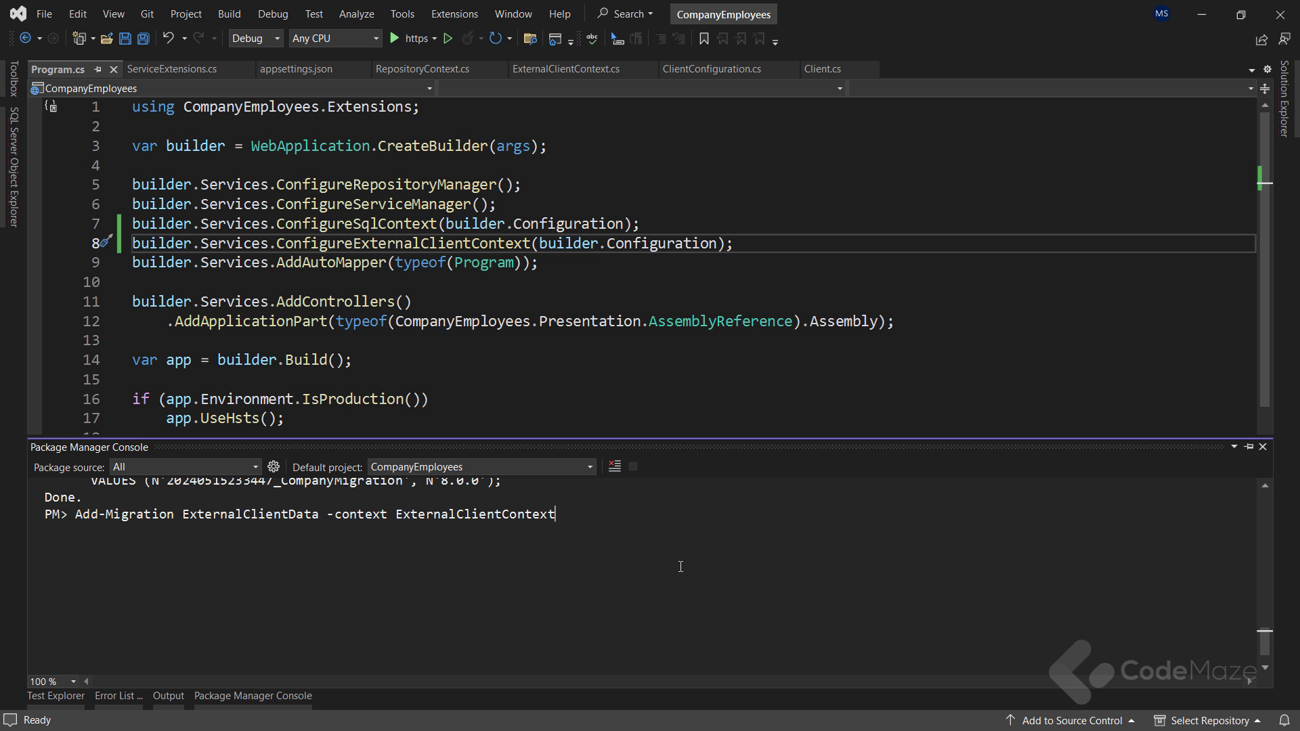
type("-o")
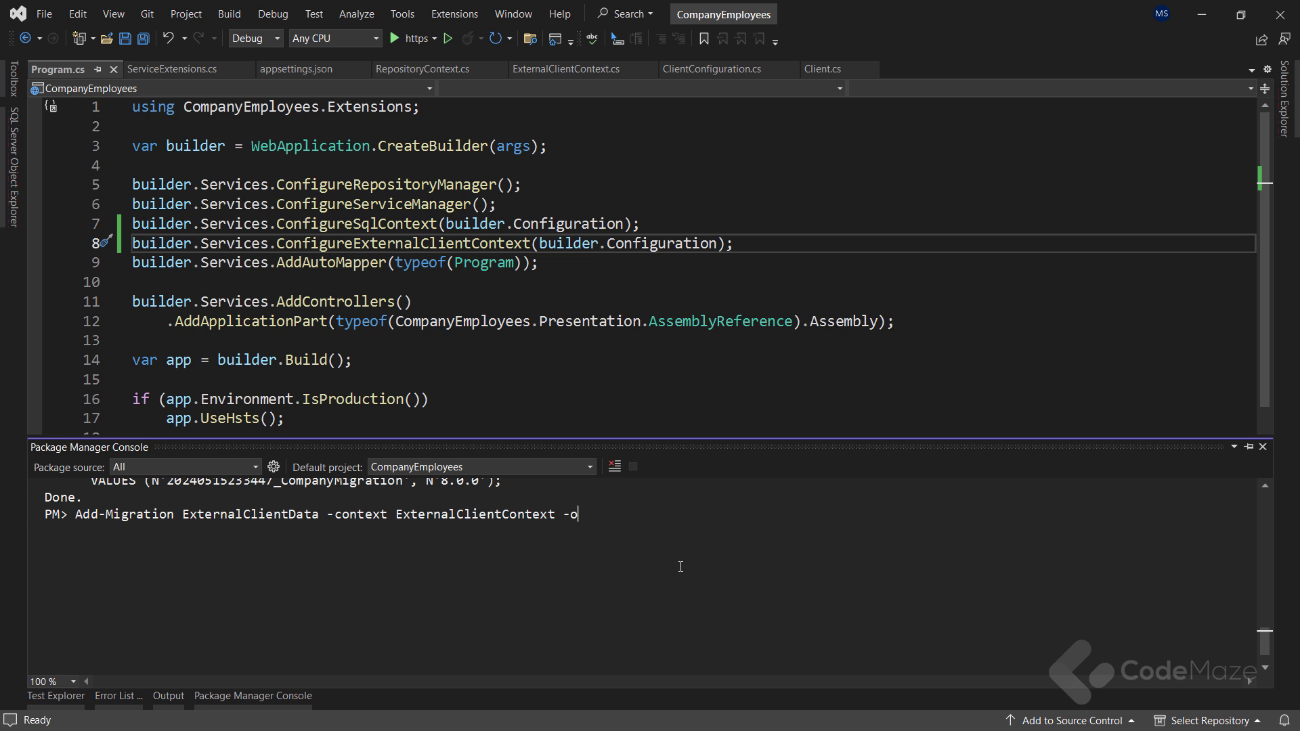
type("Mi")
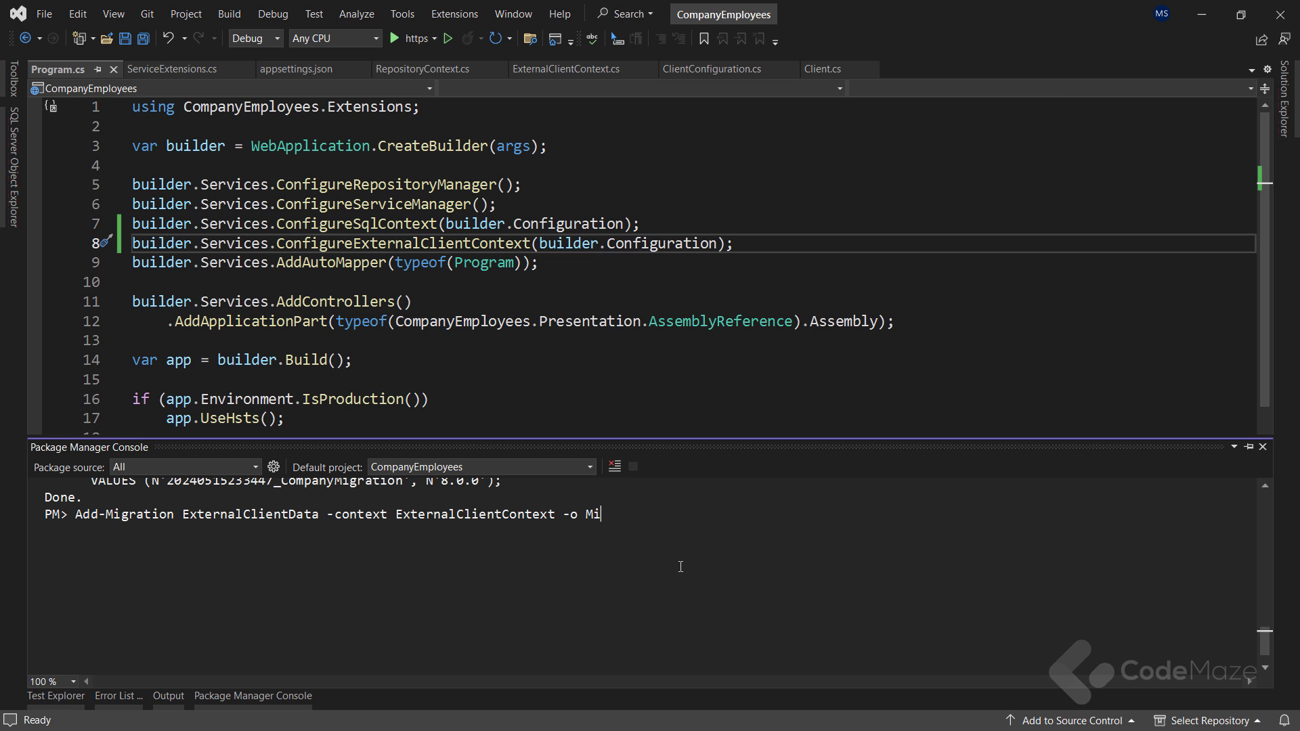
type("grations/")
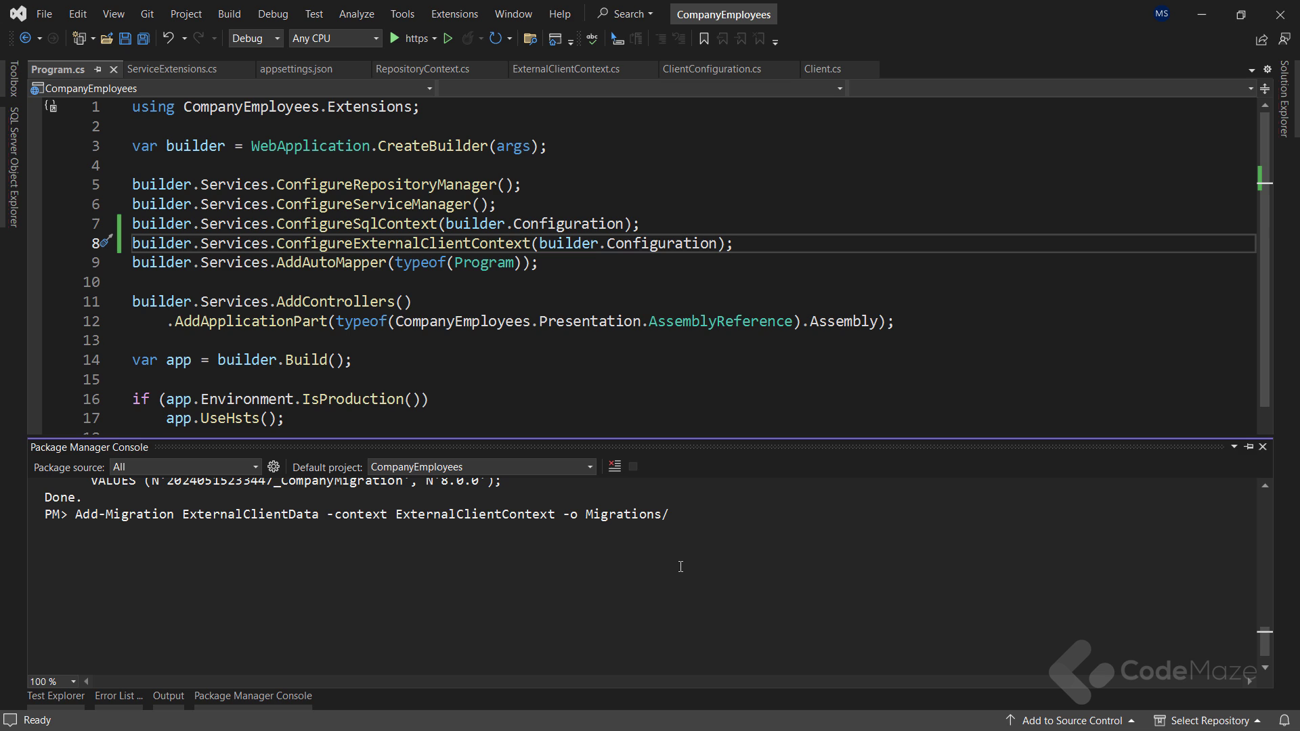
type("Client")
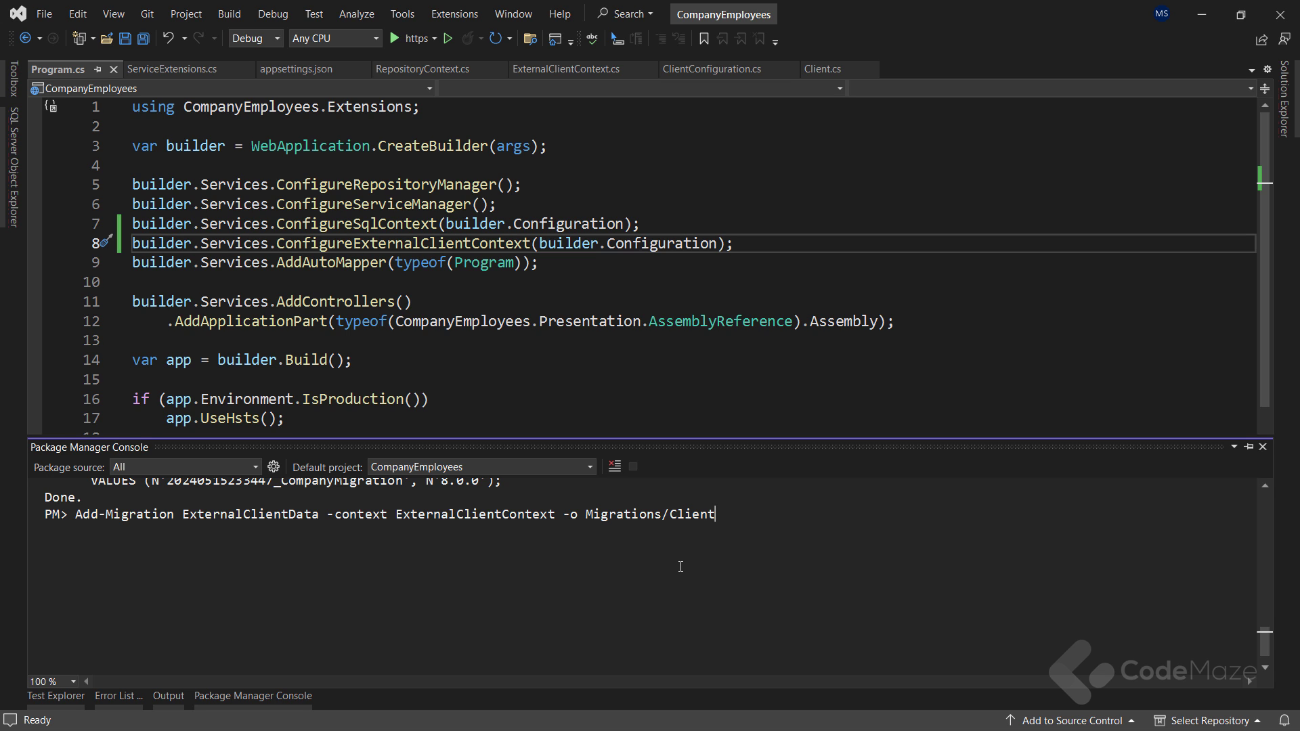
type("Migrations")
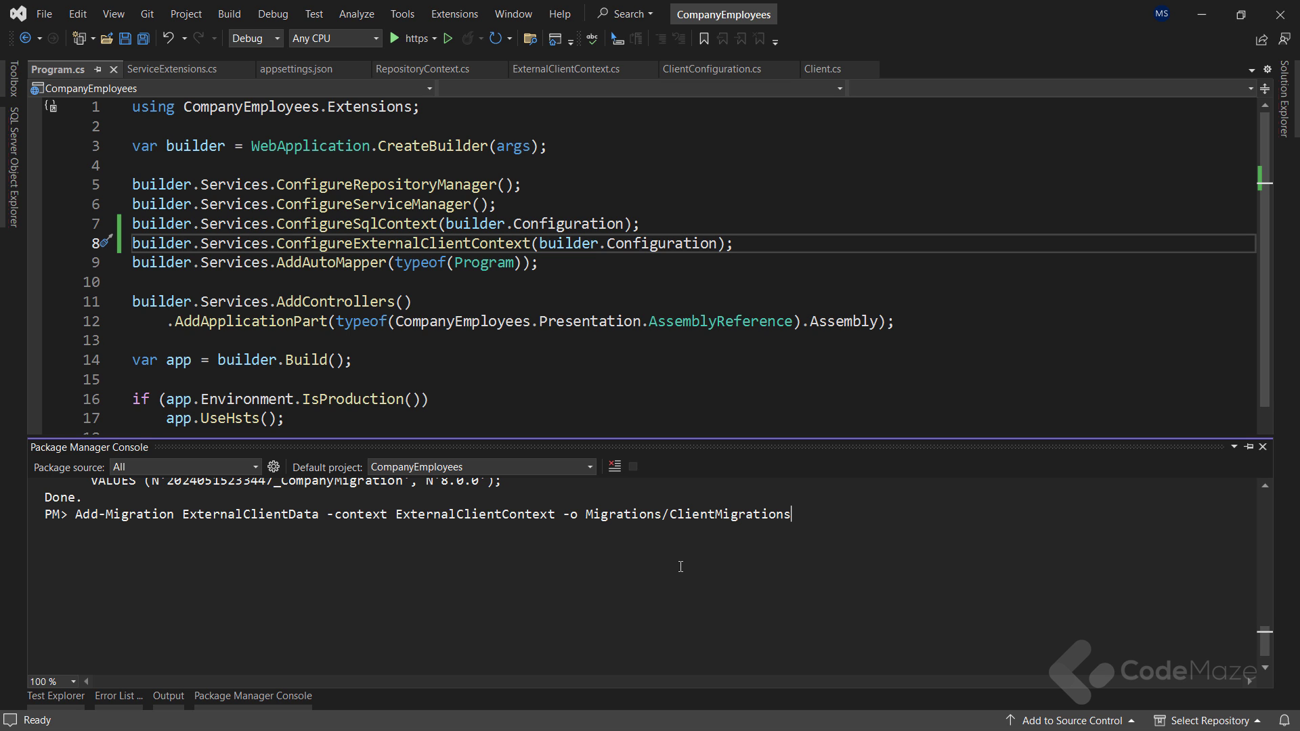
key("enter")
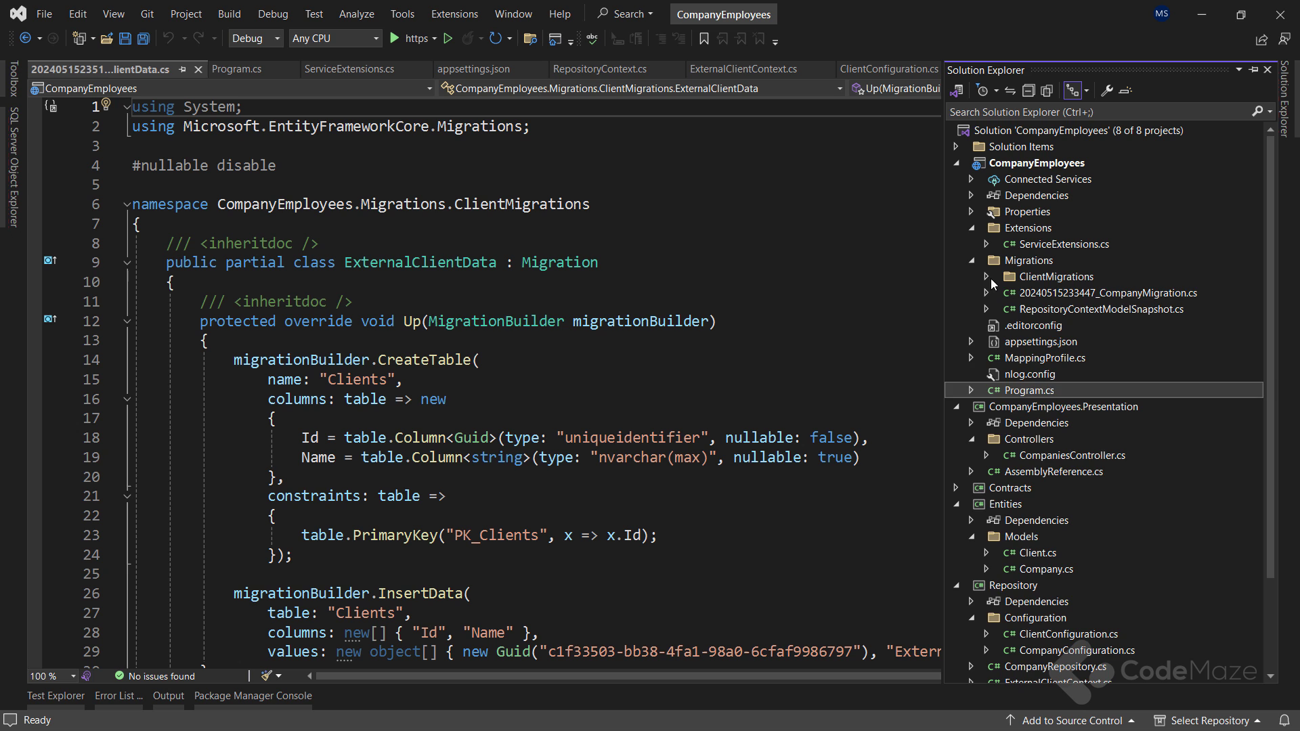
Step: Close the migration file, return to Program.cs, and begin an Update-Database command
left_click(1056, 276)
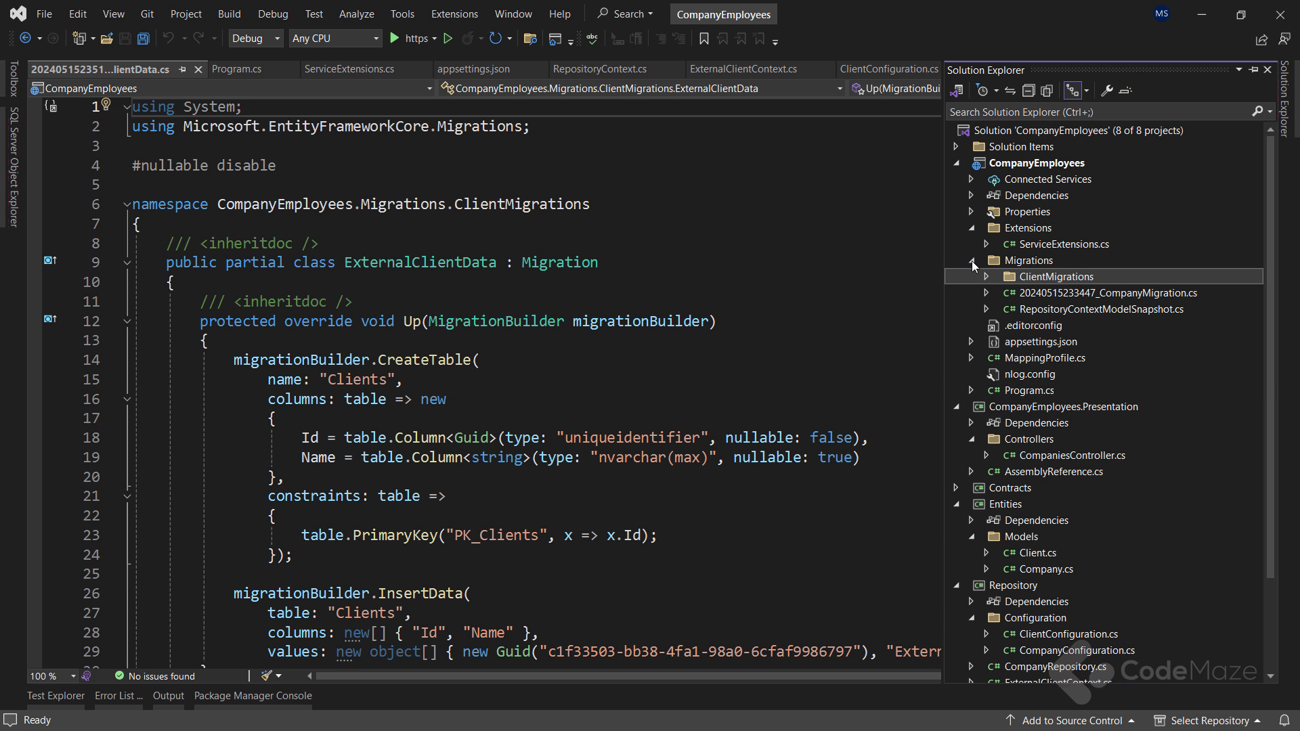
left_click(237, 69)
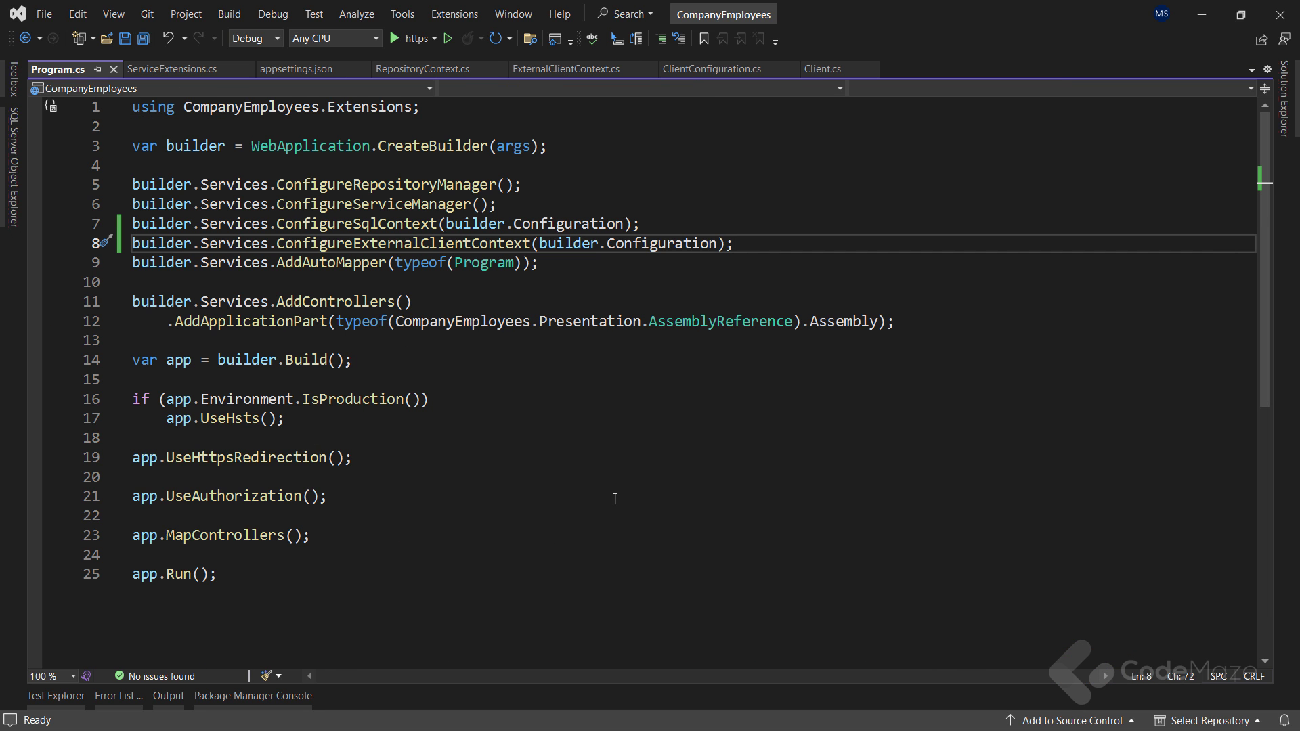
type("Update-Database")
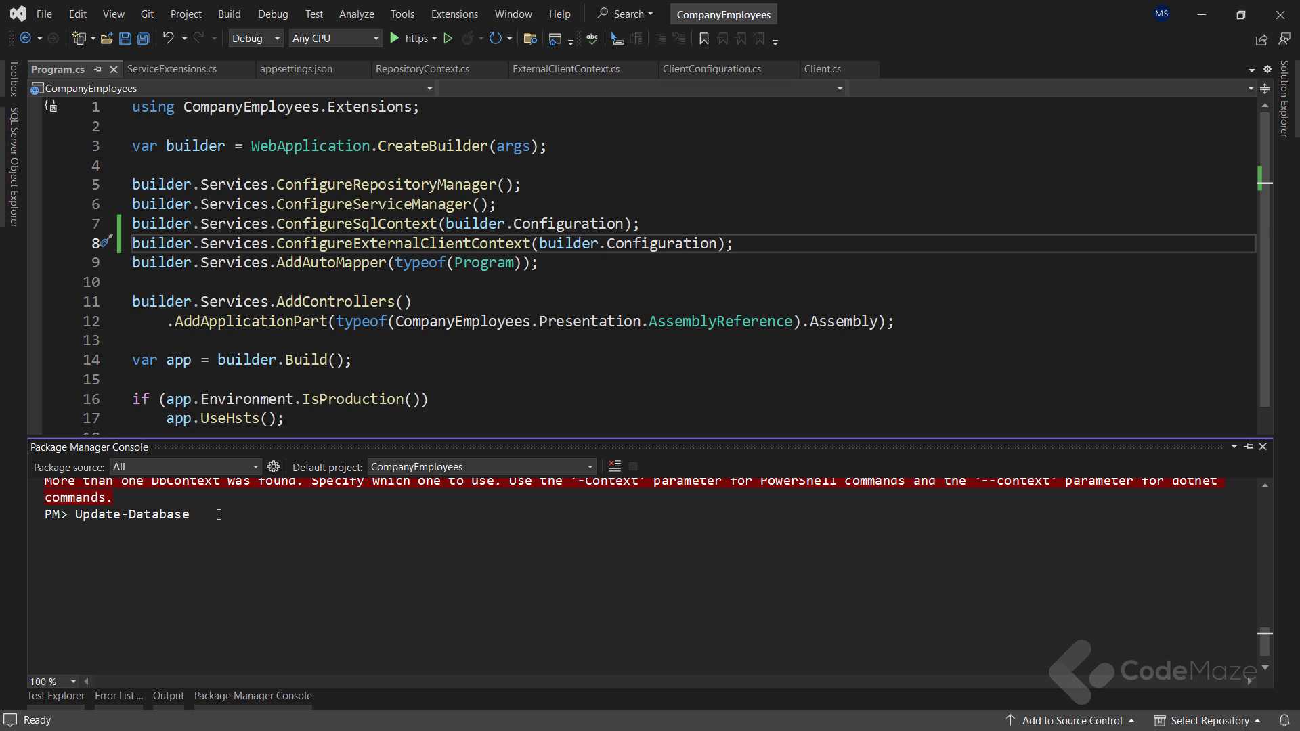
Step: Run Update-Database targeting ExternalClientContext
type("-context E")
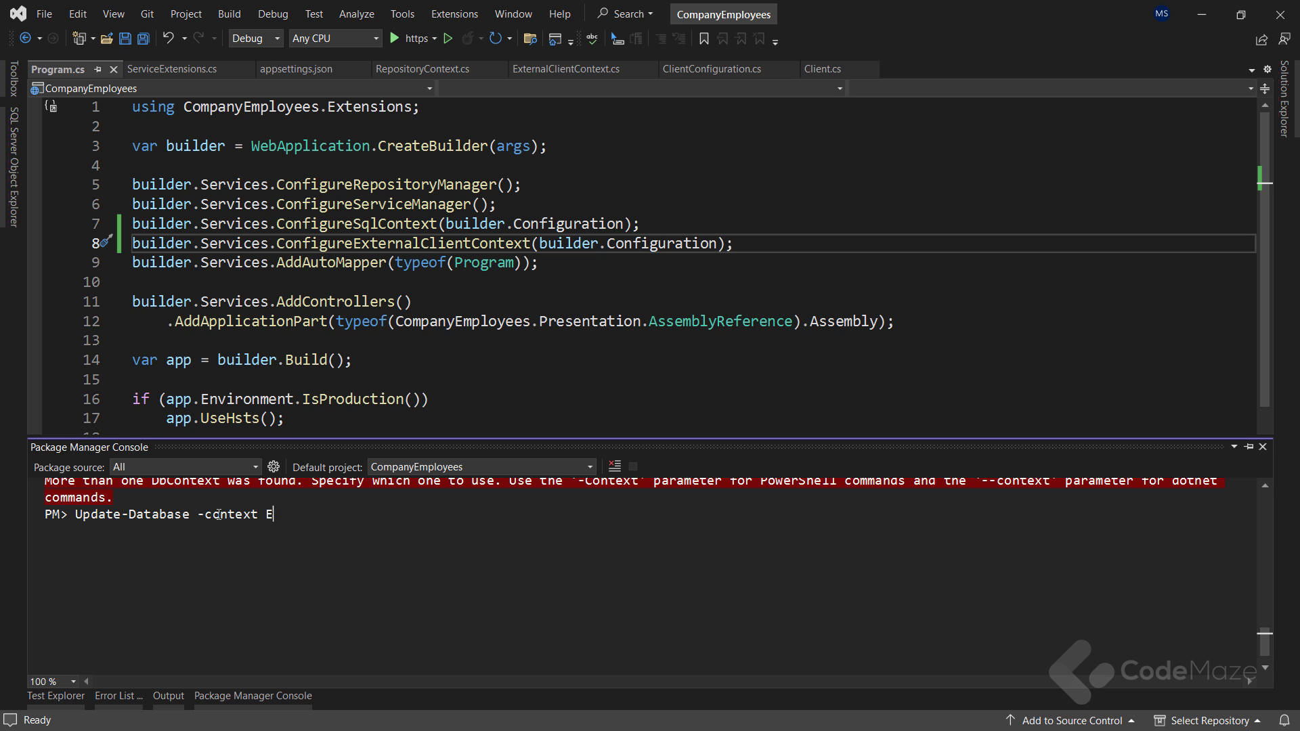
type("xternalClientContext")
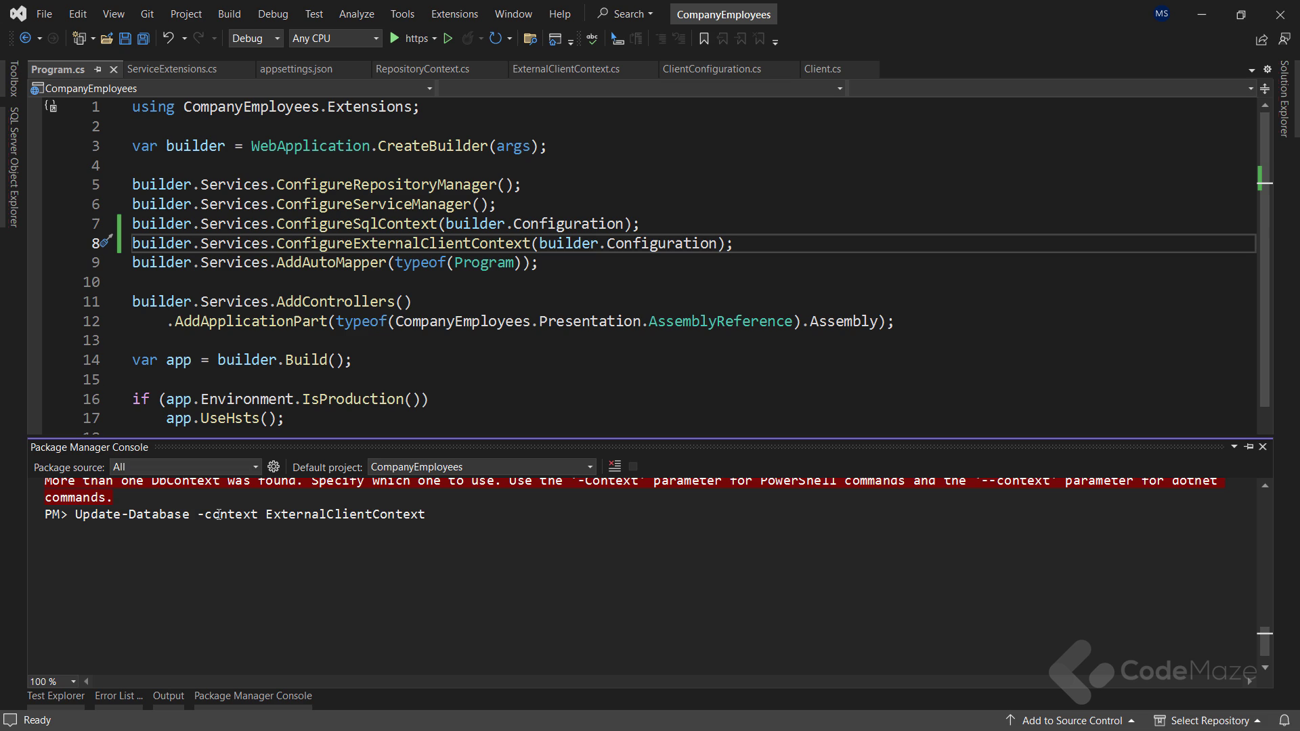
key("enter")
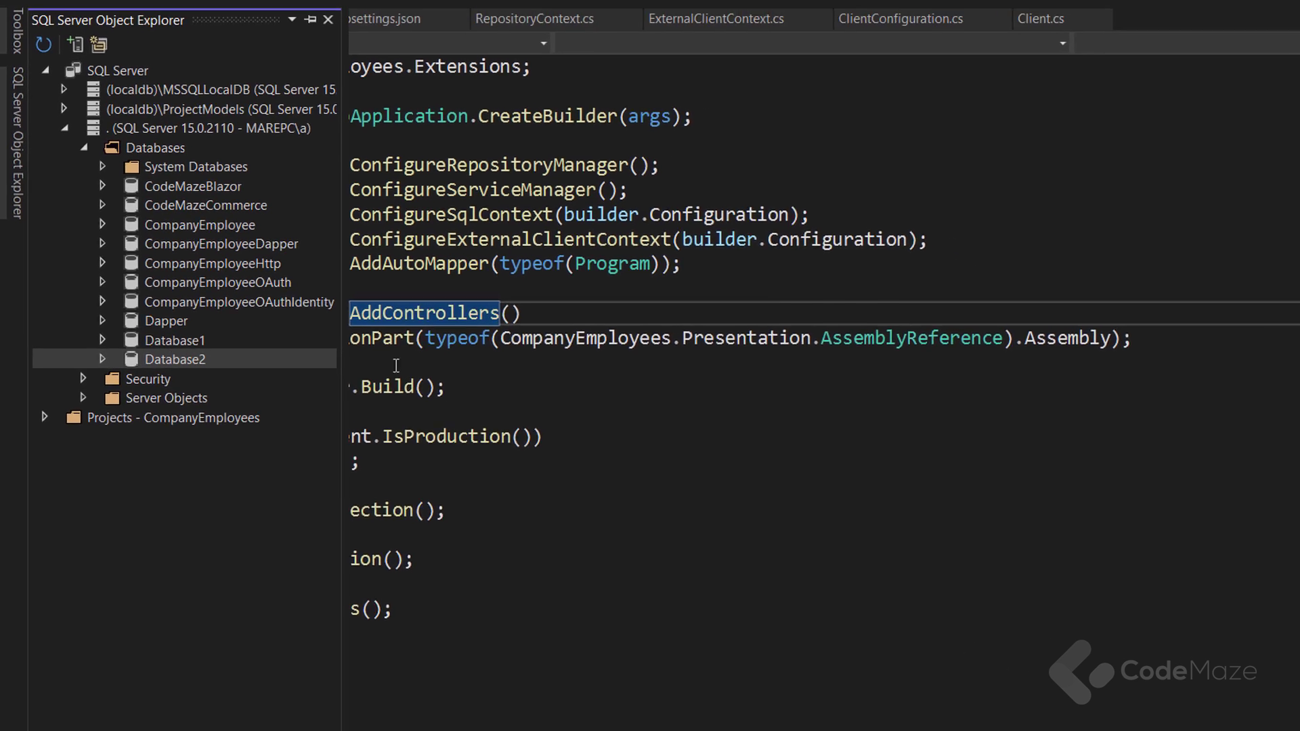
Step: Open SQL Server Object Explorer to check the new Database2
left_click(329, 19)
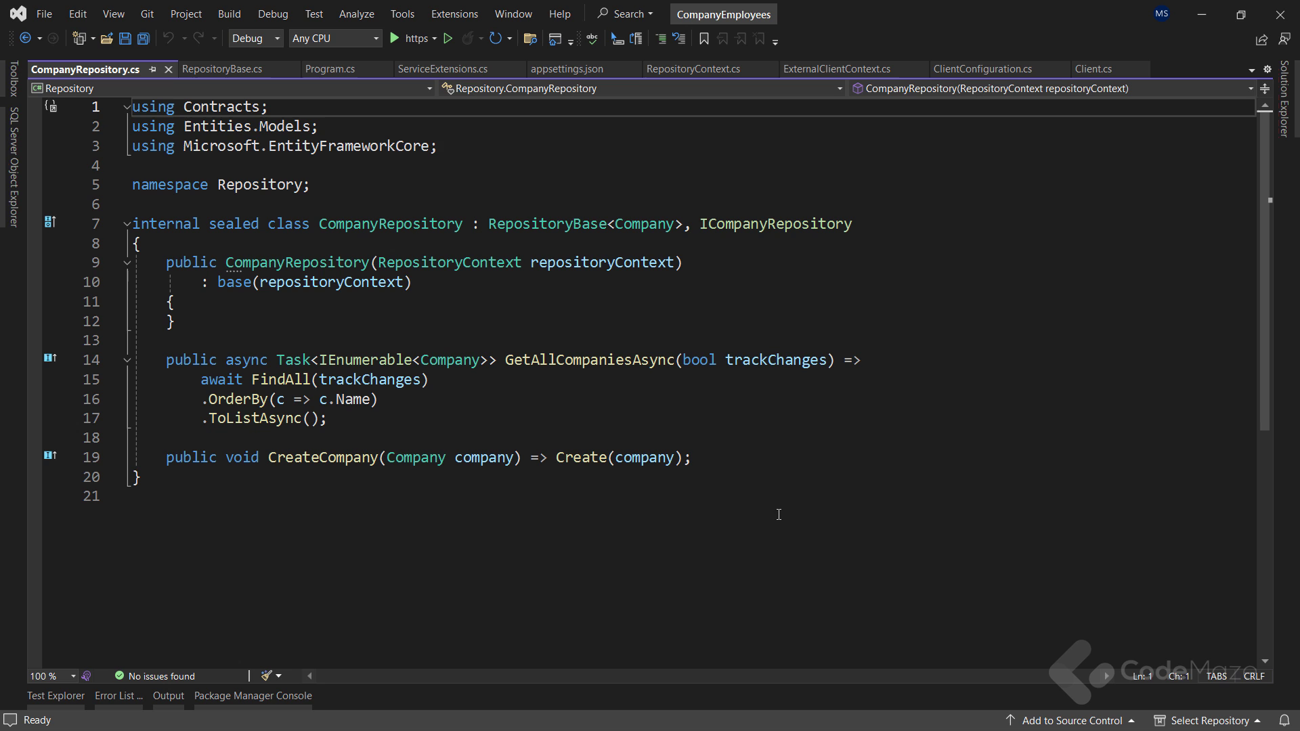
Step: Make RepositoryBase generic with 'where TContext : DbContext', rename the field to Context, and save
left_click(221, 69)
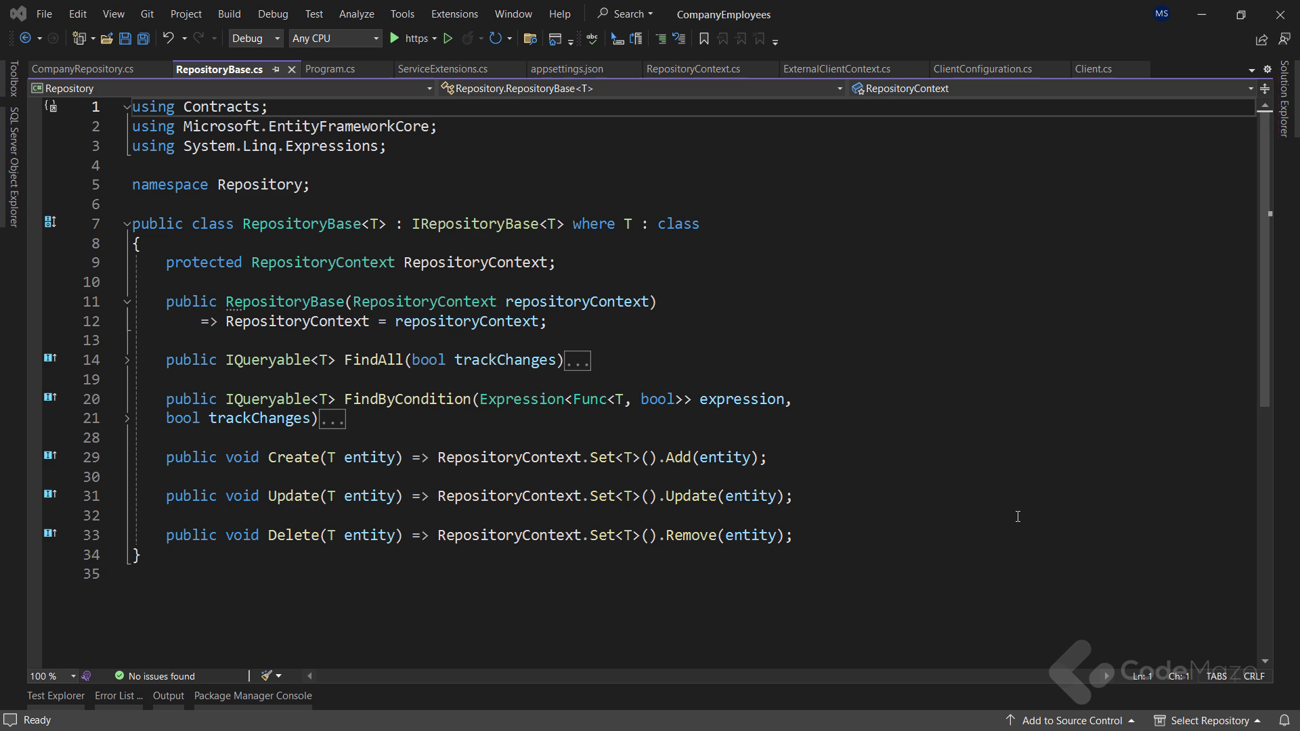
mouse_move(324, 224)
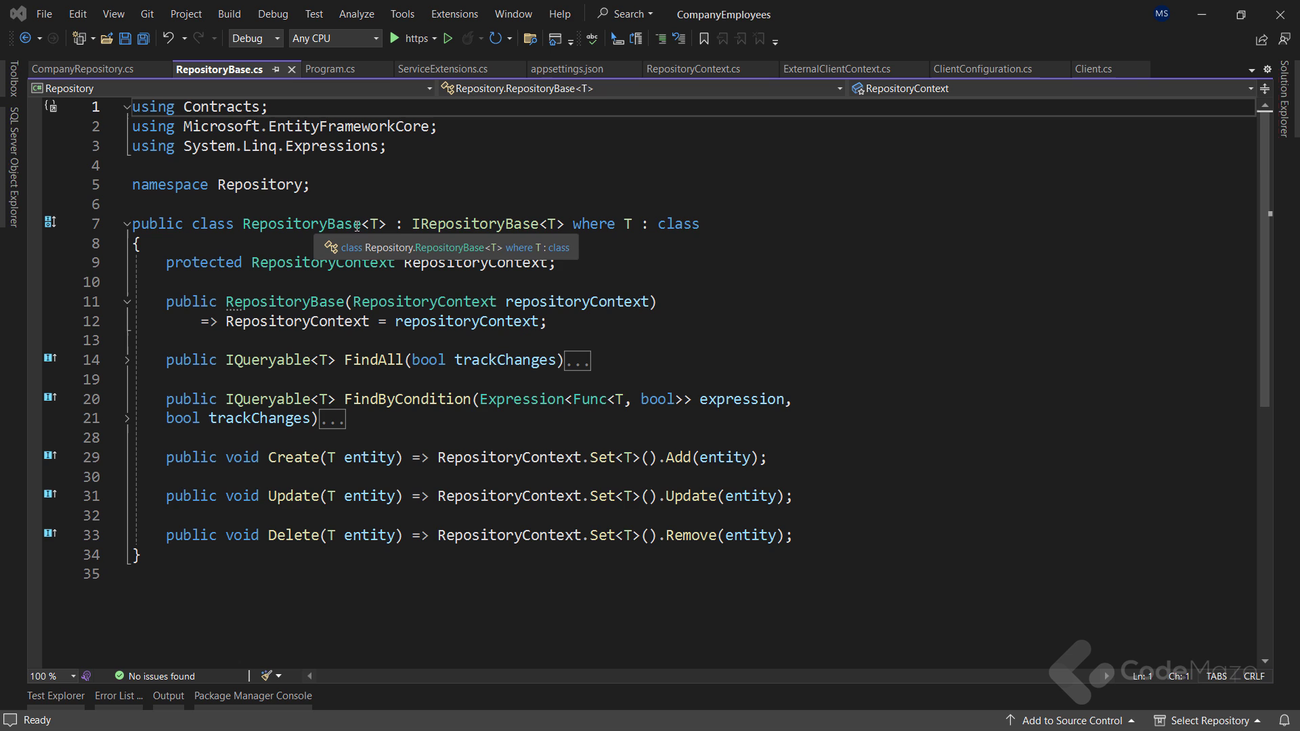
type("Context,")
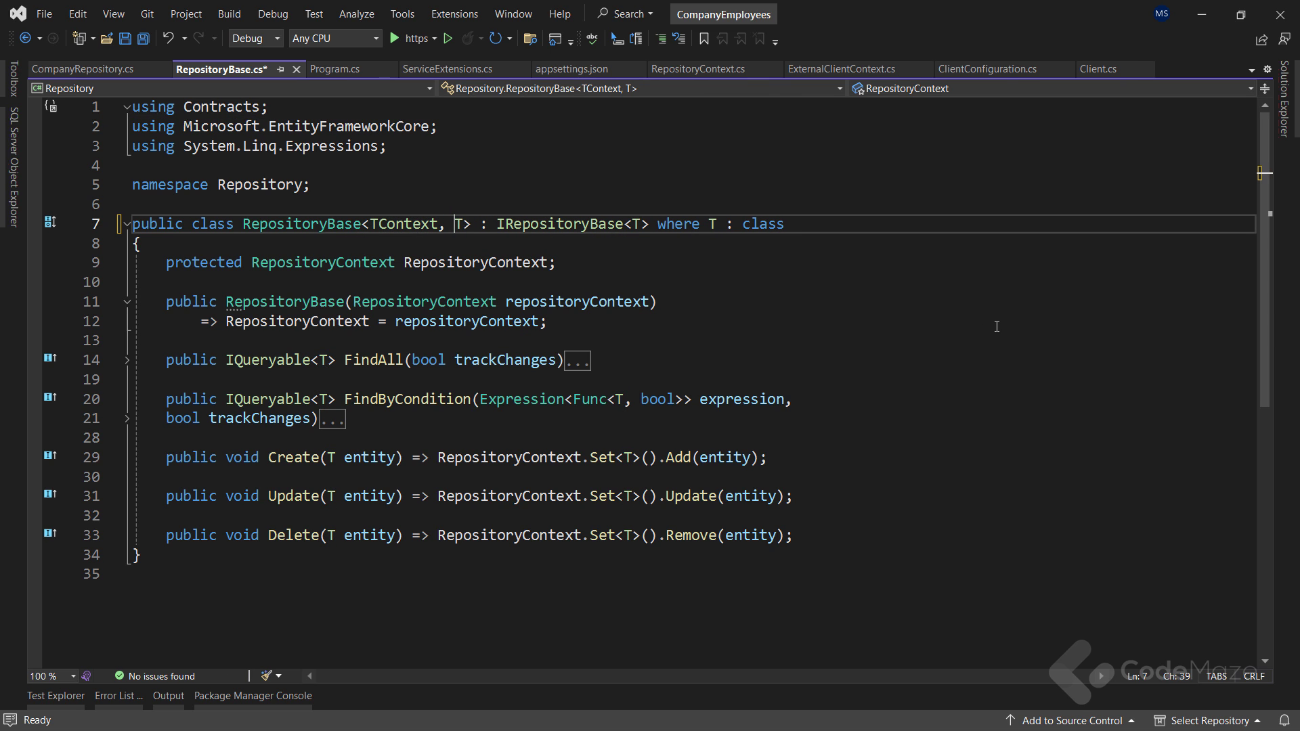
left_click(697, 224)
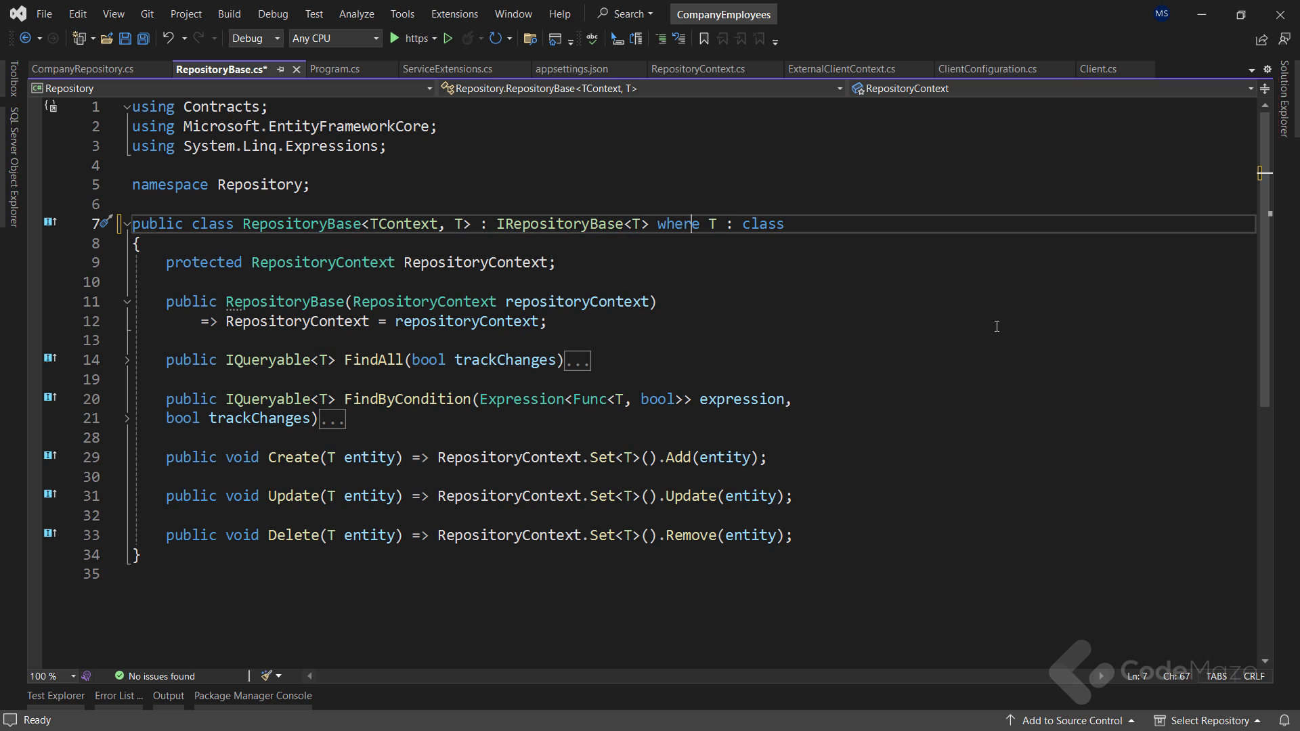
key("Enter")
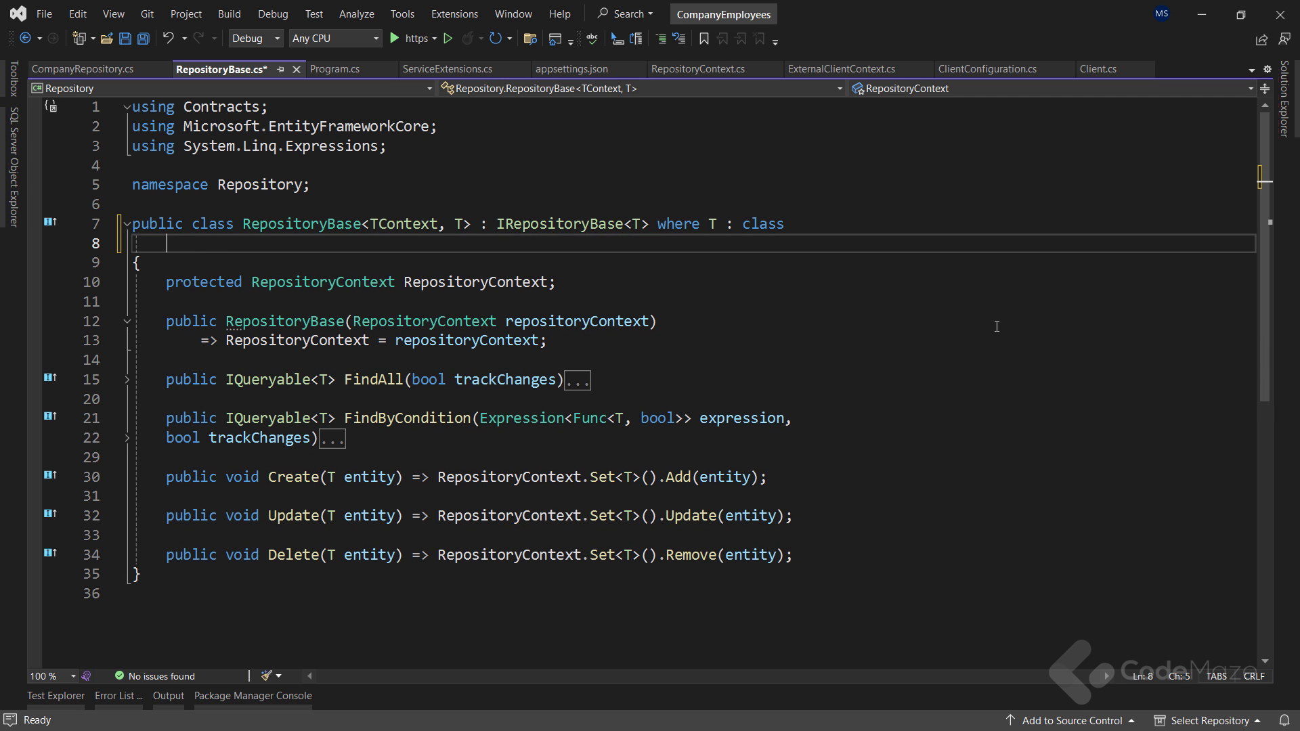
type("where TContext : DbContext")
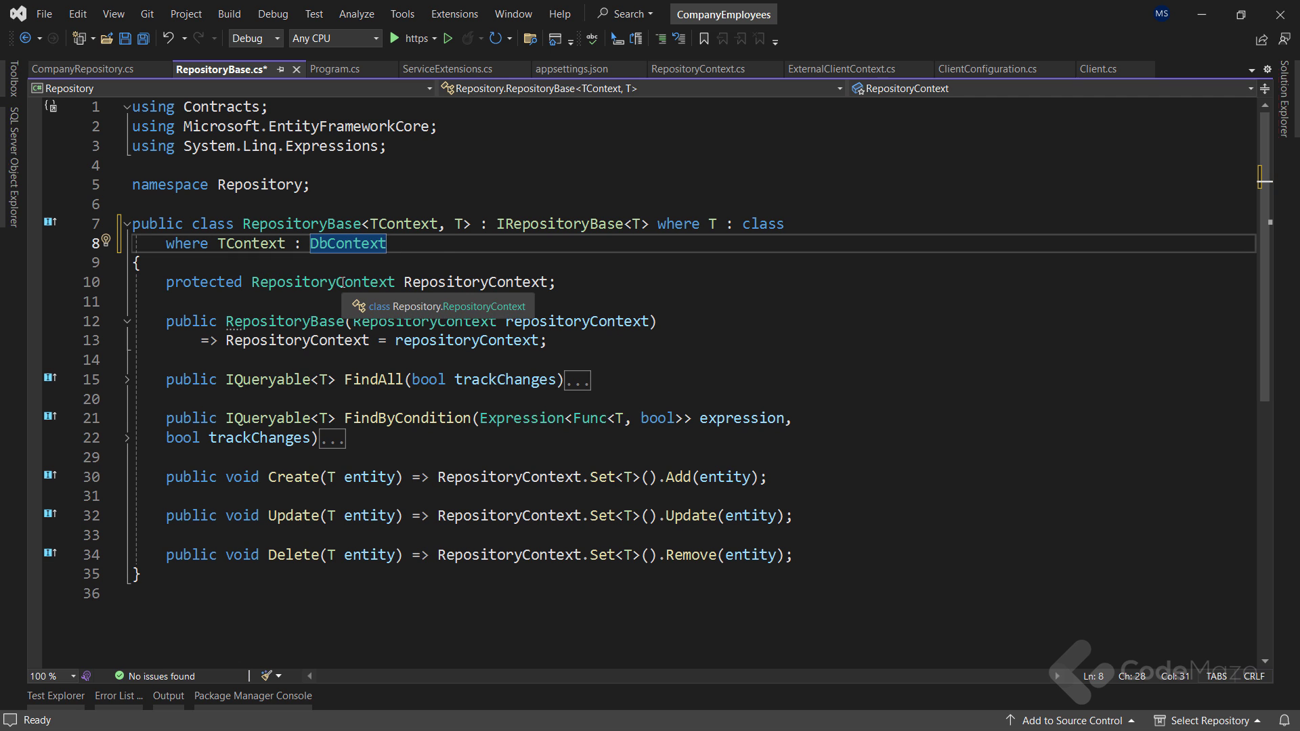
left_click(322, 281)
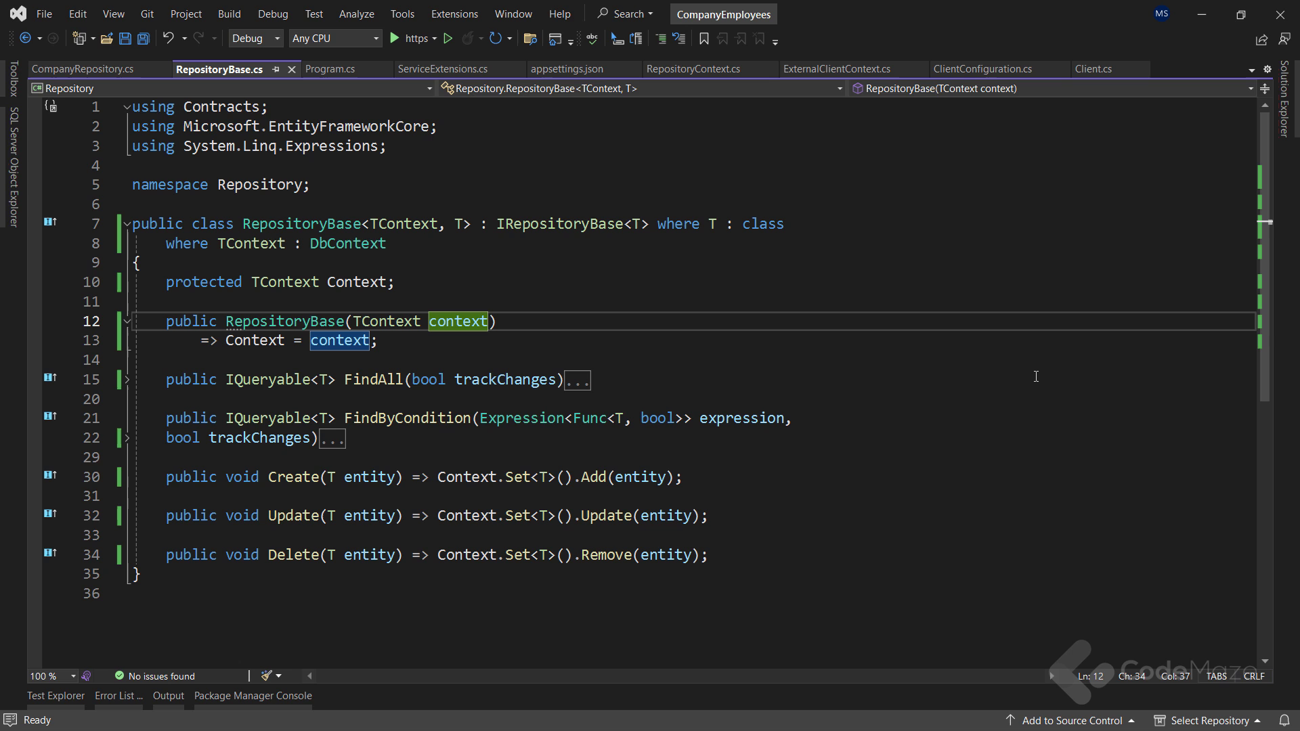
key("ctrl+s")
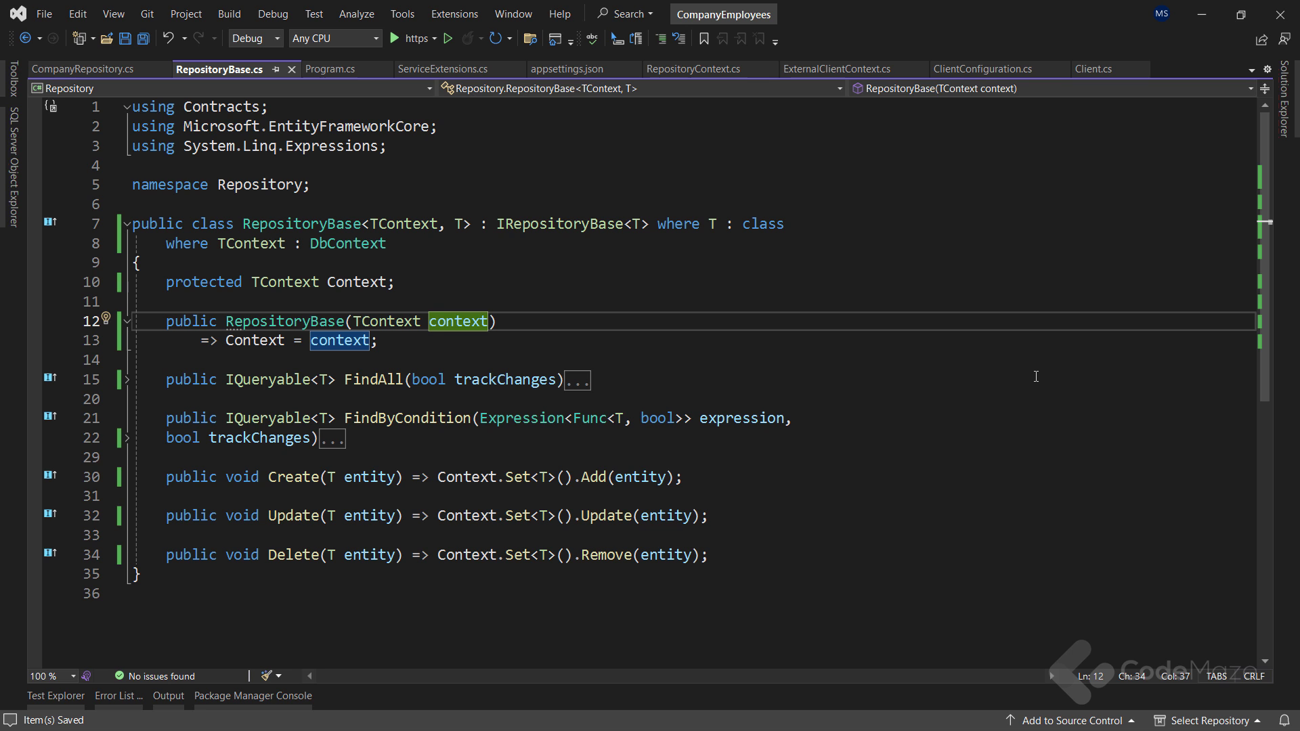
left_click(83, 69)
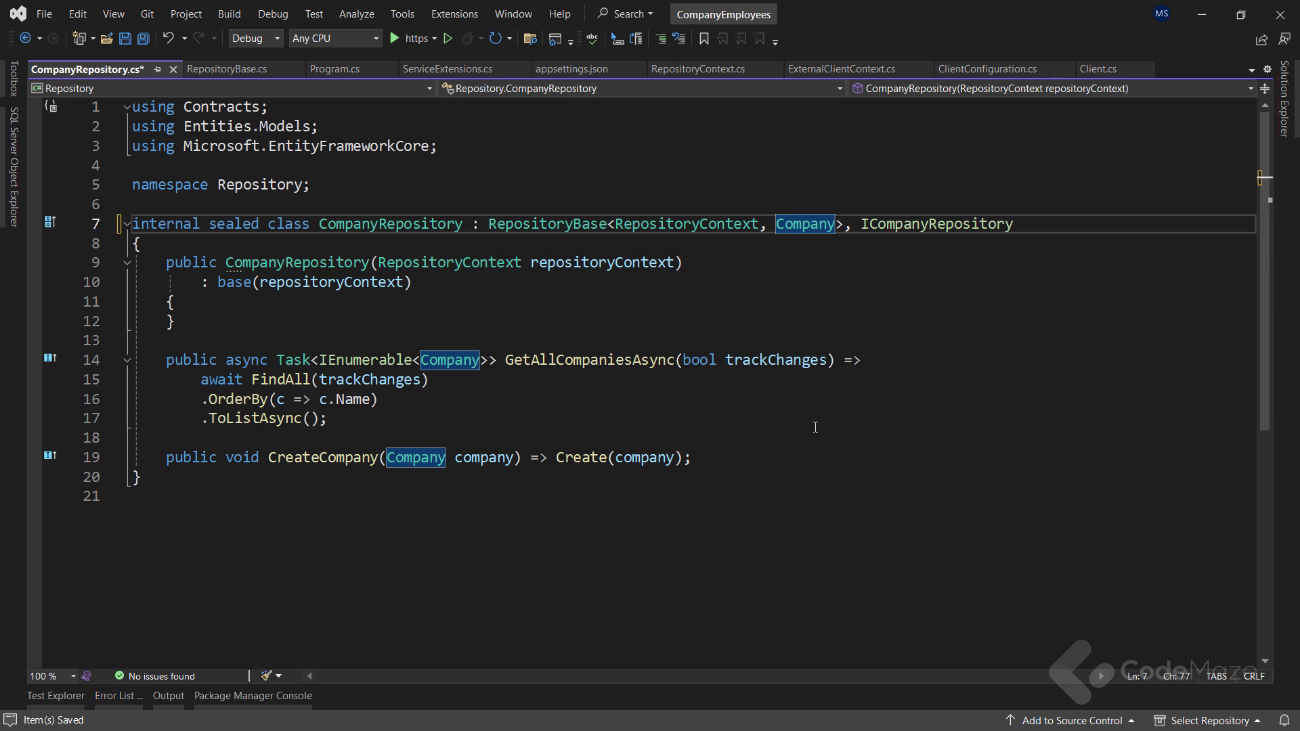
Step: Save CompanyRepository.cs and close all open document tabs
key("ctrl+s")
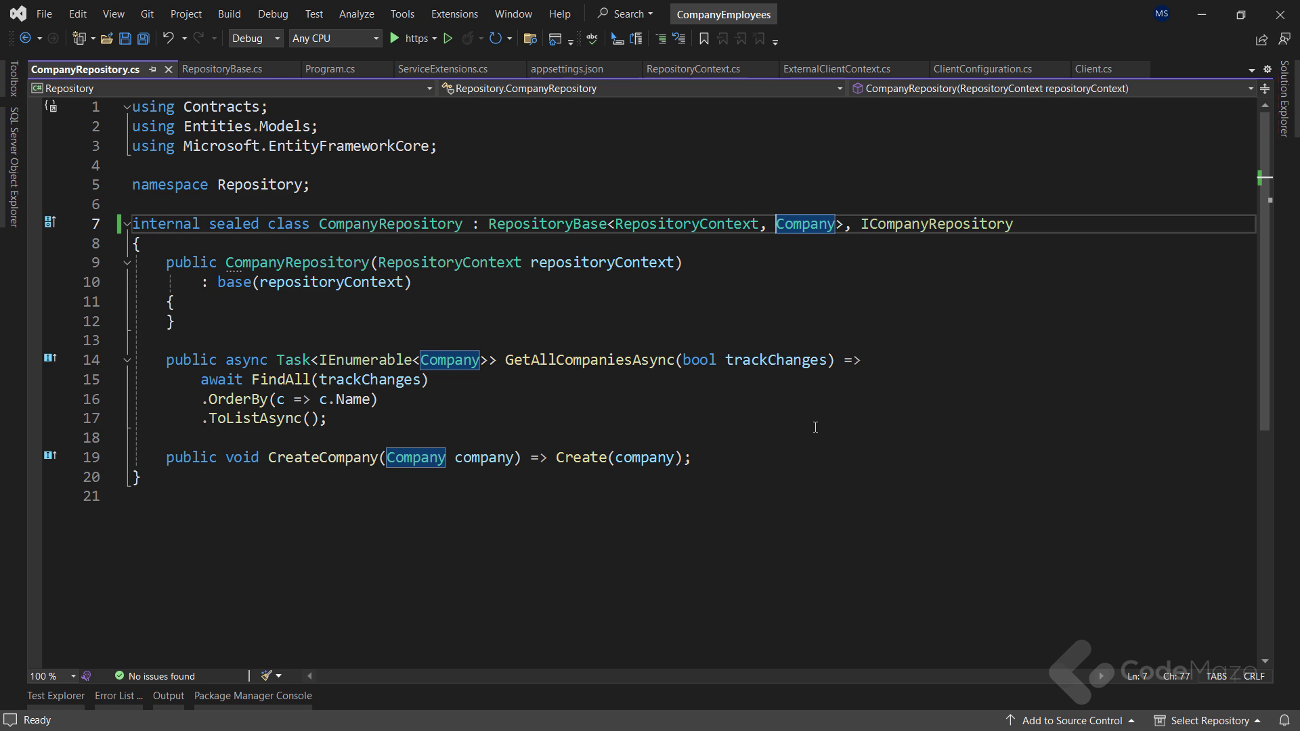
right_click(83, 69)
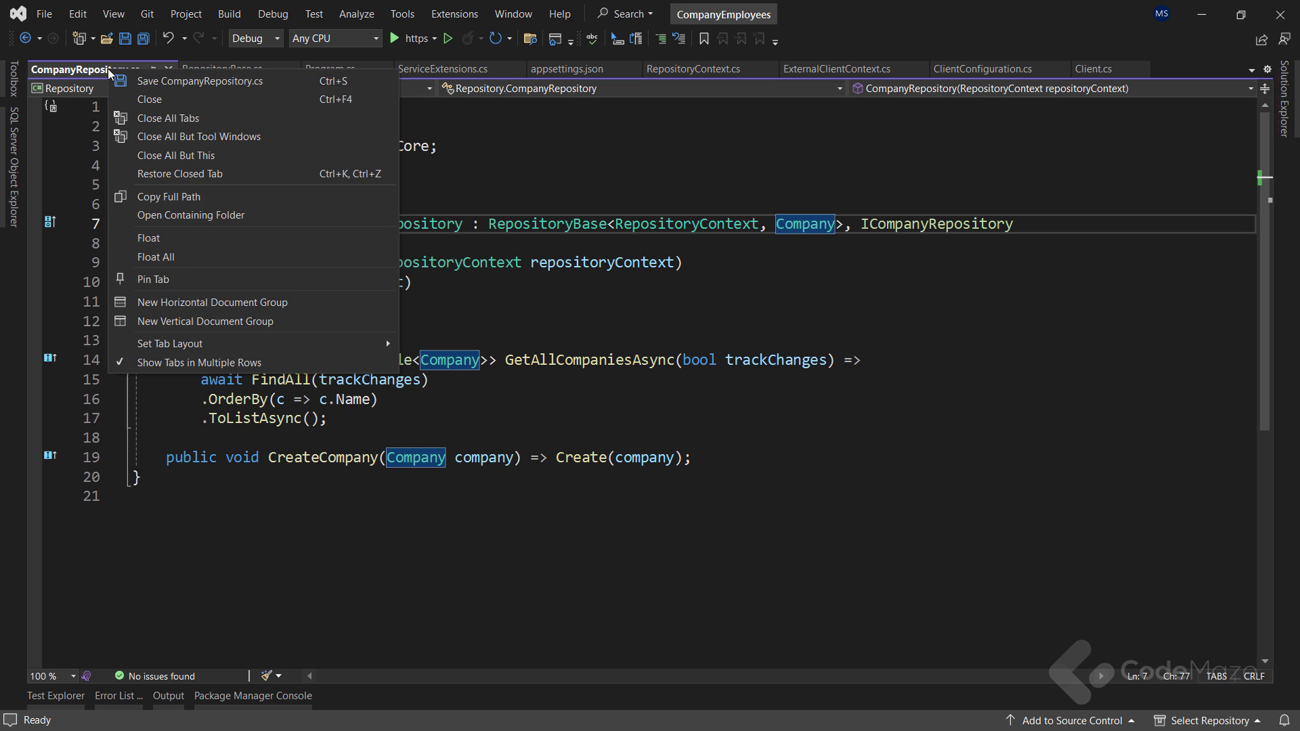
left_click(167, 119)
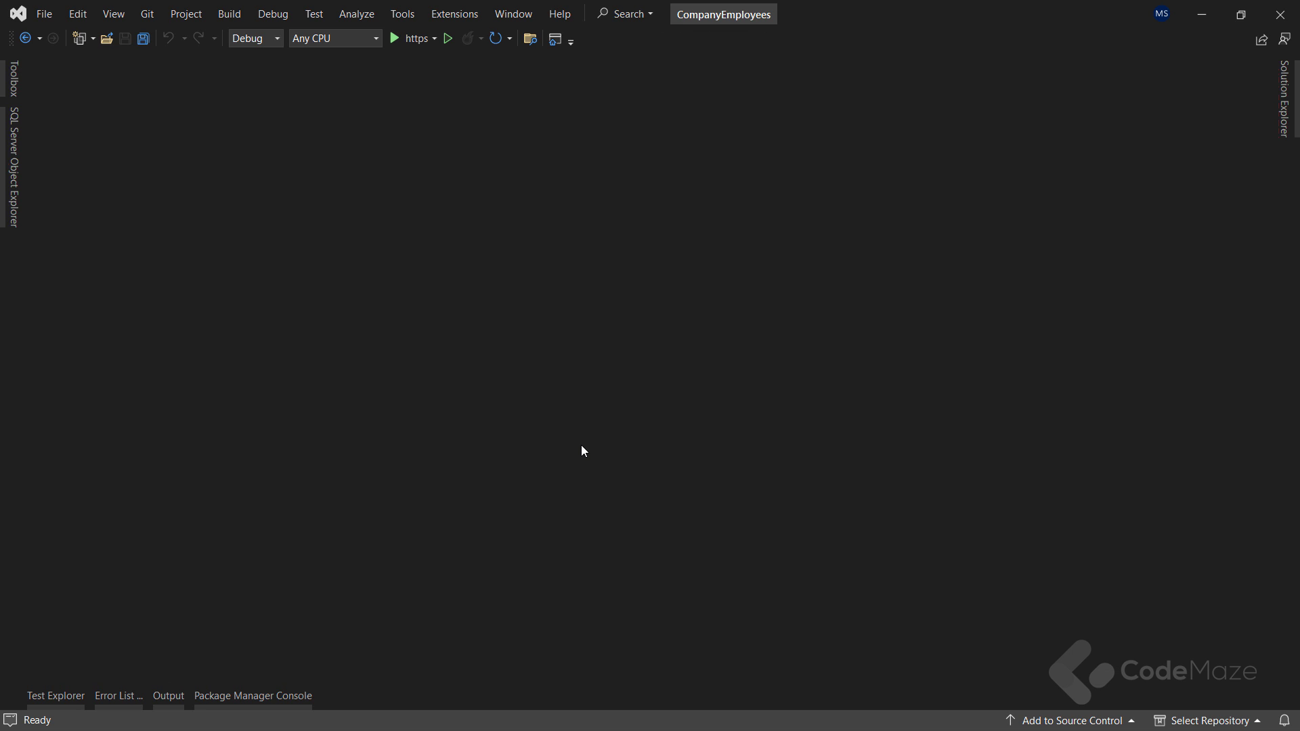
Step: Open IClientRepository, IRepositoryManager, ClientRepository and RepositoryManager from Solution Explorer
left_click(1290, 92)
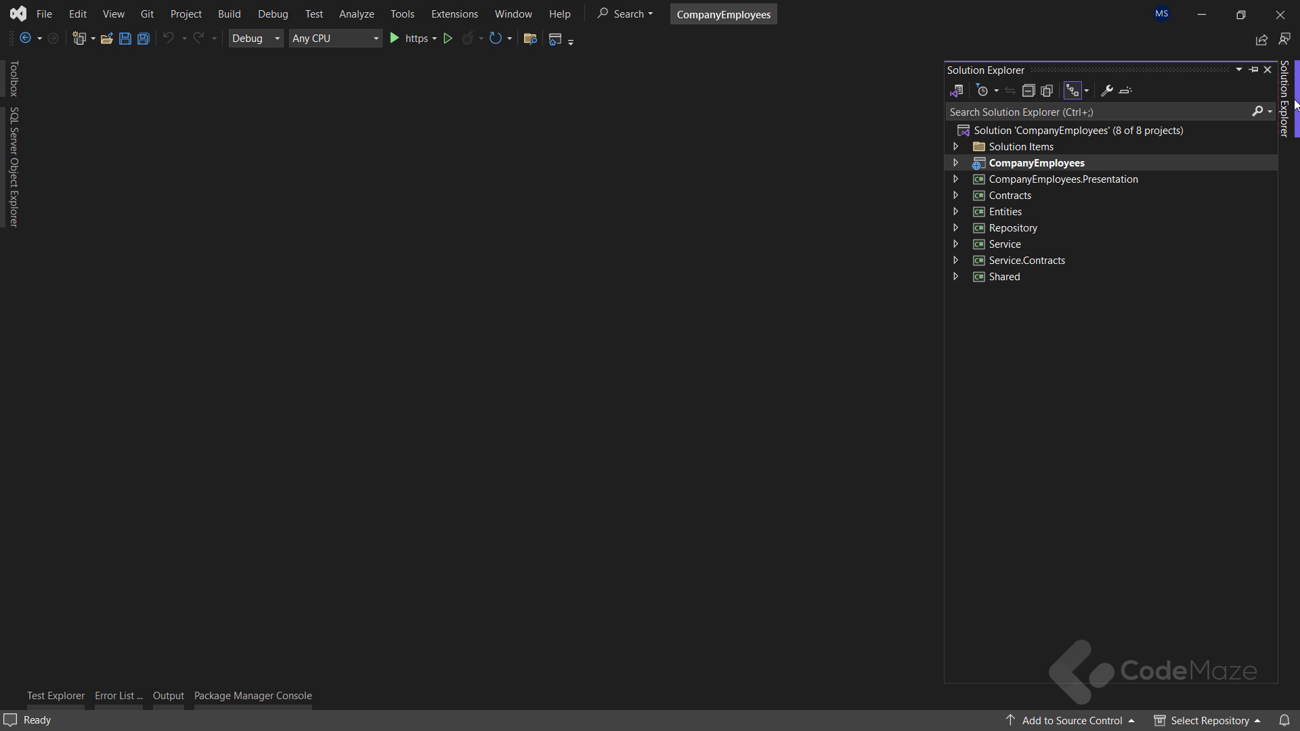
left_click(955, 196)
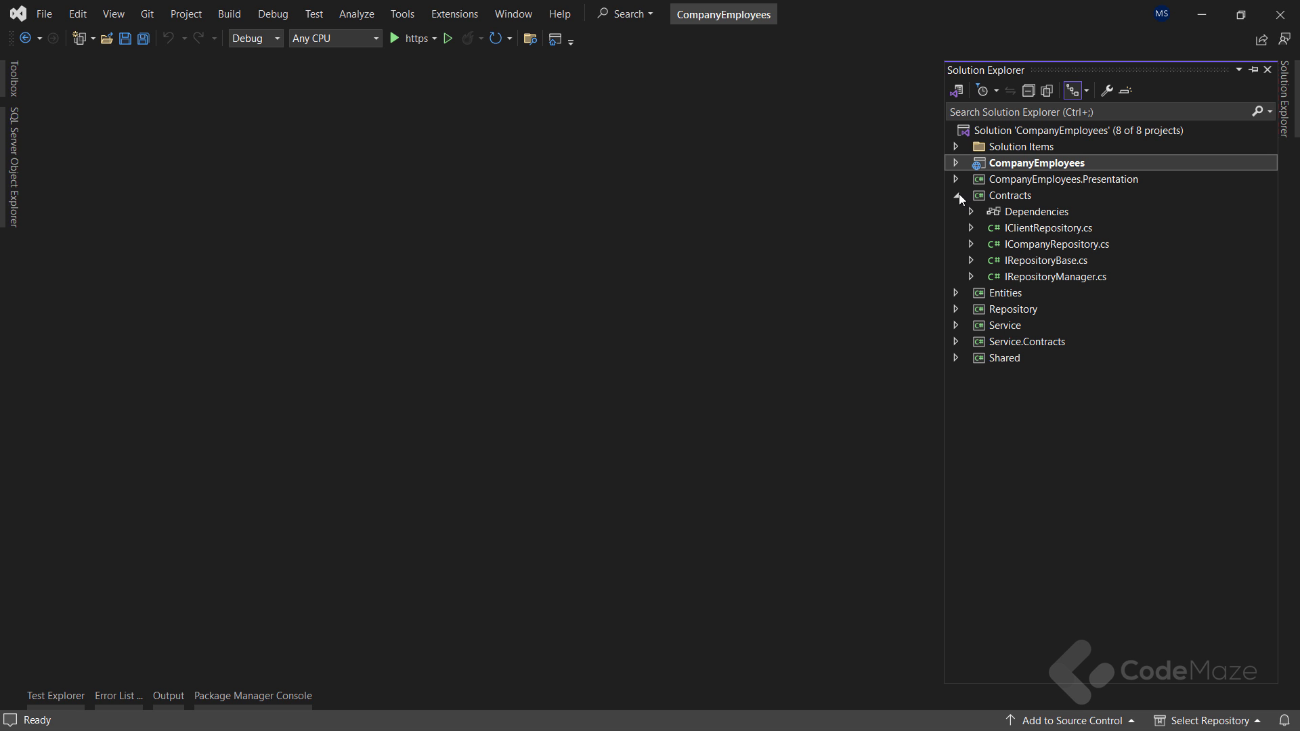
double_click(1048, 228)
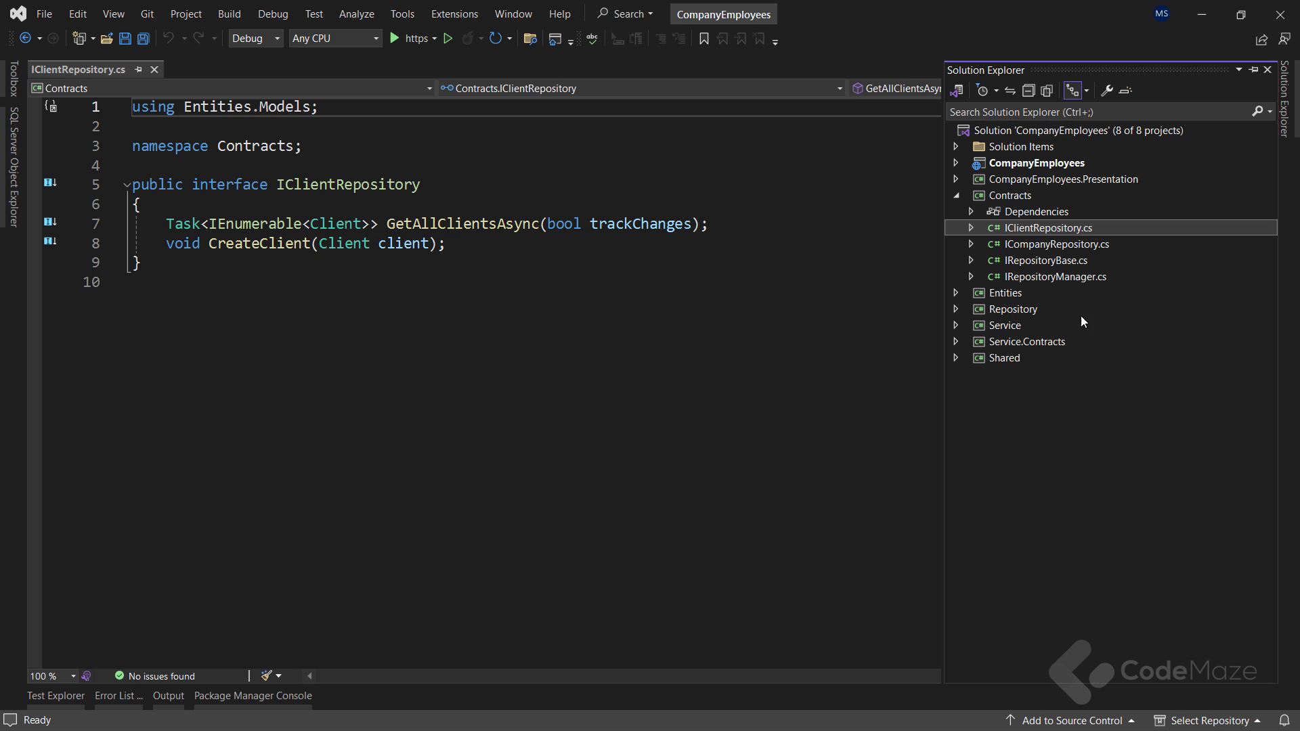
double_click(1055, 276)
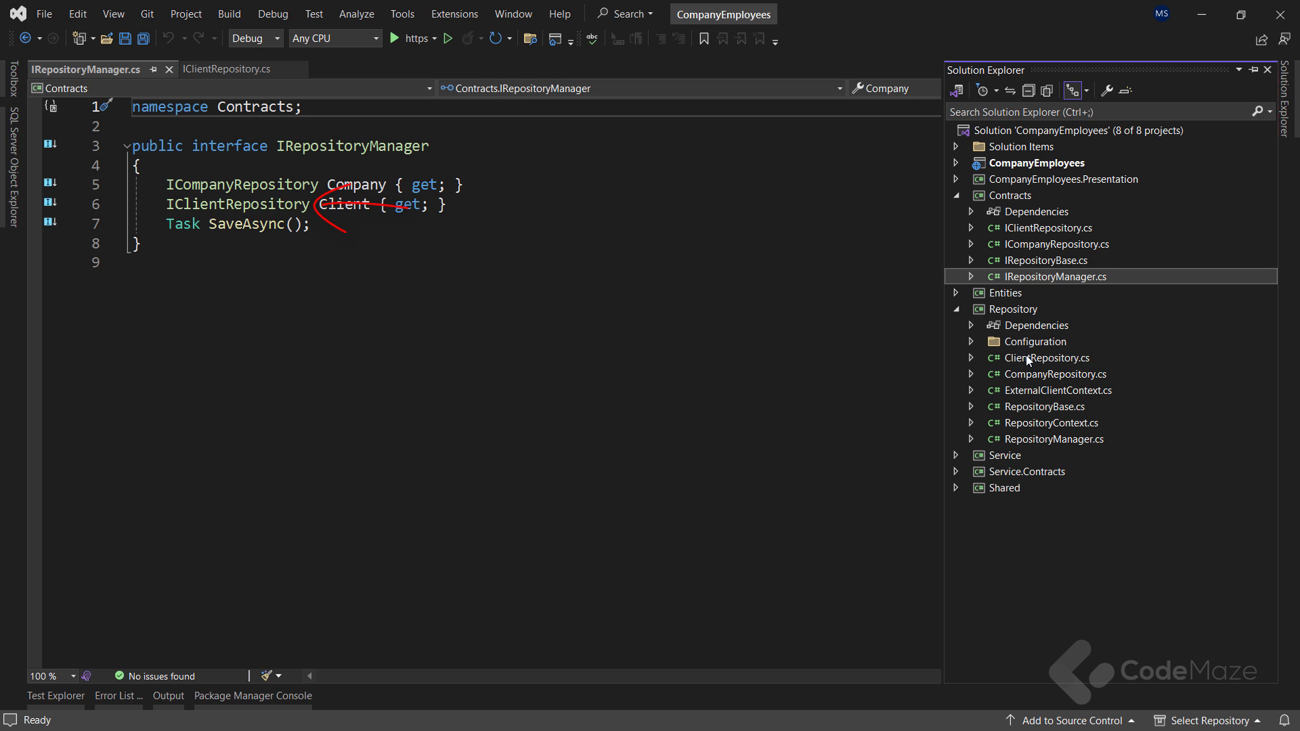
double_click(1048, 358)
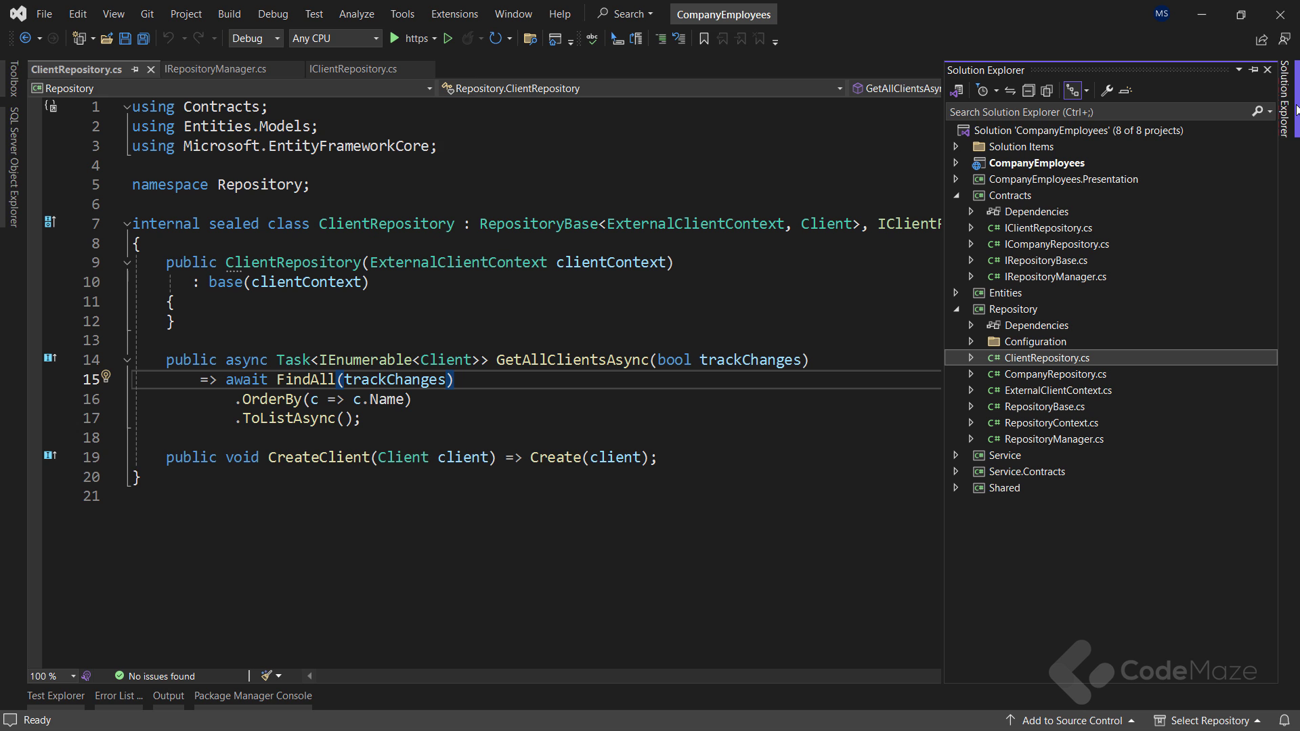
left_click(1056, 439)
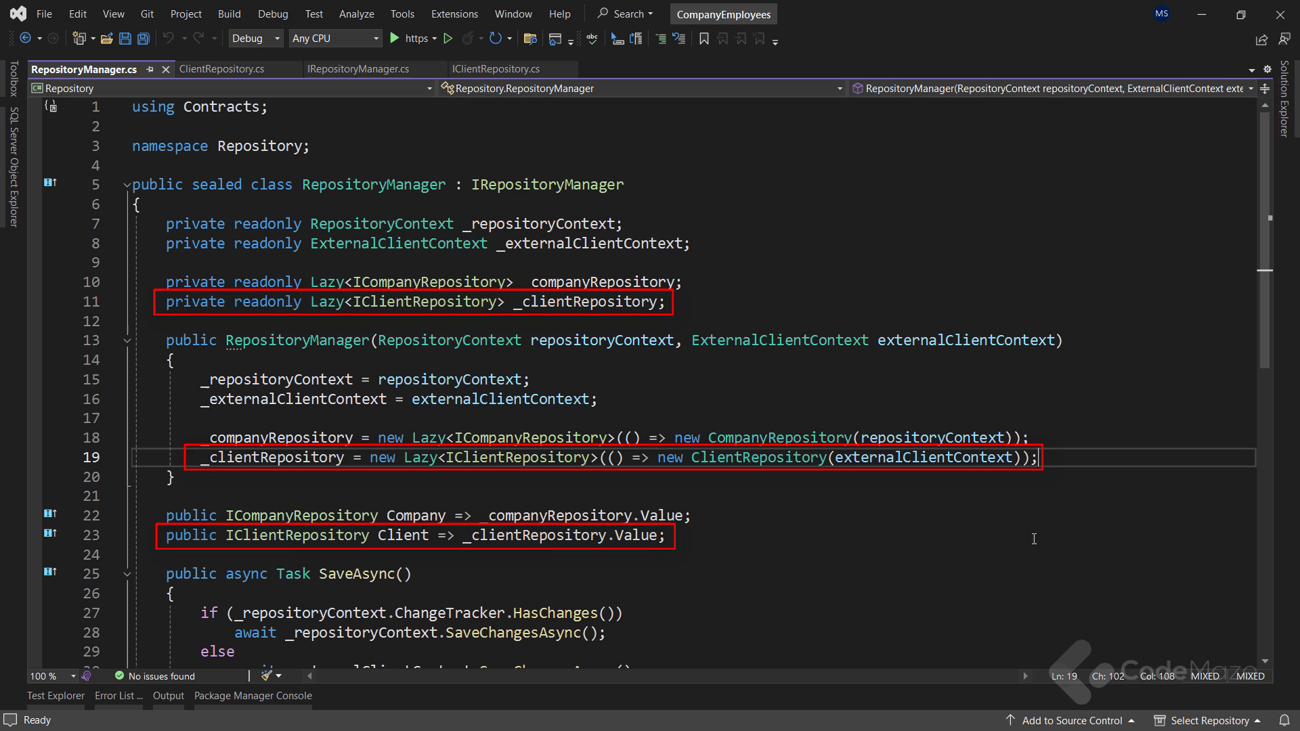
Step: Scroll RepositoryManager down to SaveAsync and reopen Solution Explorer
scroll("down", 3)
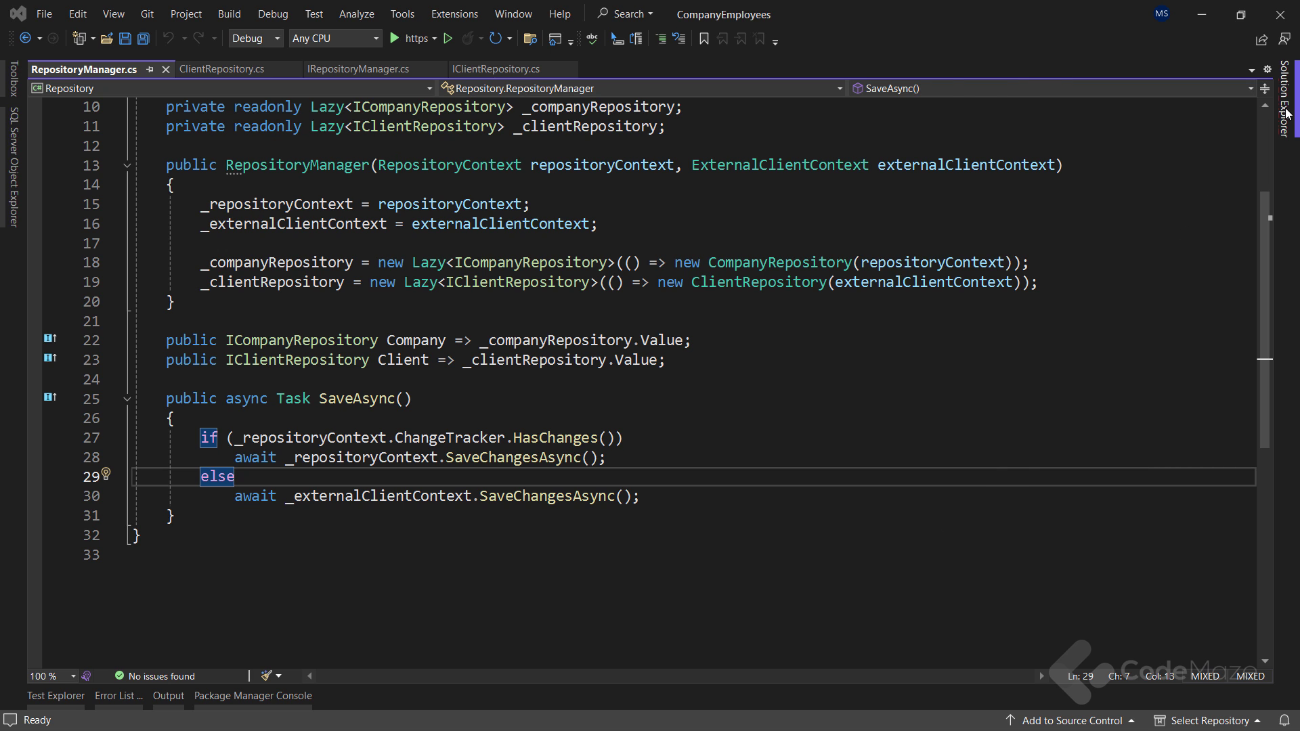
left_click(1287, 92)
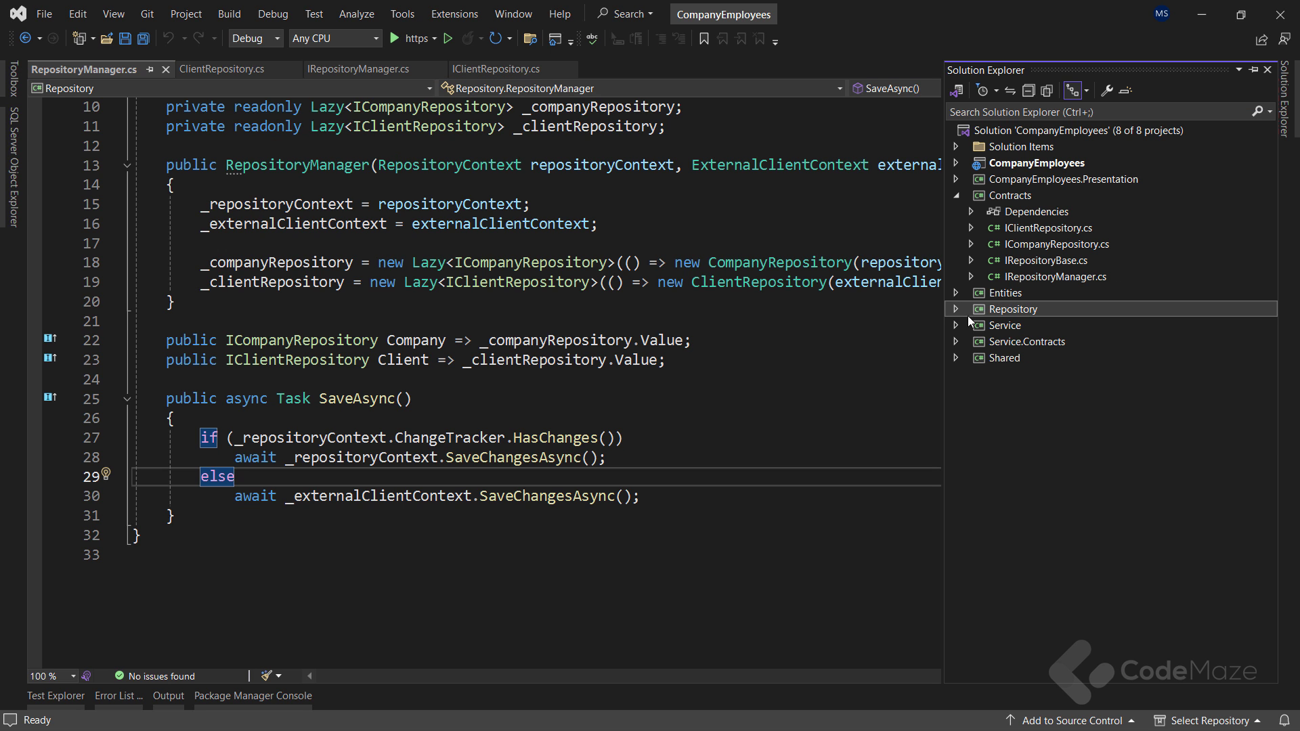
Step: Open IServiceManager and ServiceManager, then expand the Presentation project's Controllers folder
left_click(957, 325)
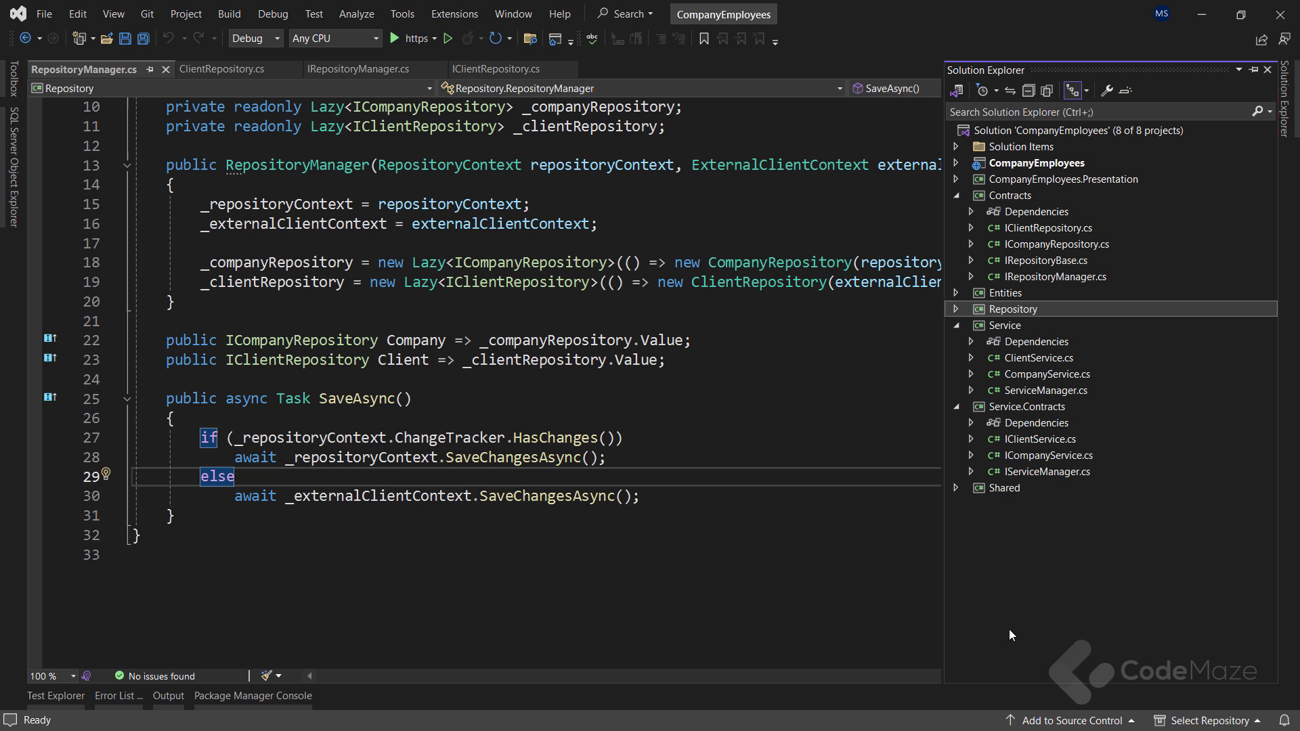
left_click(1036, 439)
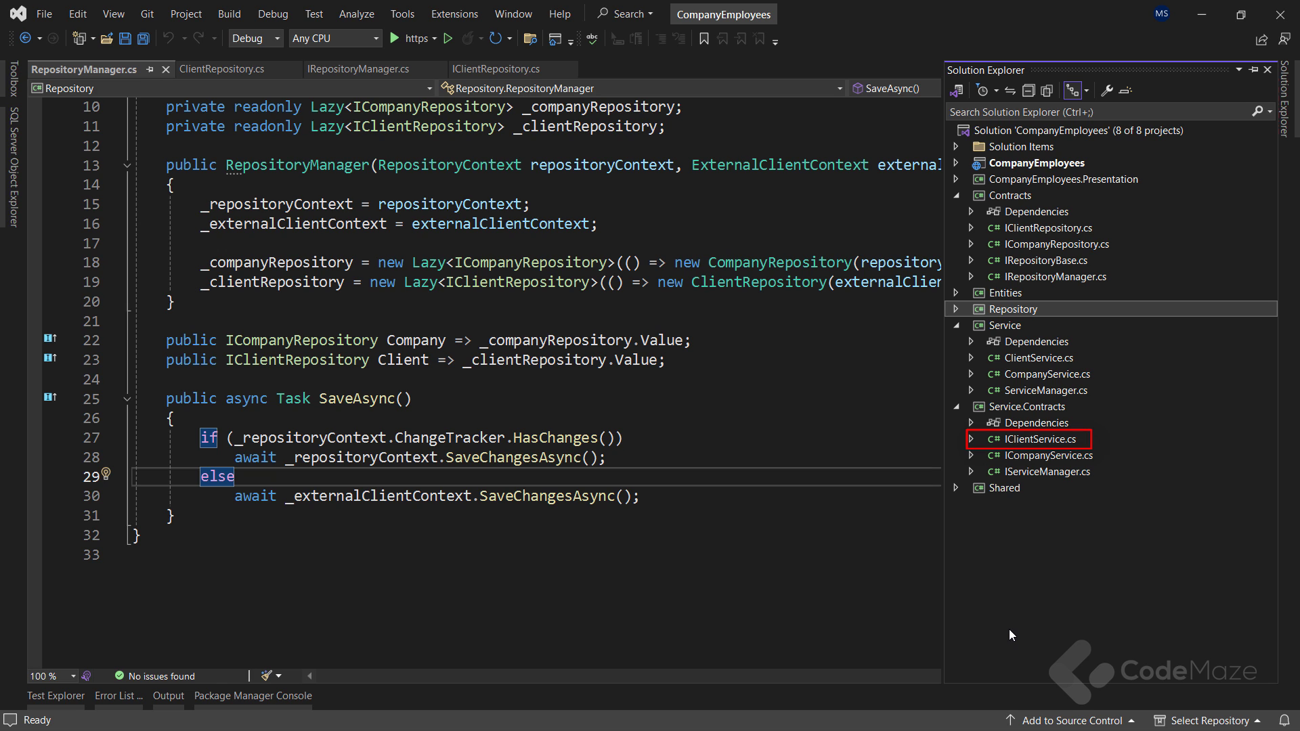
left_click(1038, 358)
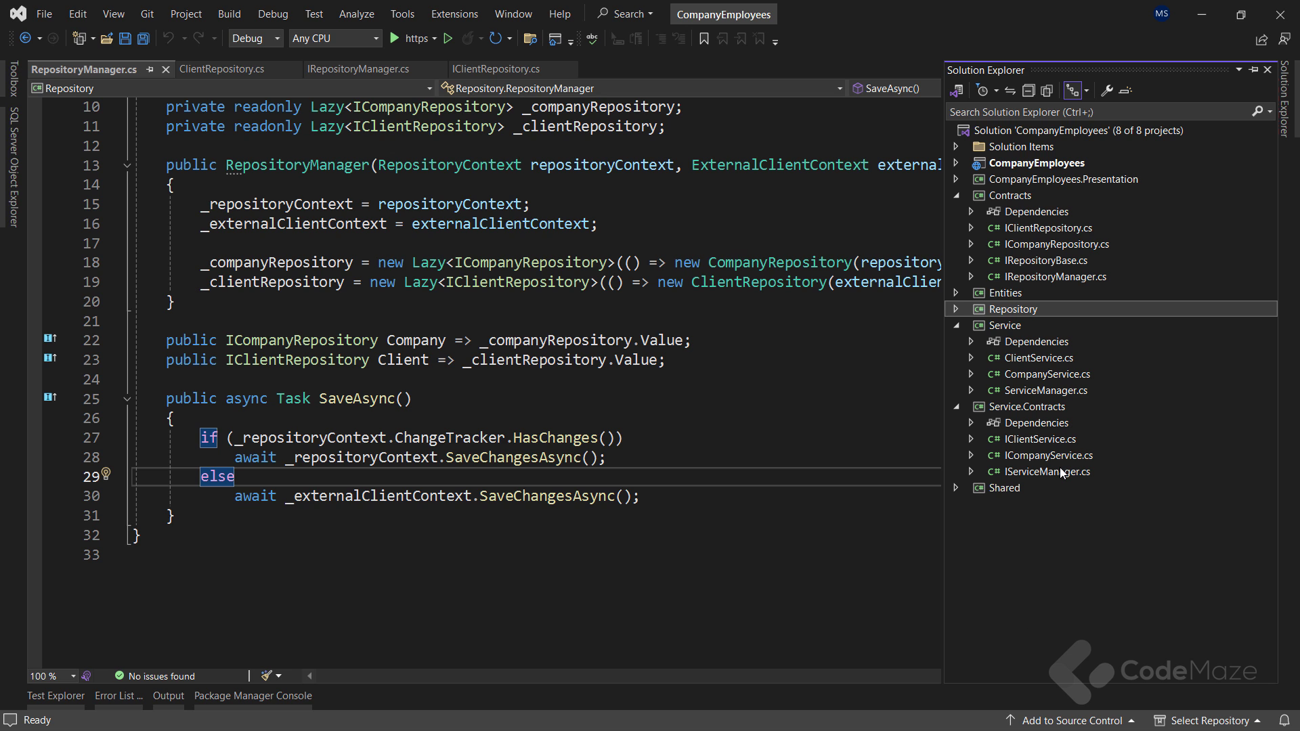
double_click(1048, 471)
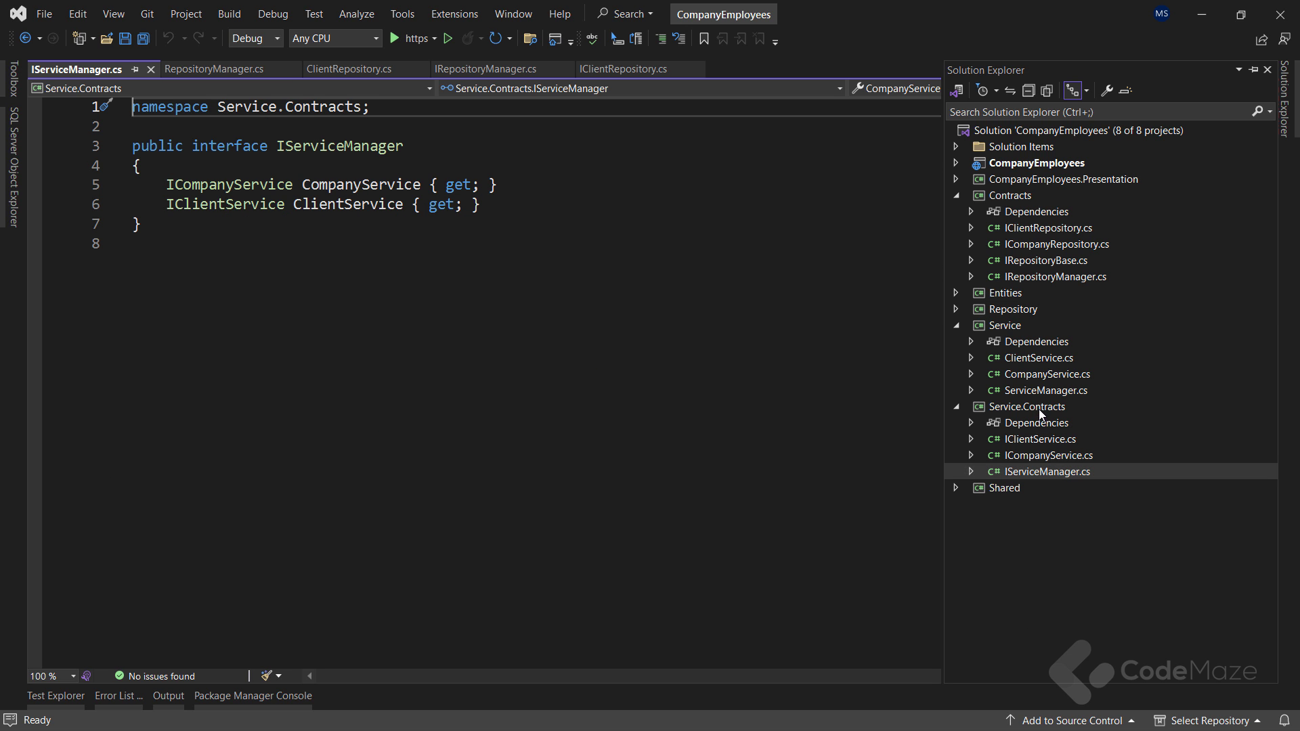
double_click(1046, 390)
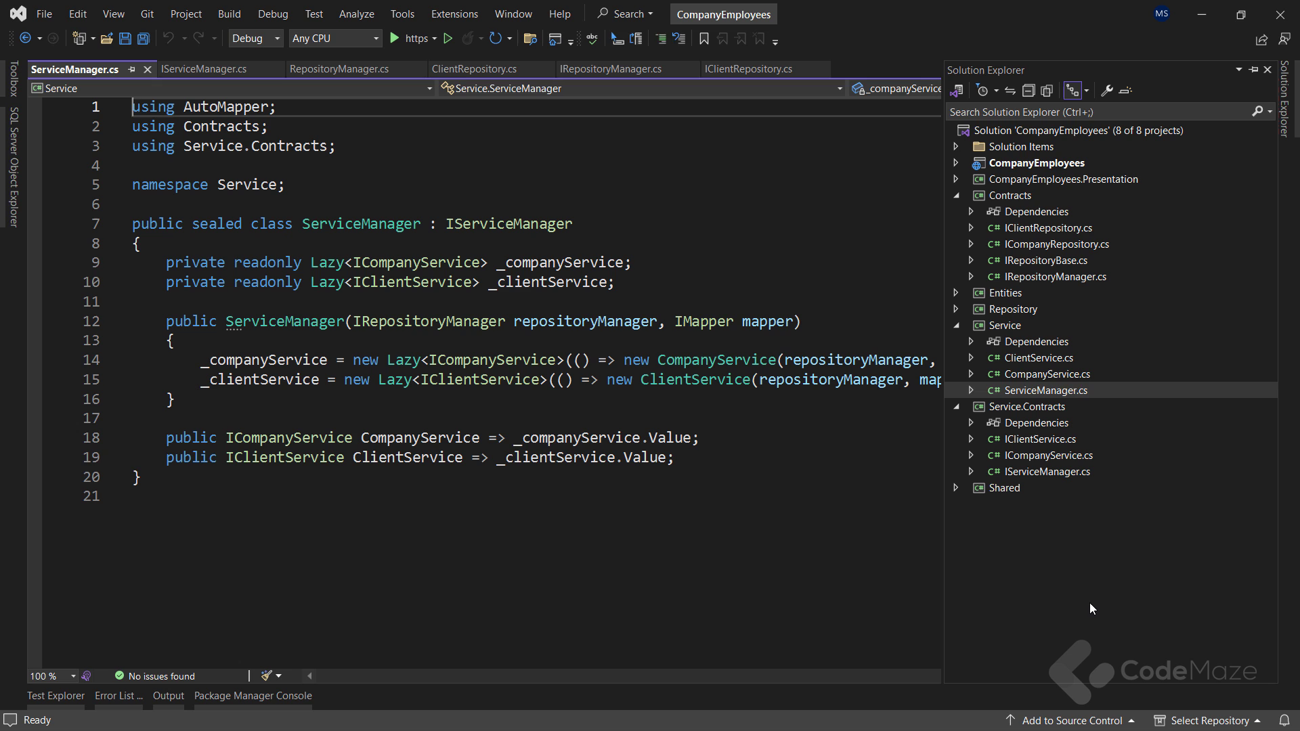
left_click(956, 179)
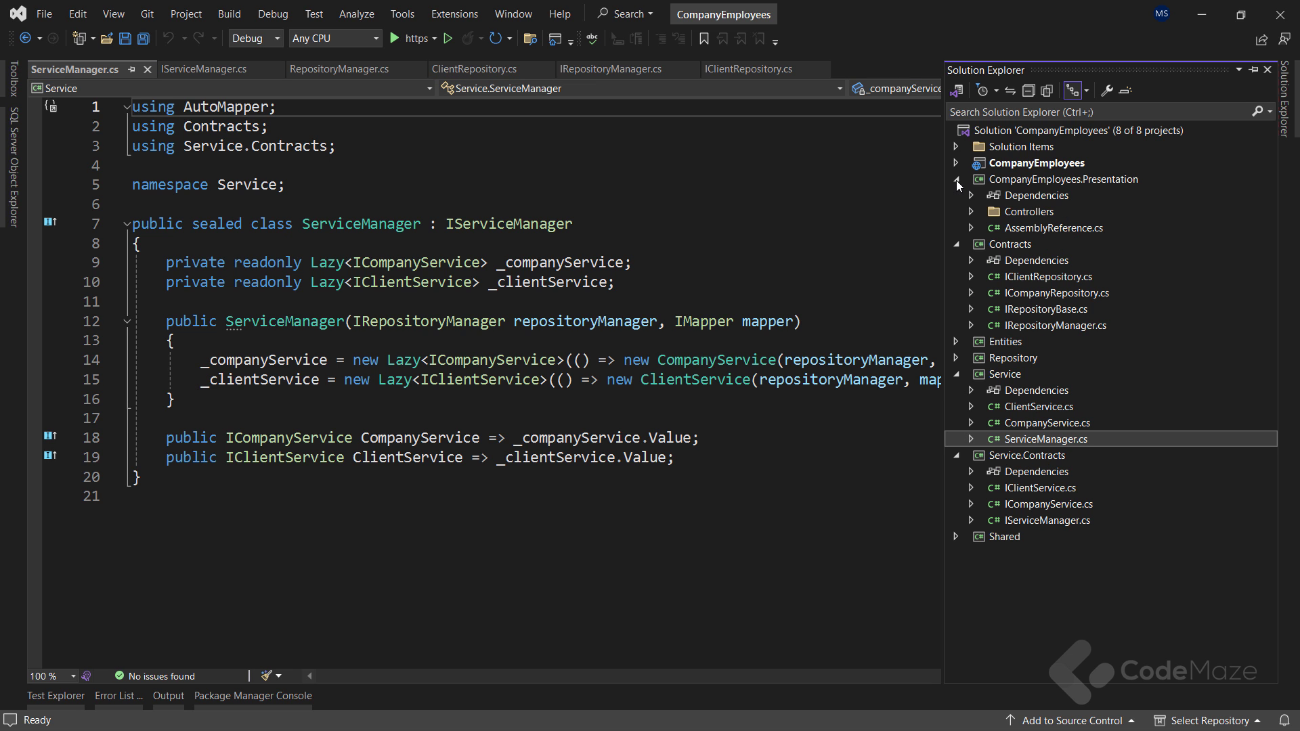
left_click(971, 212)
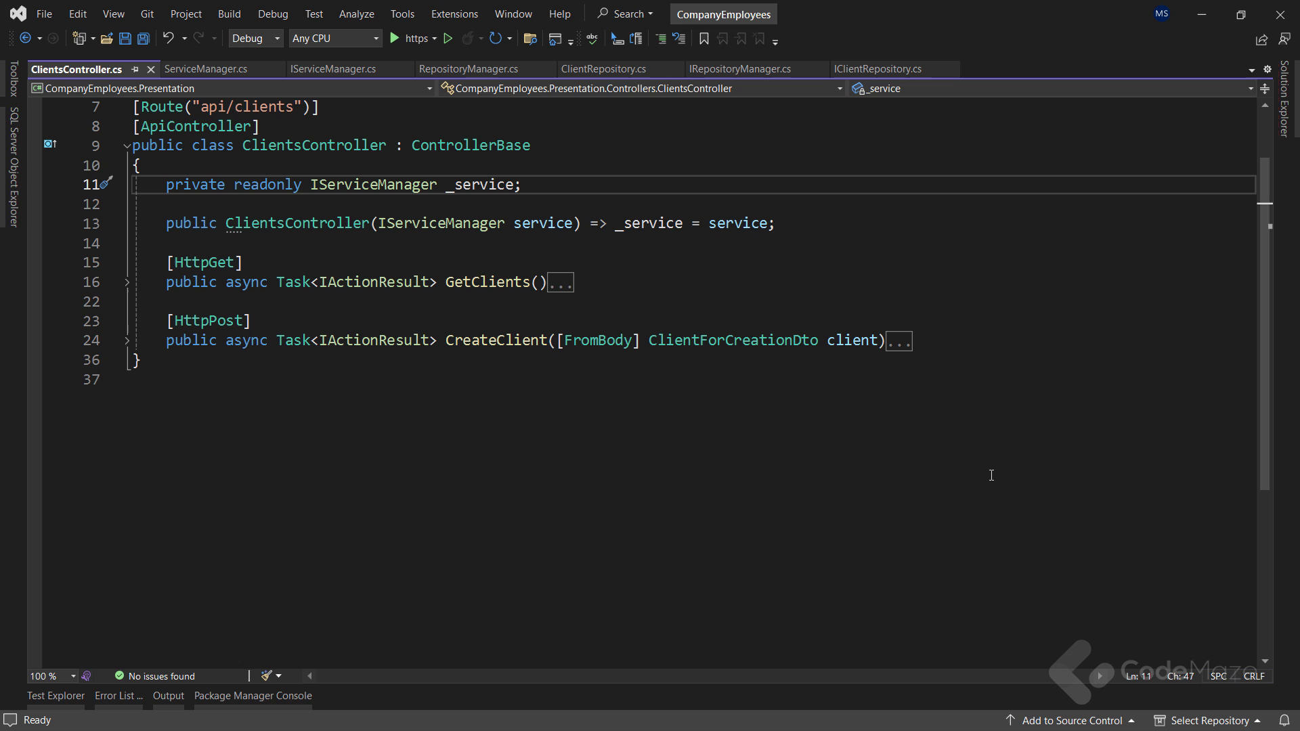
mouse_move(413, 38)
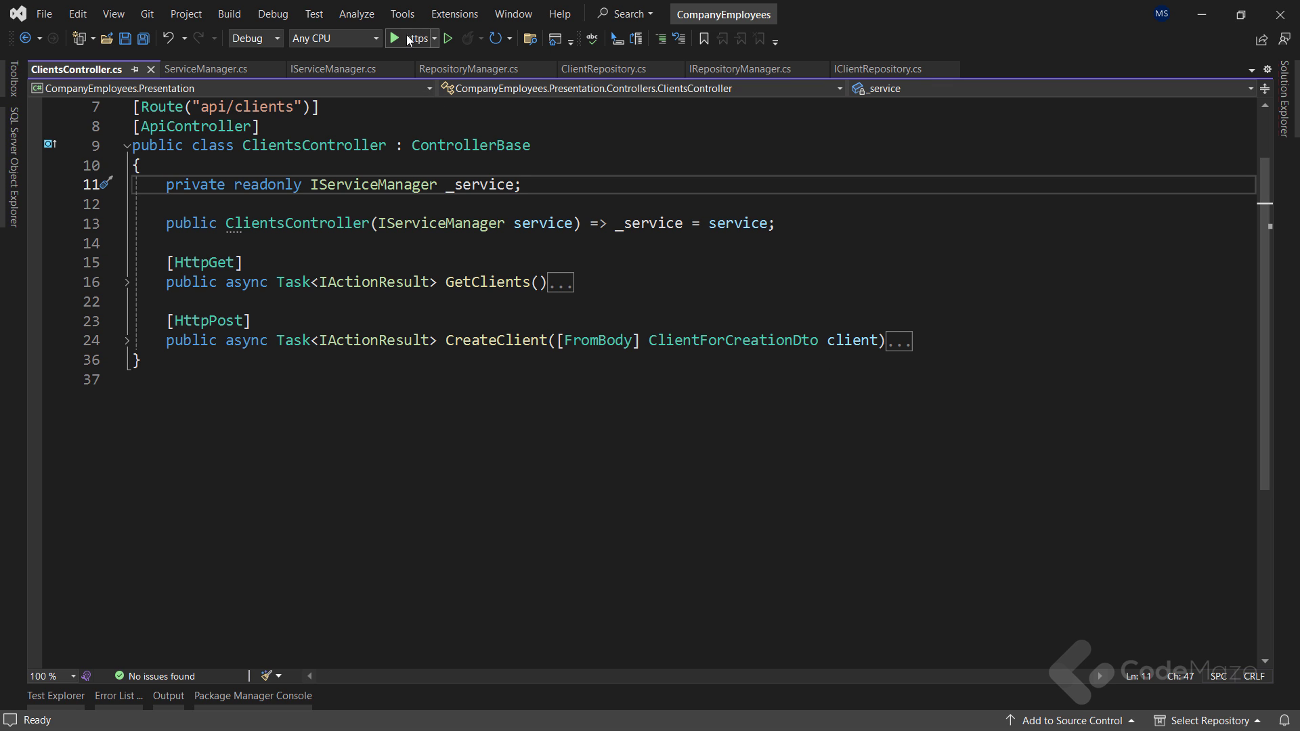
Step: Launch the CompanyEmployees API with the debugger attached using the https profile
left_click(396, 38)
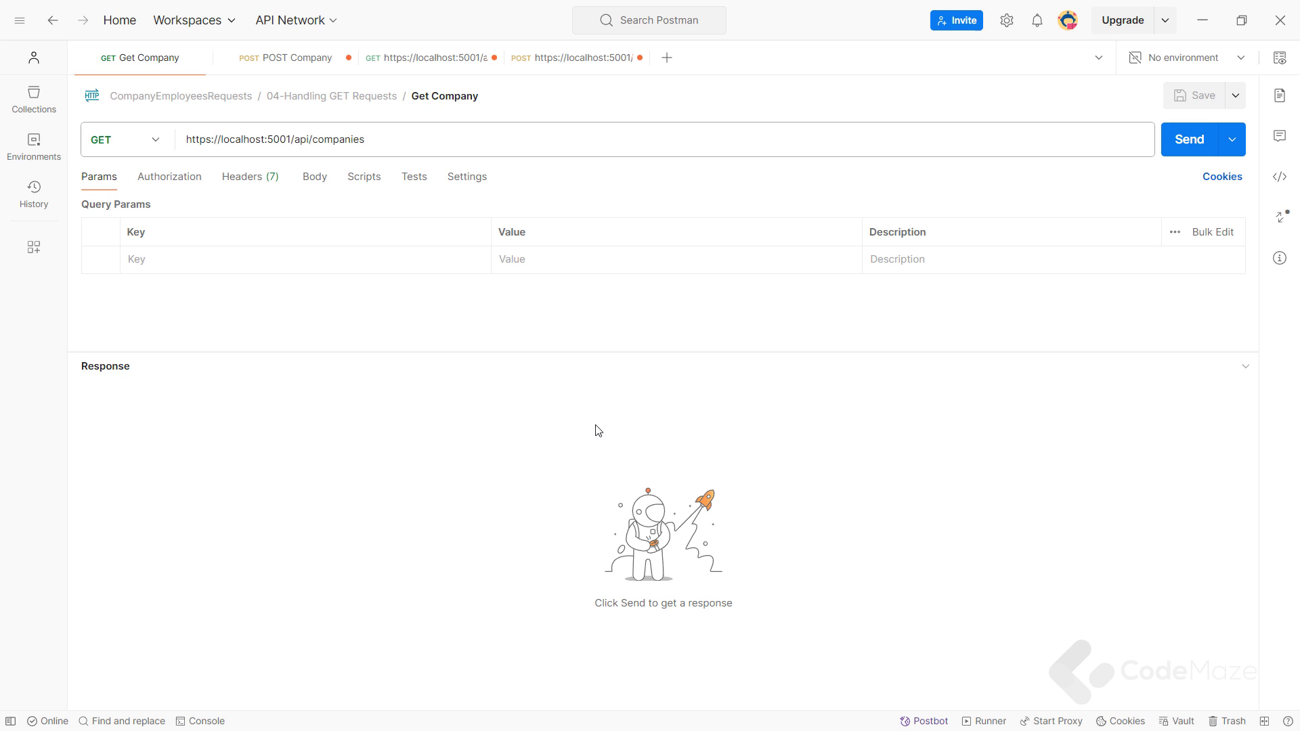
mouse_move(1059, 185)
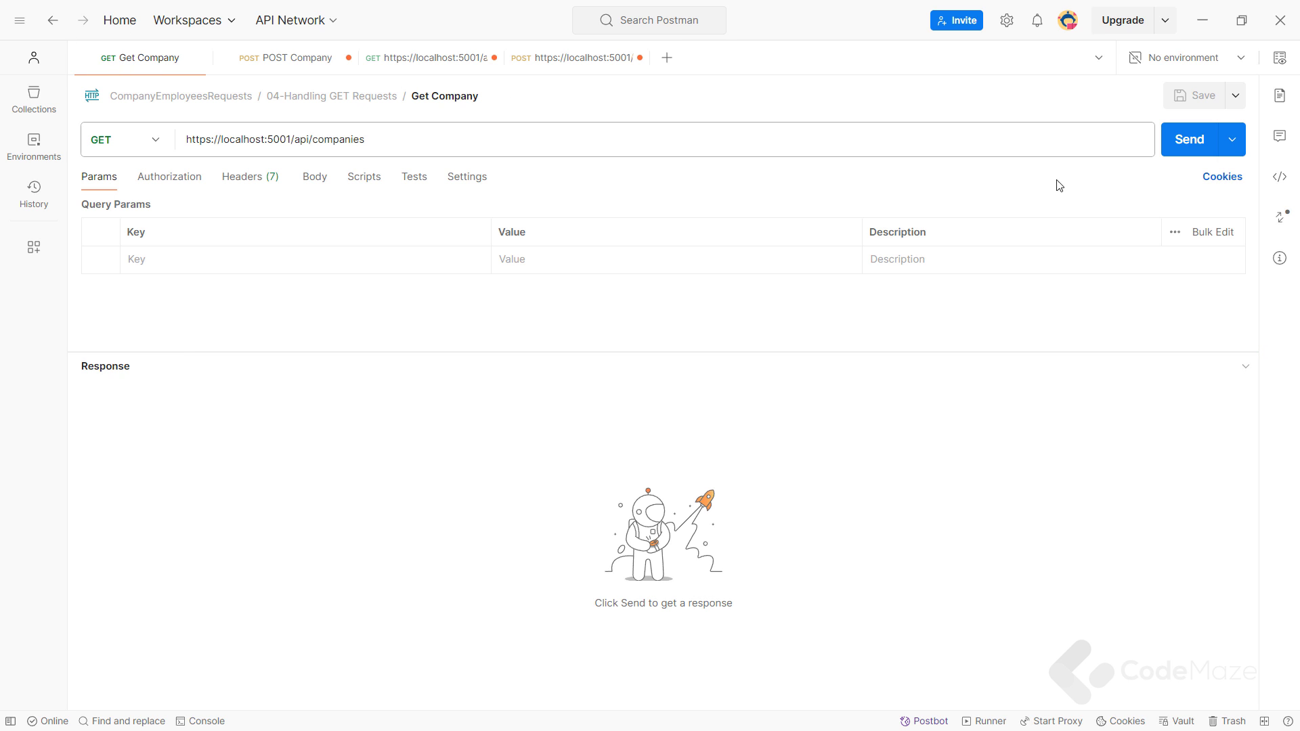
Step: Send Get Company to list the two companies, then send GET api/clients
left_click(1189, 138)
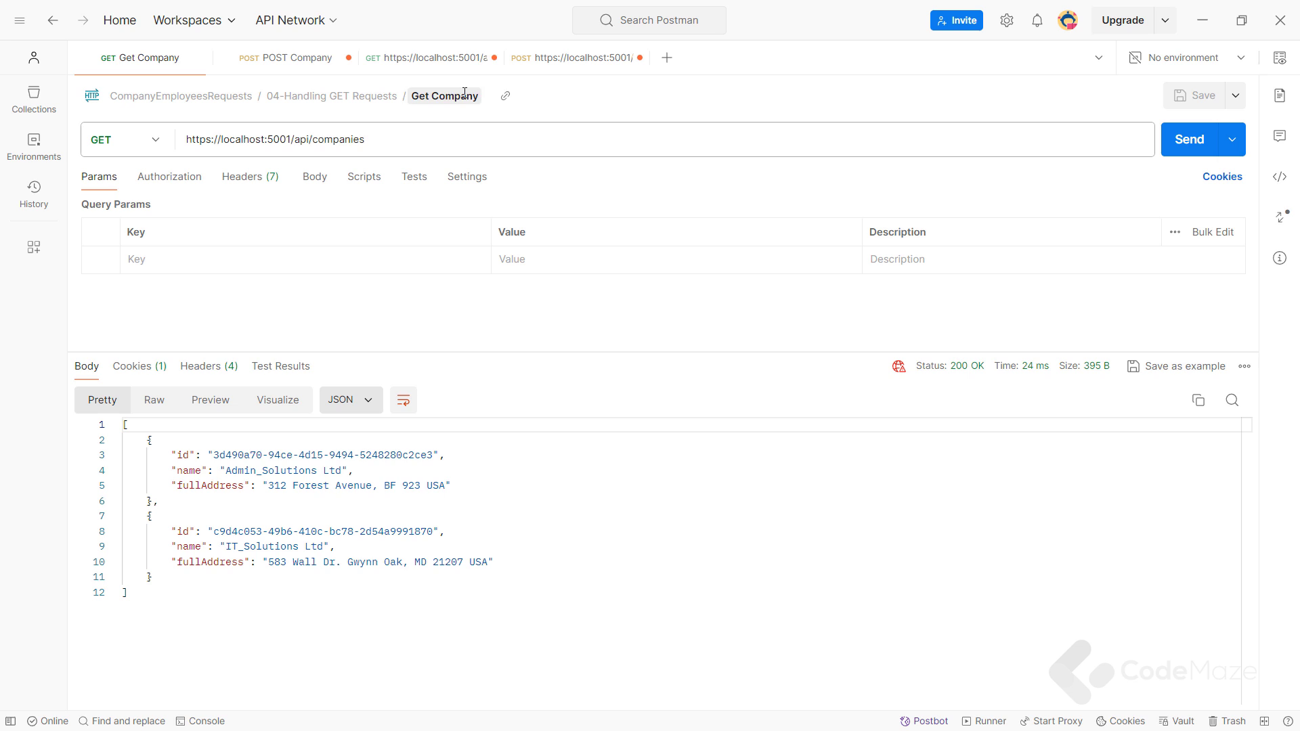
left_click(428, 57)
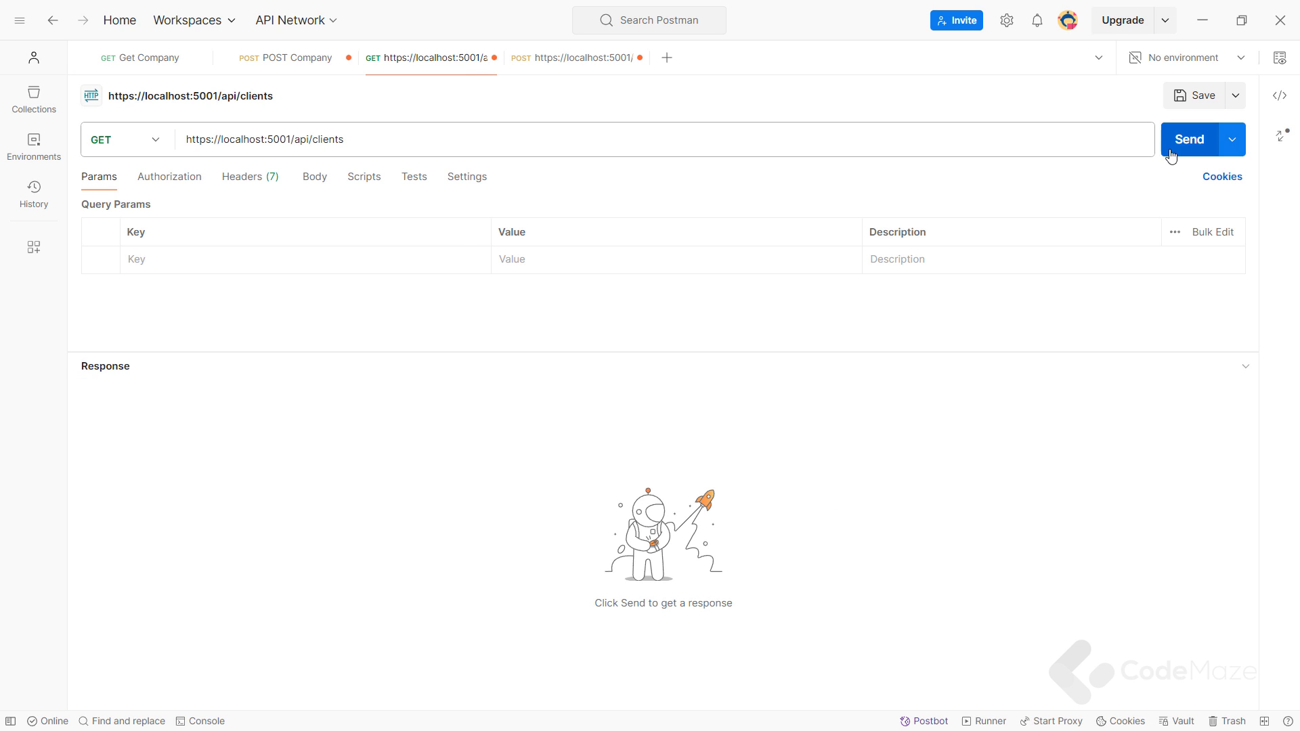
left_click(1189, 138)
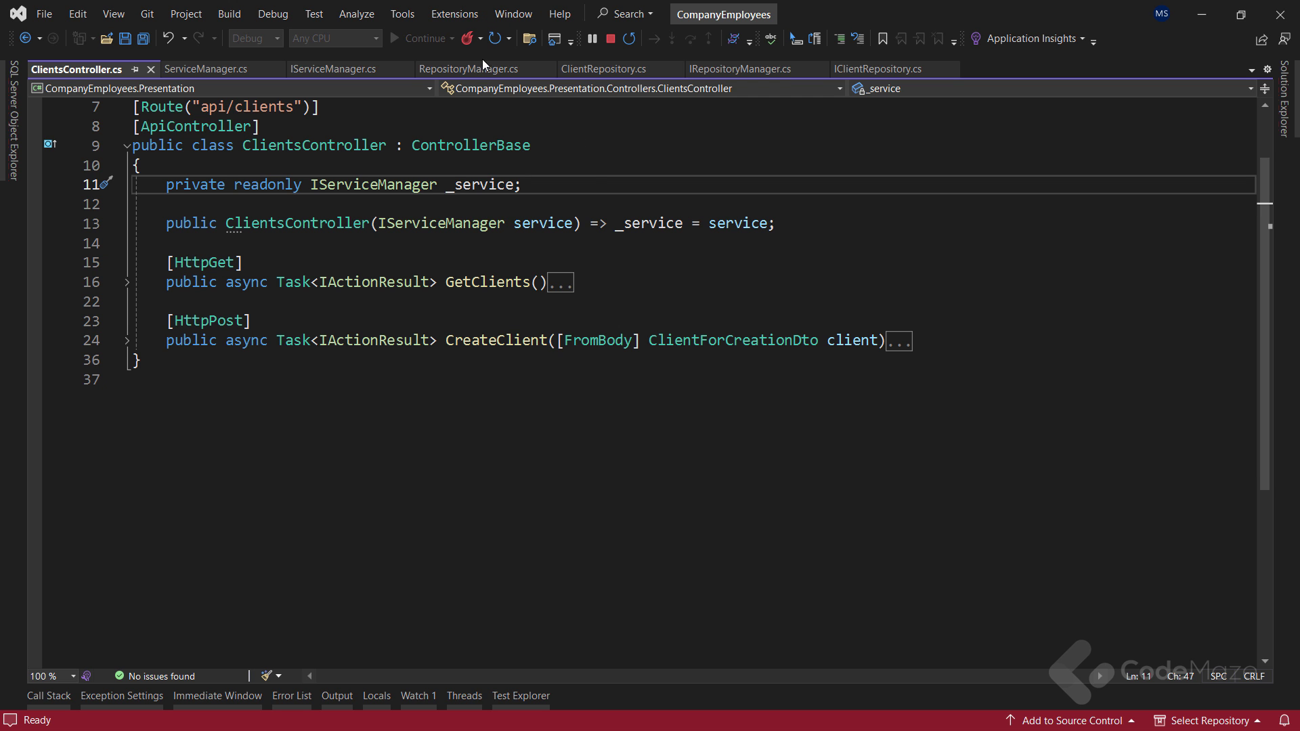
Step: Check the clients response, then resume past the breakpoint so Marketing Solutions Ltd saves
left_click(466, 69)
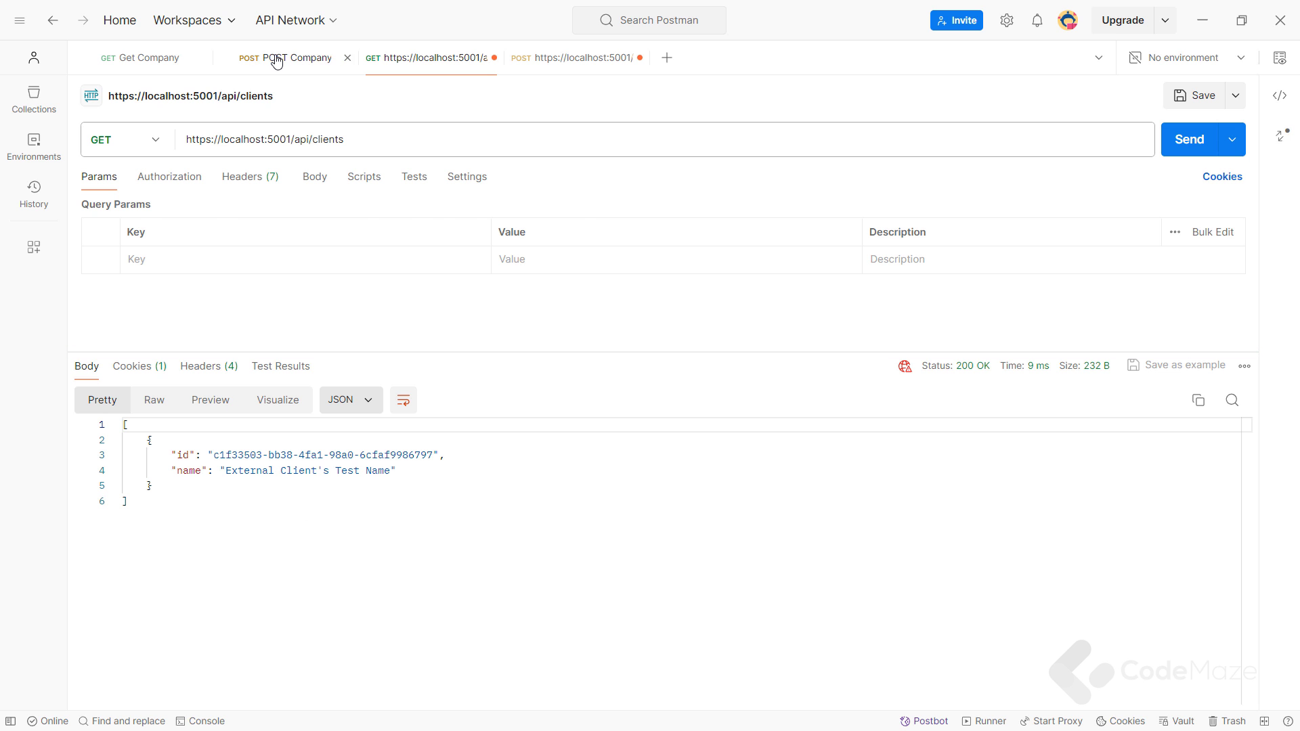
left_click(296, 57)
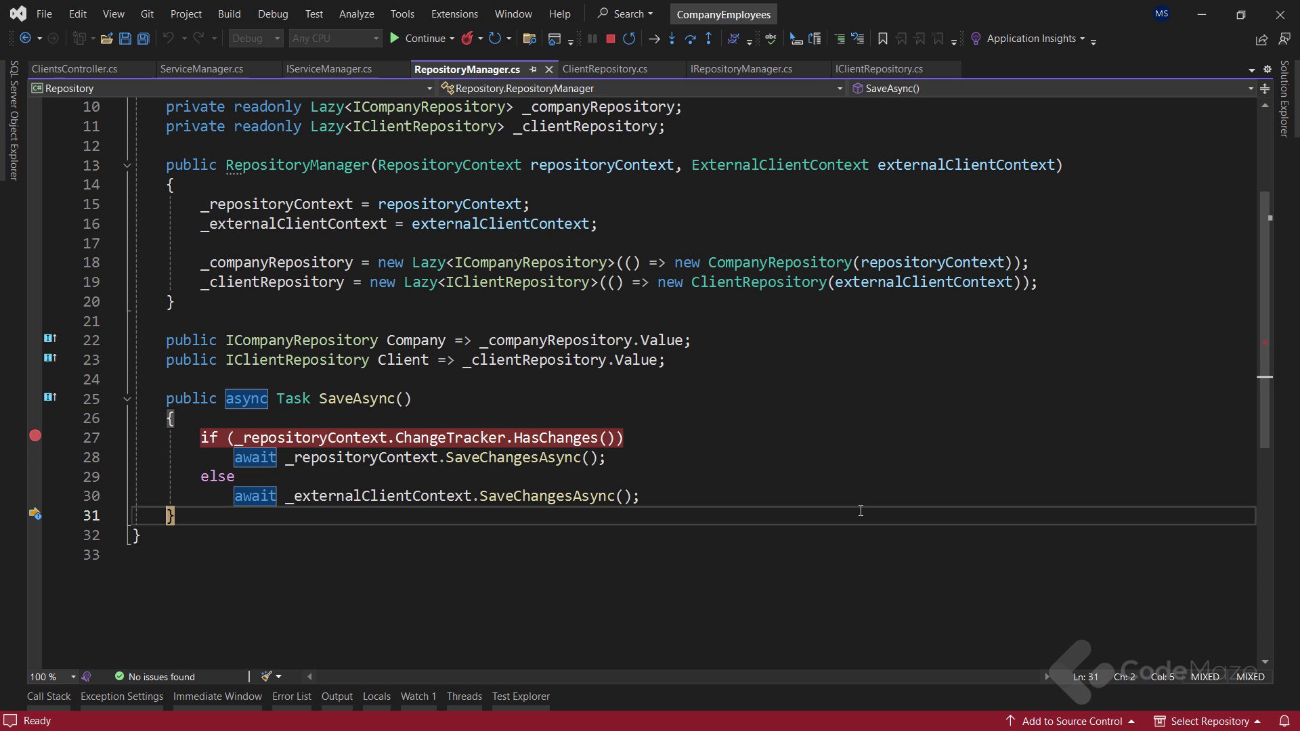
left_click(425, 38)
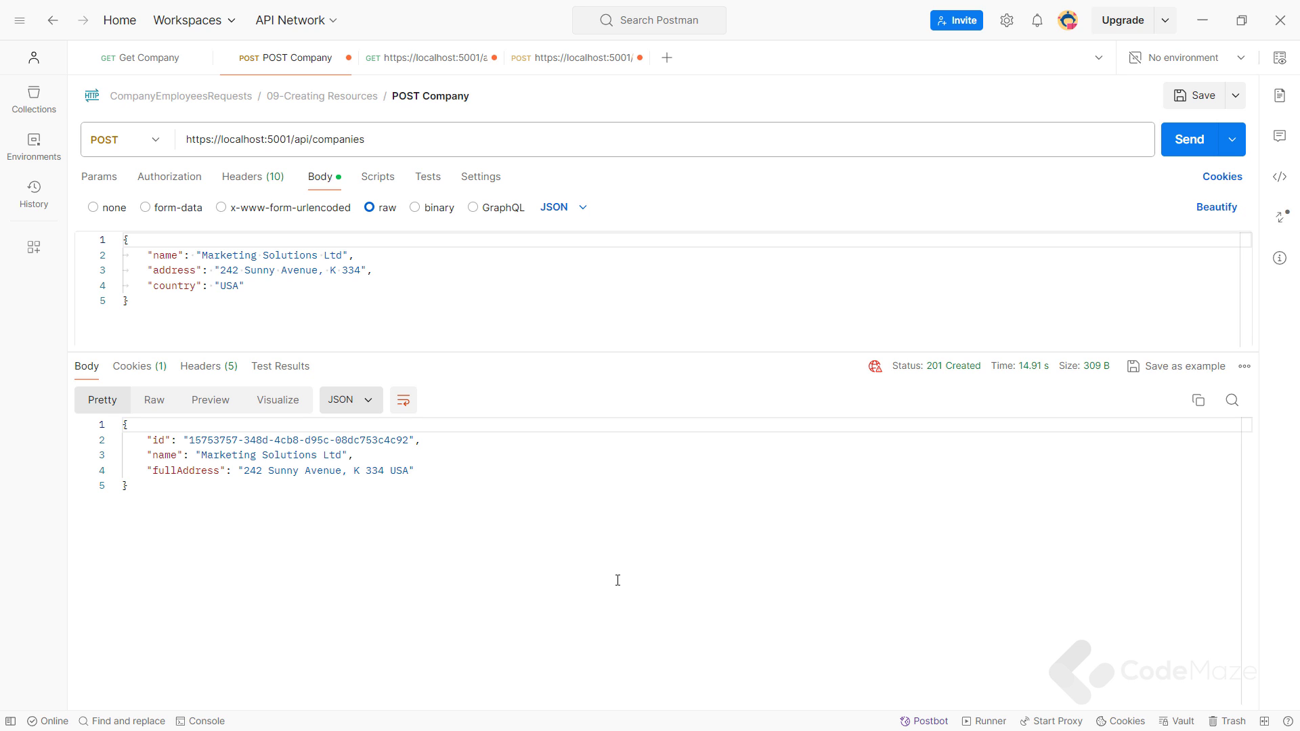
mouse_move(513, 132)
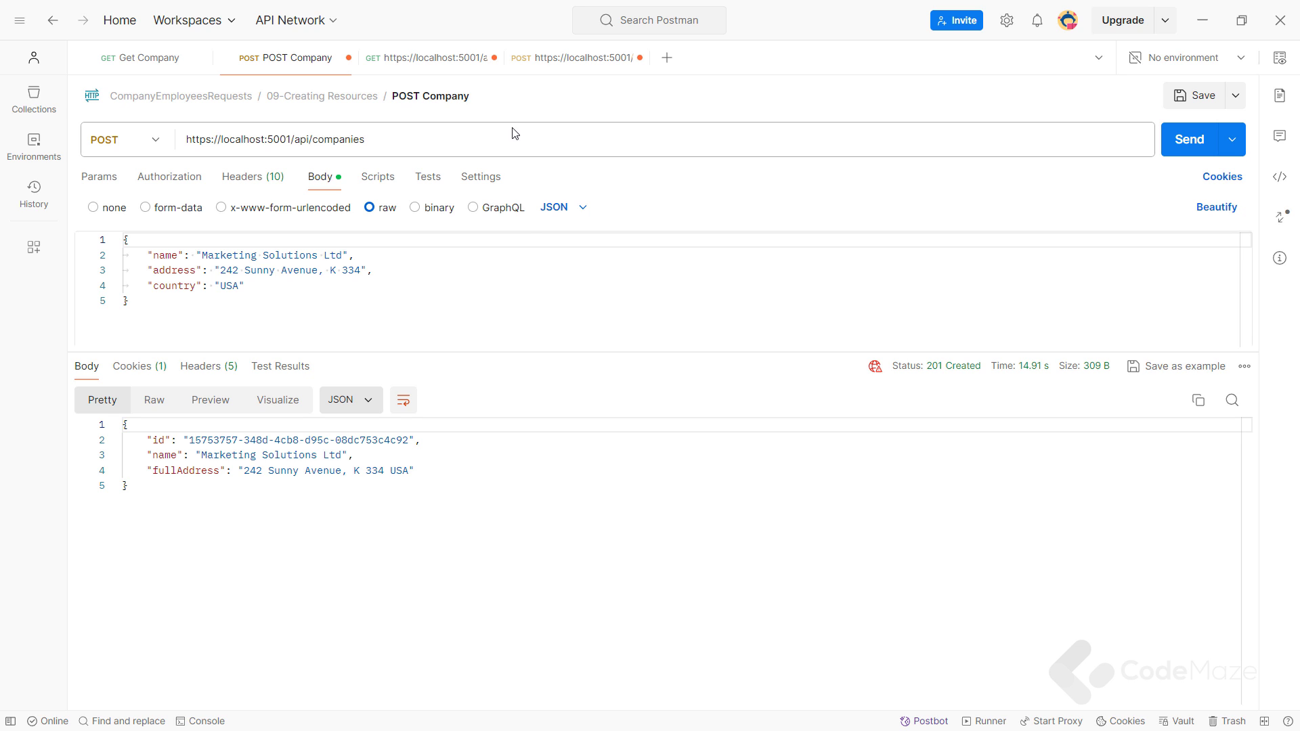
Step: Send POST api/clients and step to the ExternalClientContext branch of SaveAsync
left_click(573, 57)
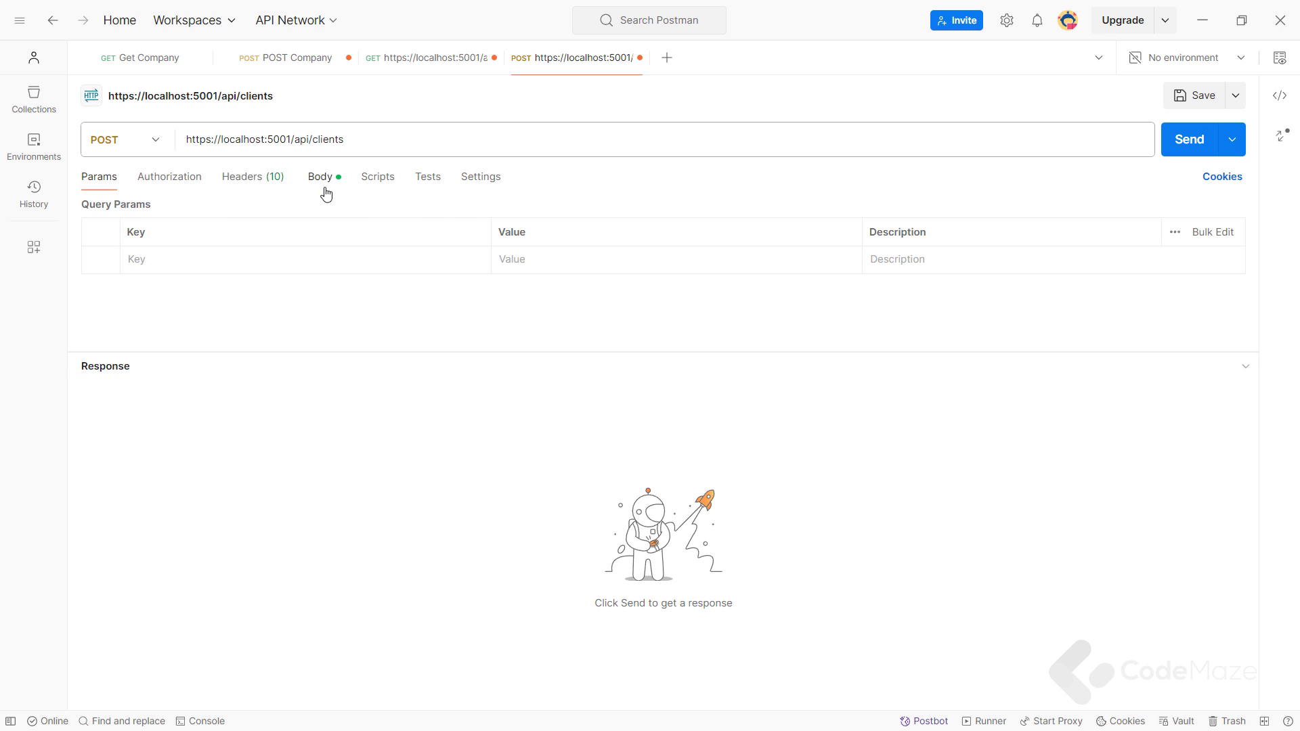
left_click(1189, 138)
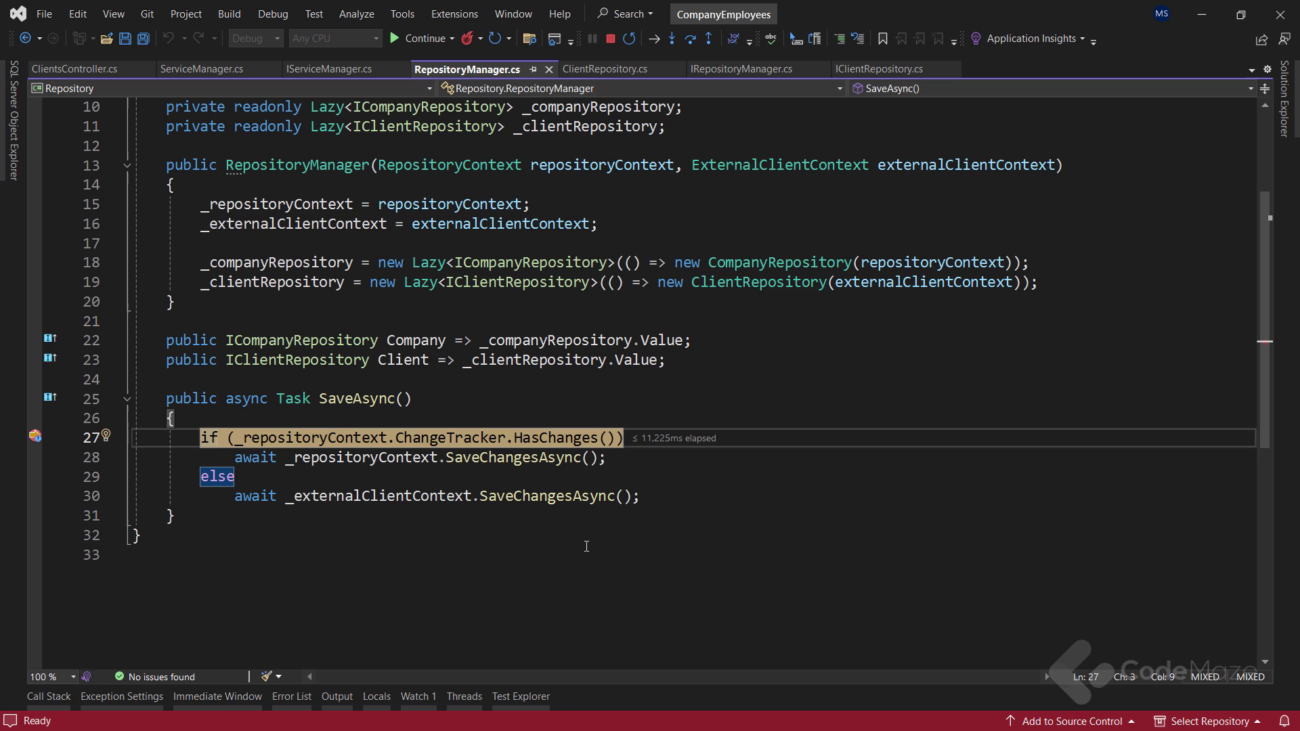
key("F10")
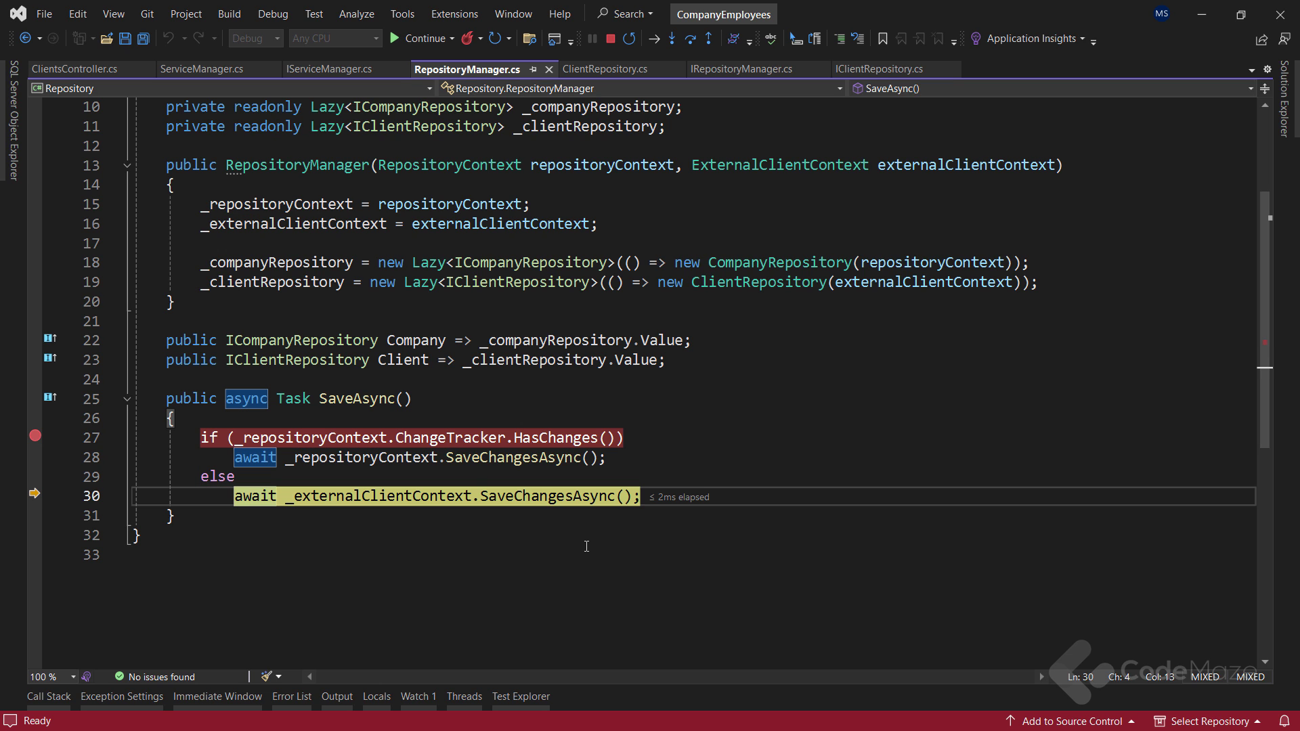